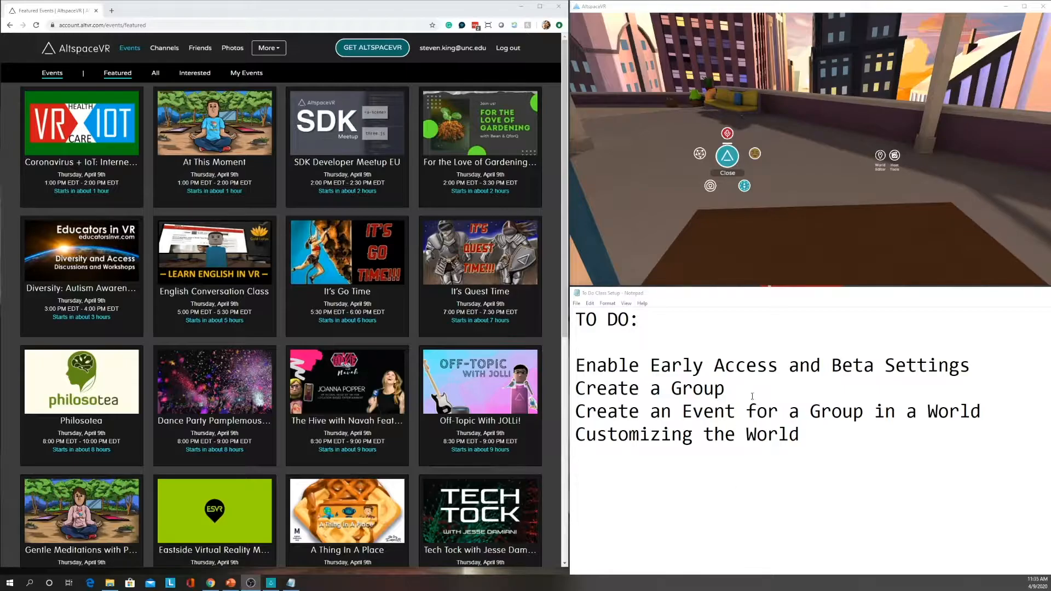
# Highlight the 'Enable Early Access and Beta Settings' to-do line in Notepad
pyautogui.doubleClick(606, 365)
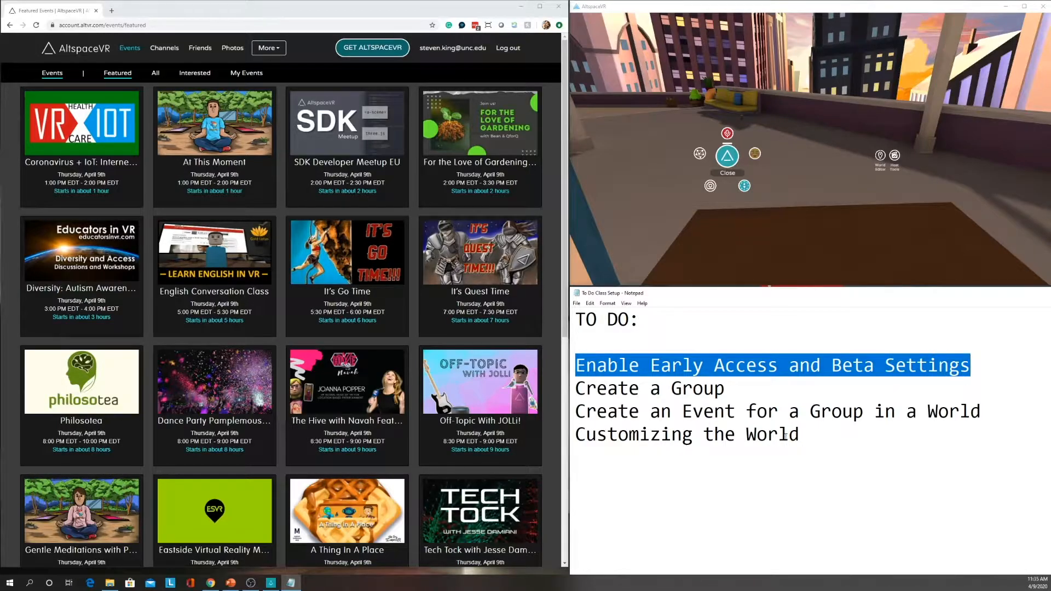
pyautogui.doubleClick(697, 389)
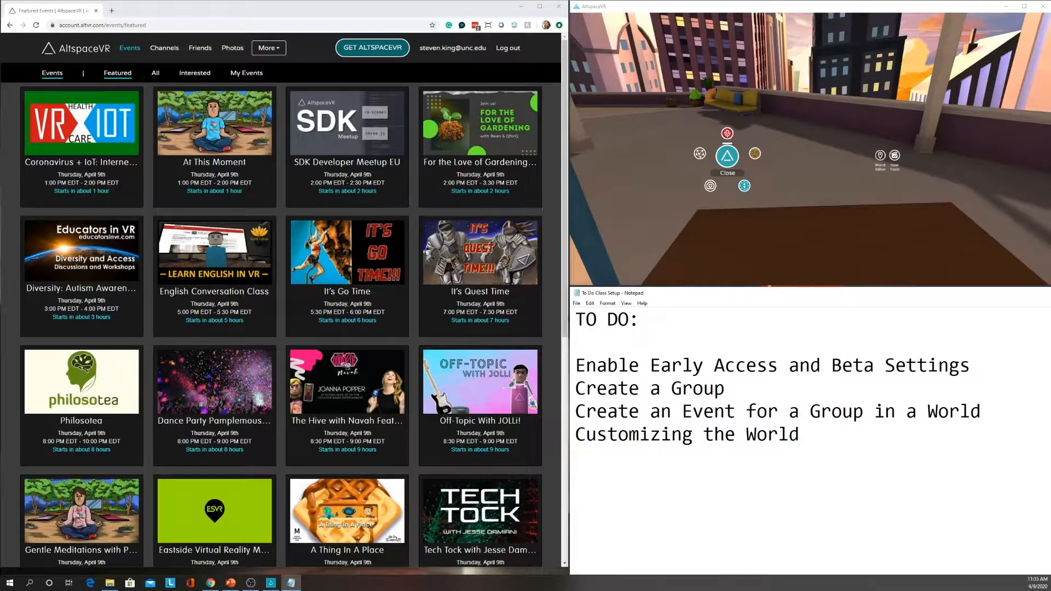
pyautogui.tripleClick(684, 434)
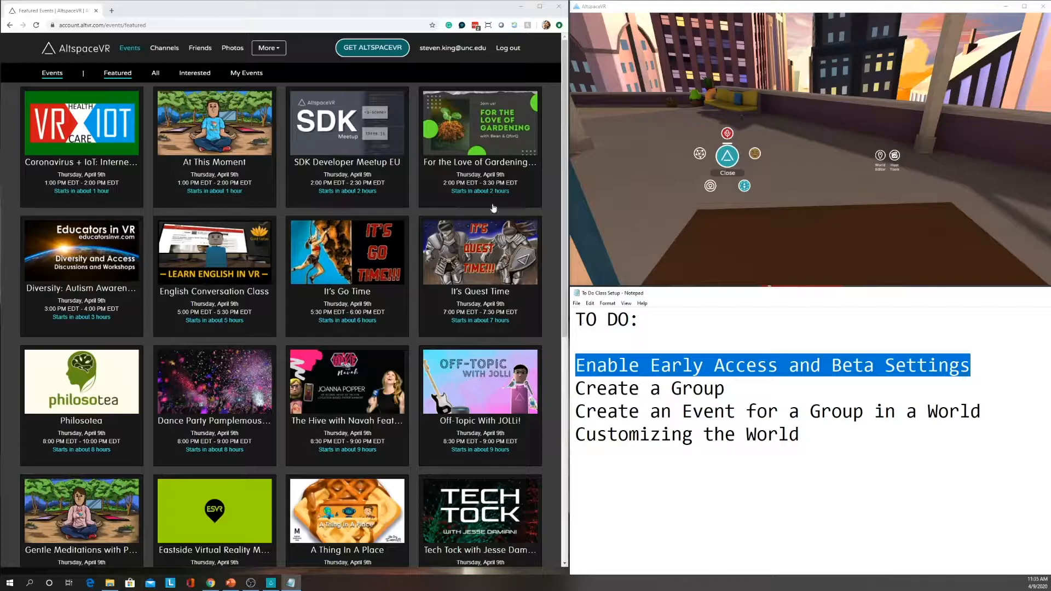
pyautogui.moveTo(422, 12)
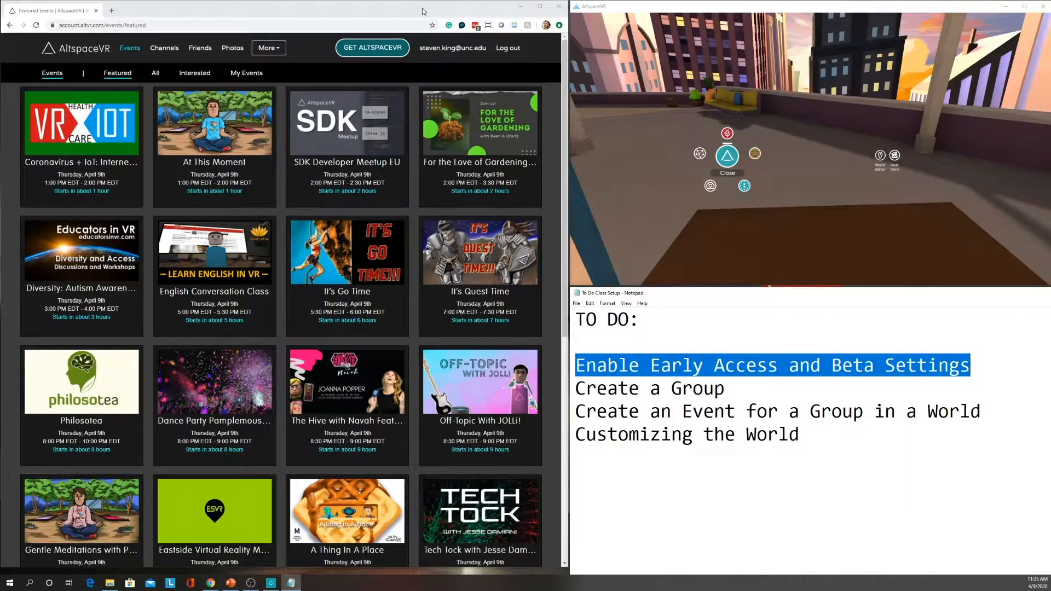
pyautogui.moveTo(214, 122)
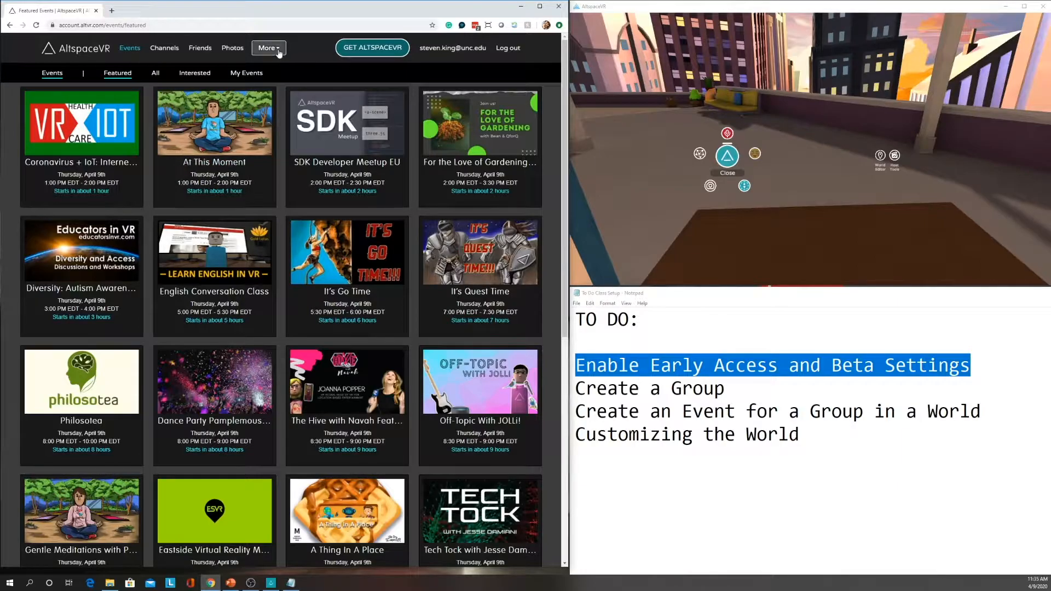
# Turn on Early Access Program and Enable Worlds Beta in the client's General settings
pyautogui.click(268, 48)
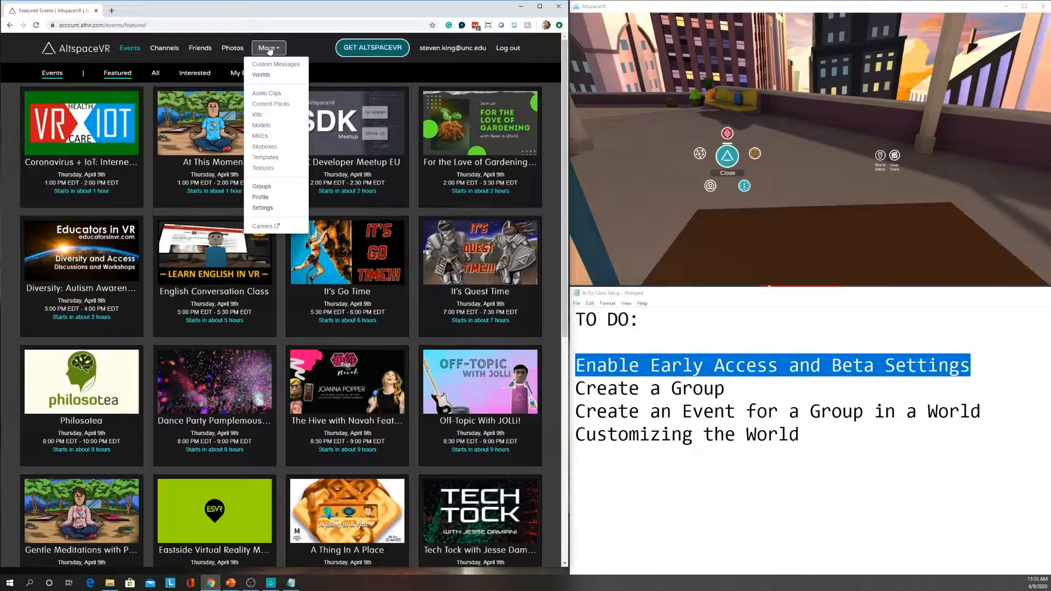
pyautogui.click(268, 48)
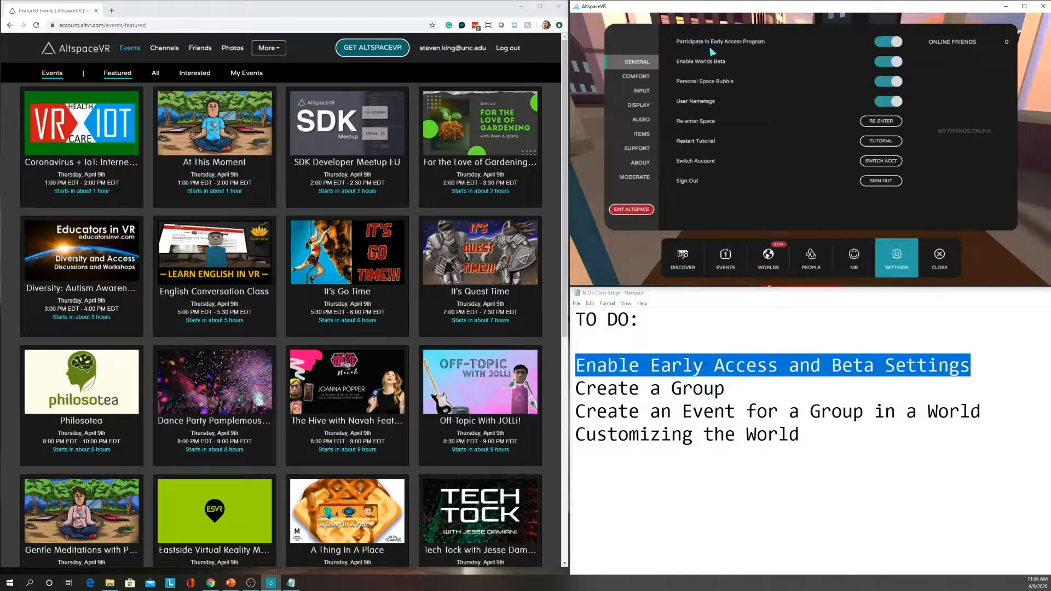
# Show the website's More menu listing Worlds, Groups, Profile and Settings
pyautogui.click(889, 41)
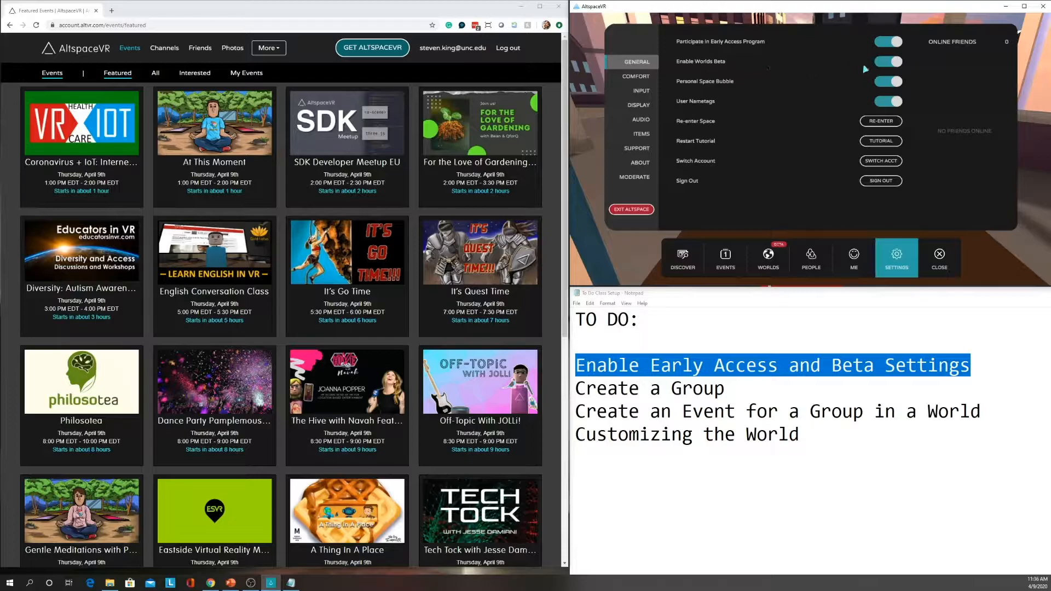
pyautogui.moveTo(823, 116)
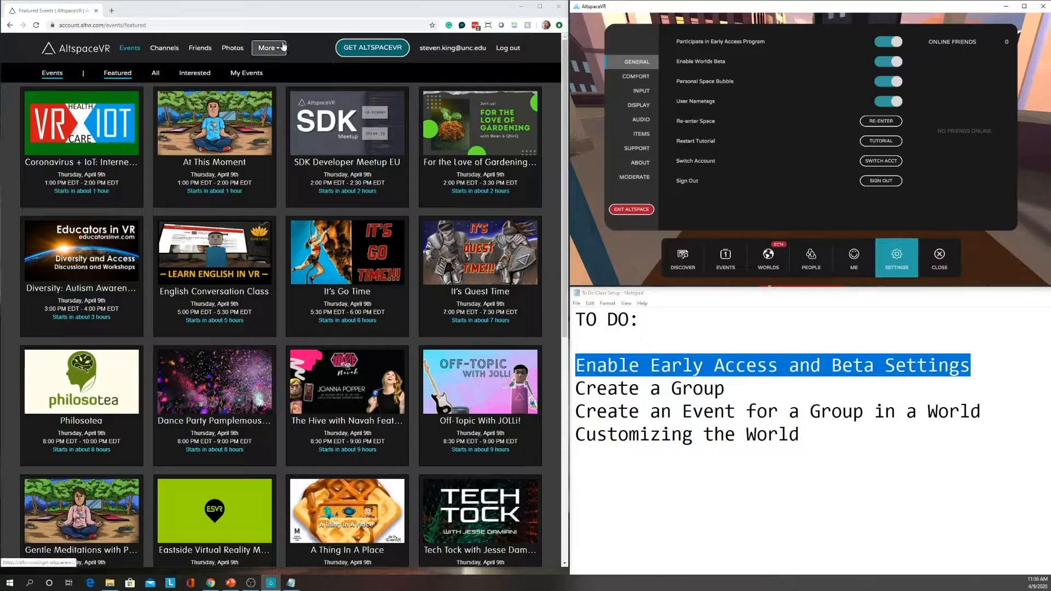
pyautogui.click(267, 47)
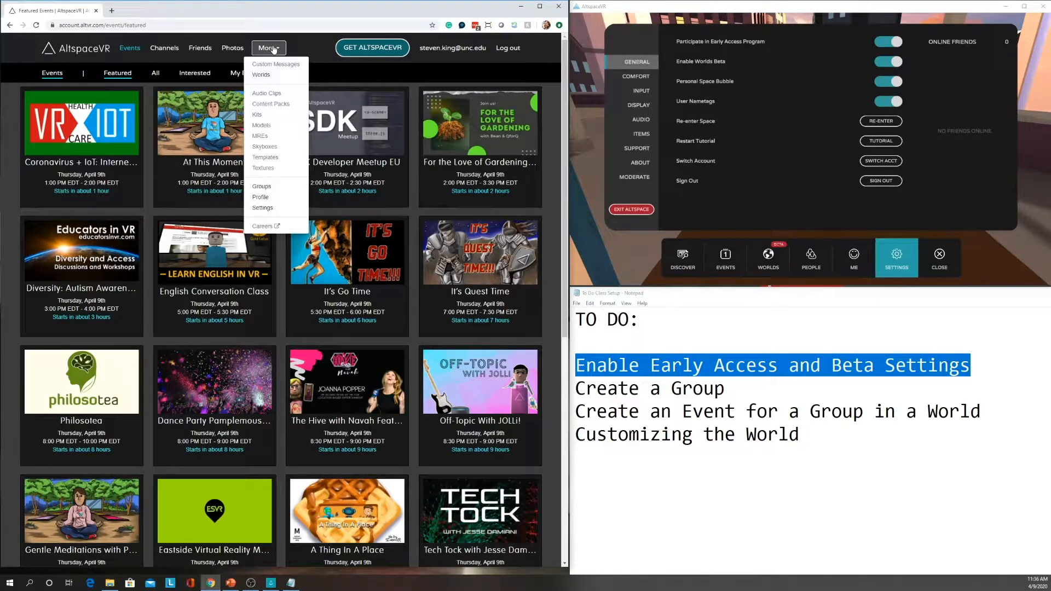
pyautogui.moveTo(259, 113)
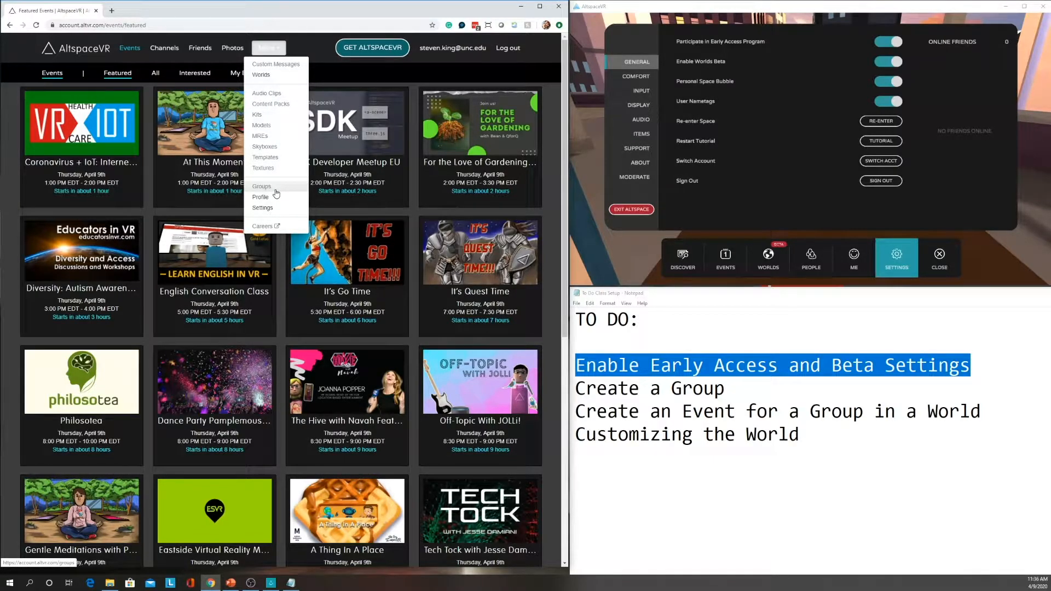
pyautogui.moveTo(480, 148)
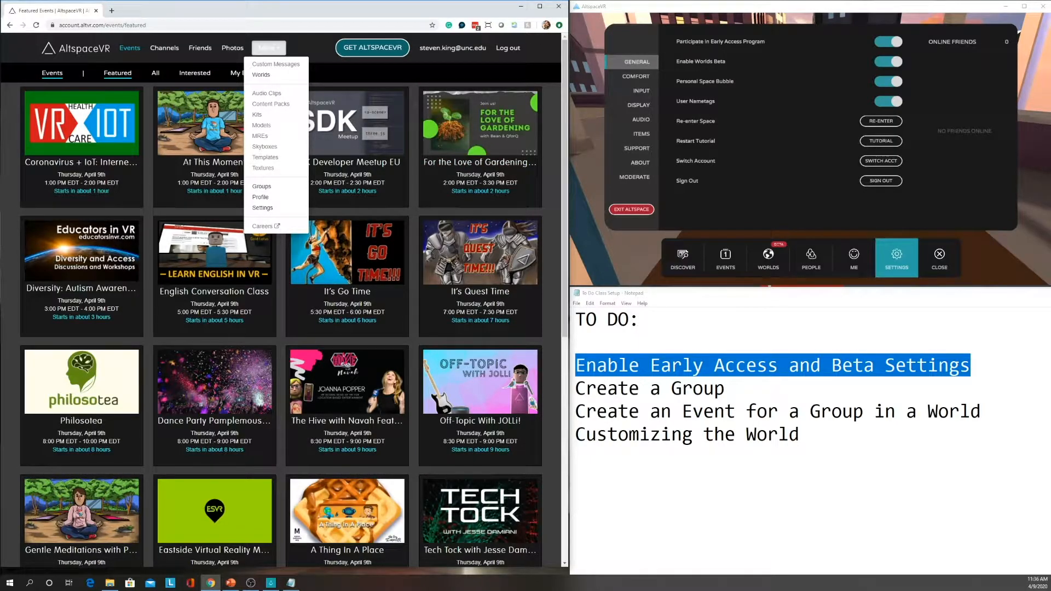
# Highlight 'Create a Group' in Notepad, then open a blank form via More > Groups > Create
pyautogui.doubleClick(697, 388)
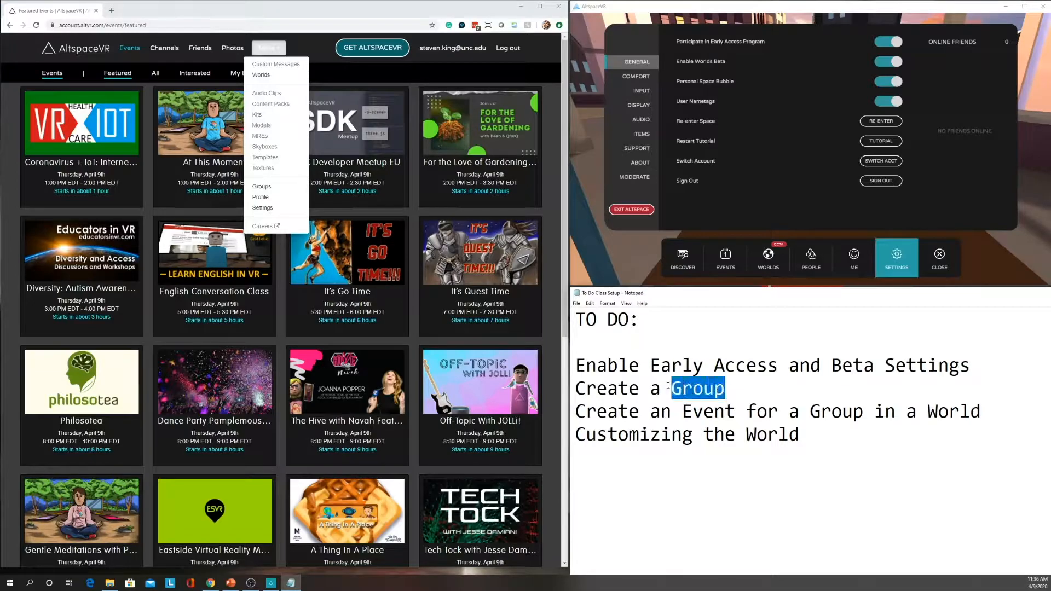
pyautogui.tripleClick(648, 388)
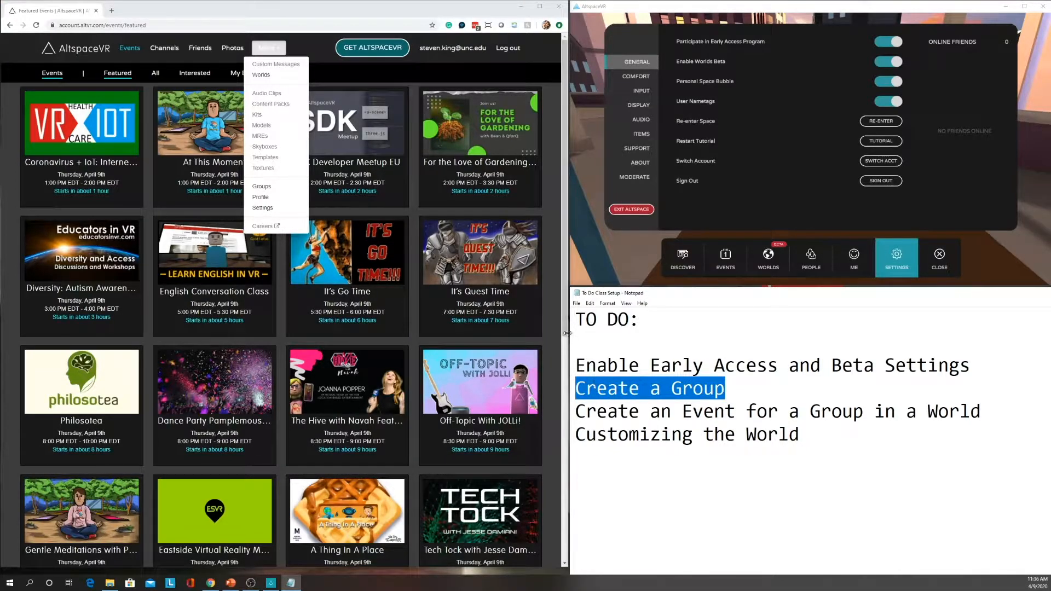
pyautogui.click(267, 47)
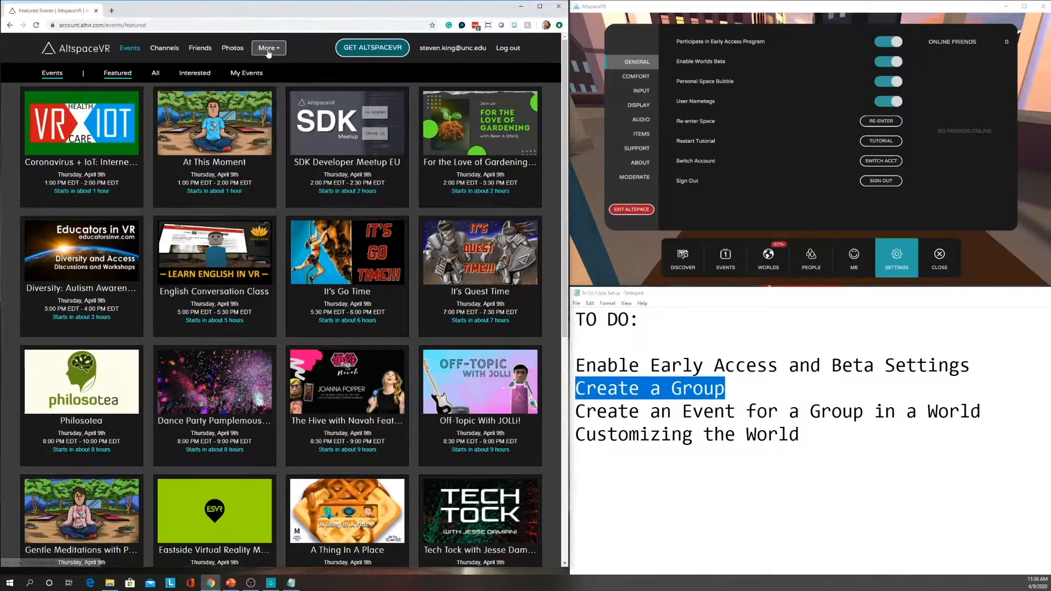
pyautogui.click(268, 47)
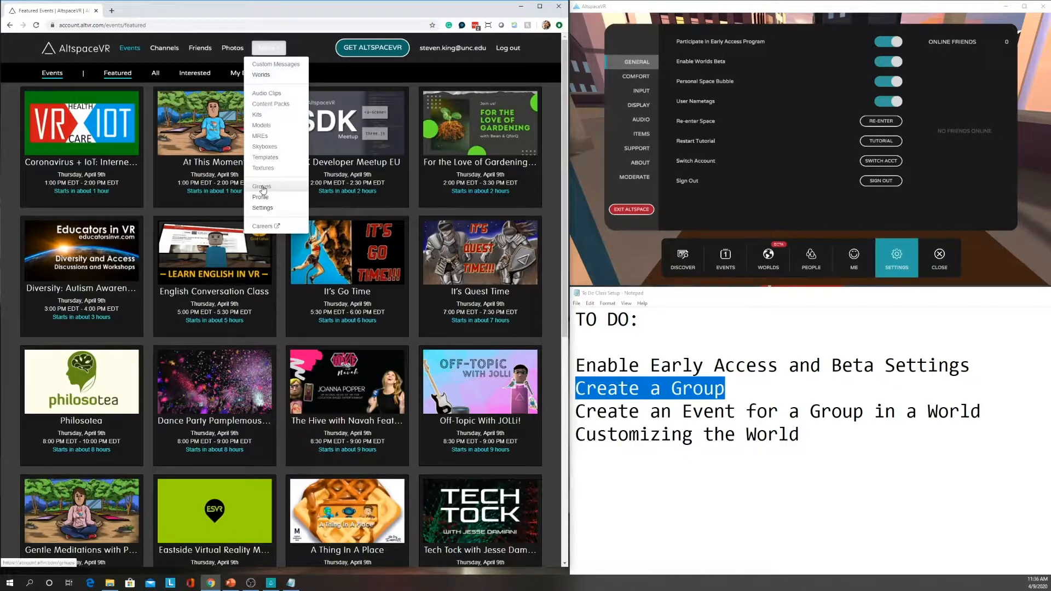
pyautogui.click(260, 187)
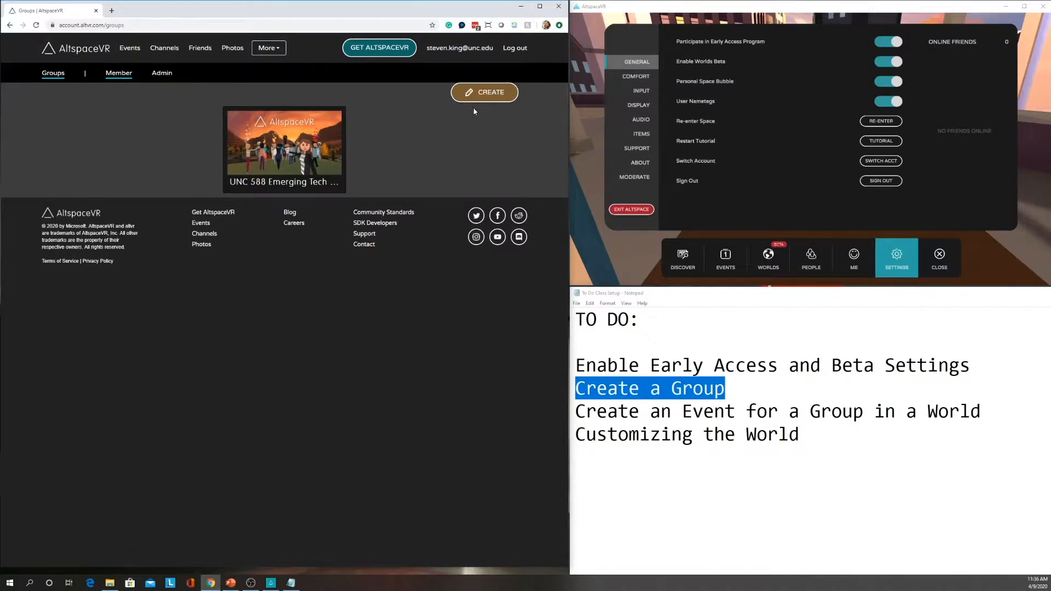
pyautogui.click(484, 92)
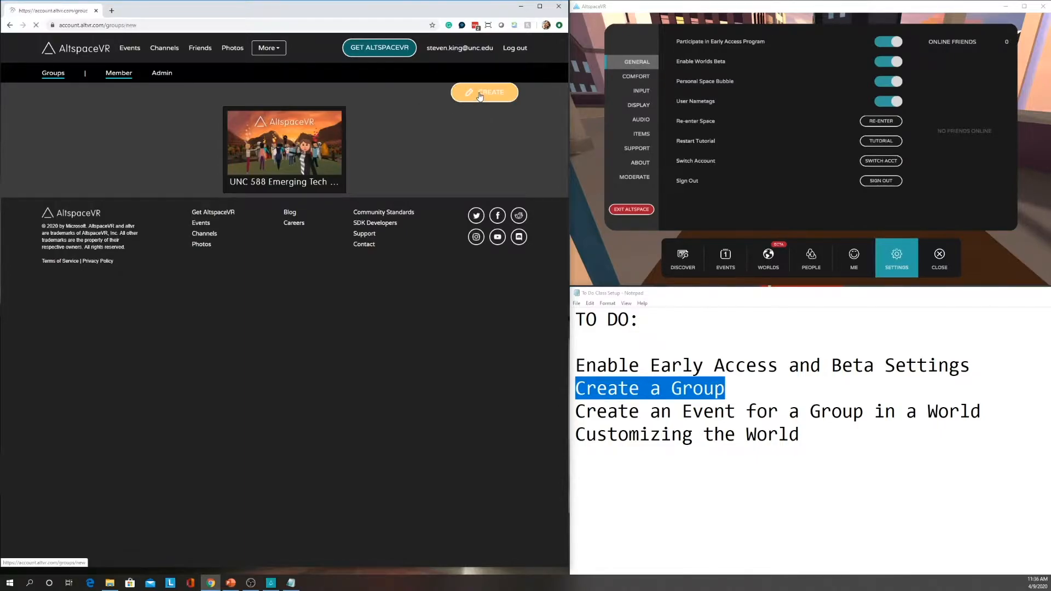
pyautogui.click(484, 91)
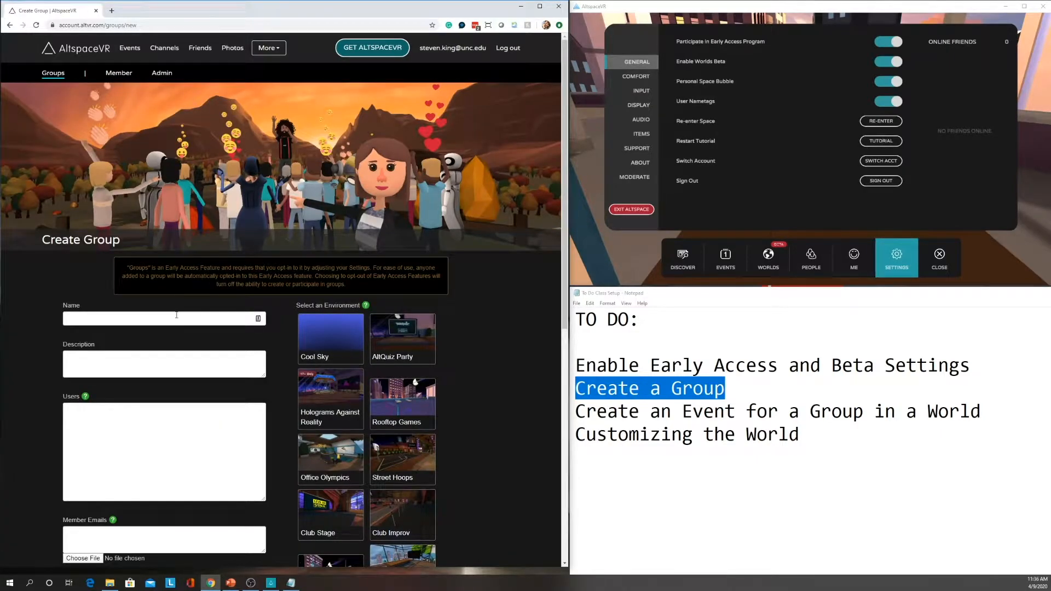
# Enter name 'Teacher in VR', description 'A playground for testing VR', and two usernames
pyautogui.write('Teacher in VR')
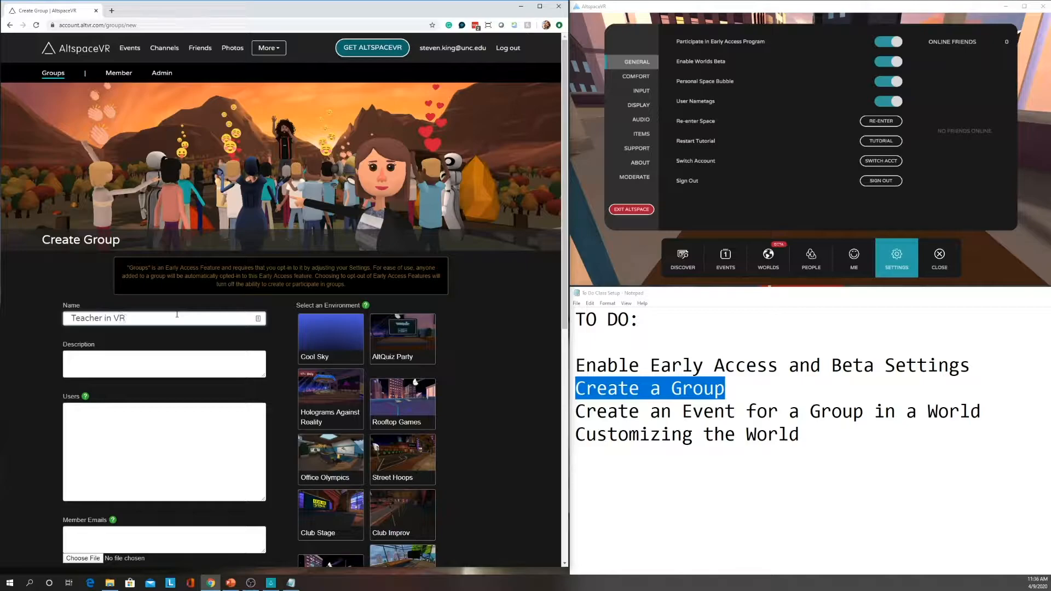
pyautogui.write('A playground for testing VR')
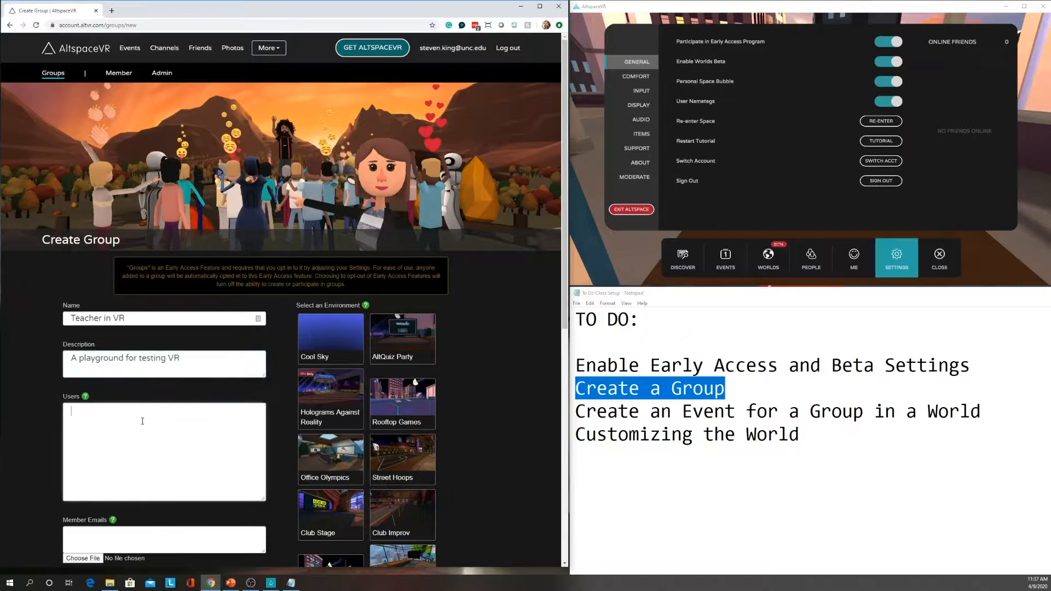
pyautogui.write('steventk')
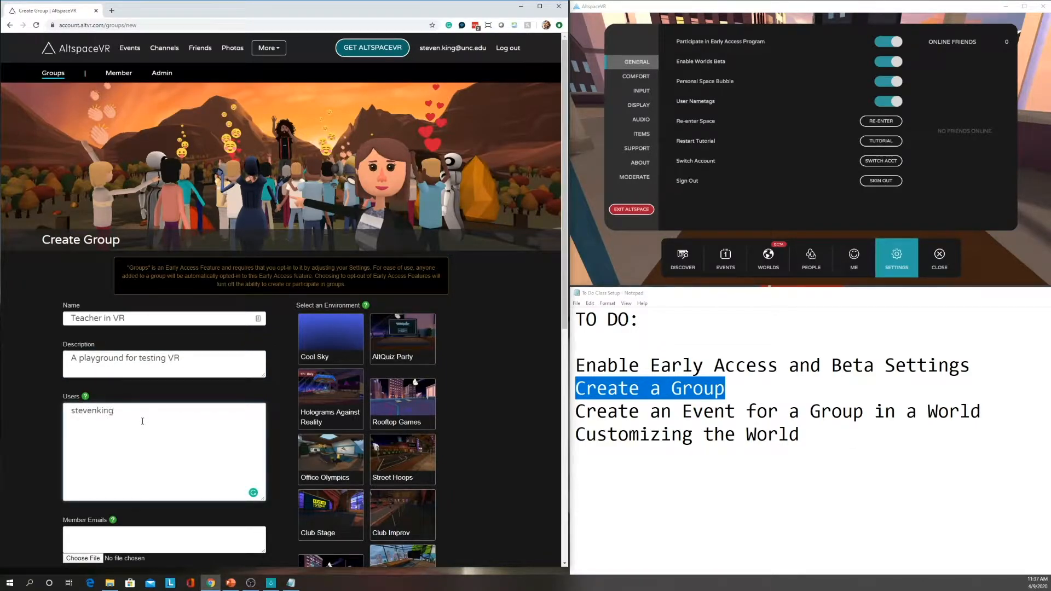
pyautogui.write('te')
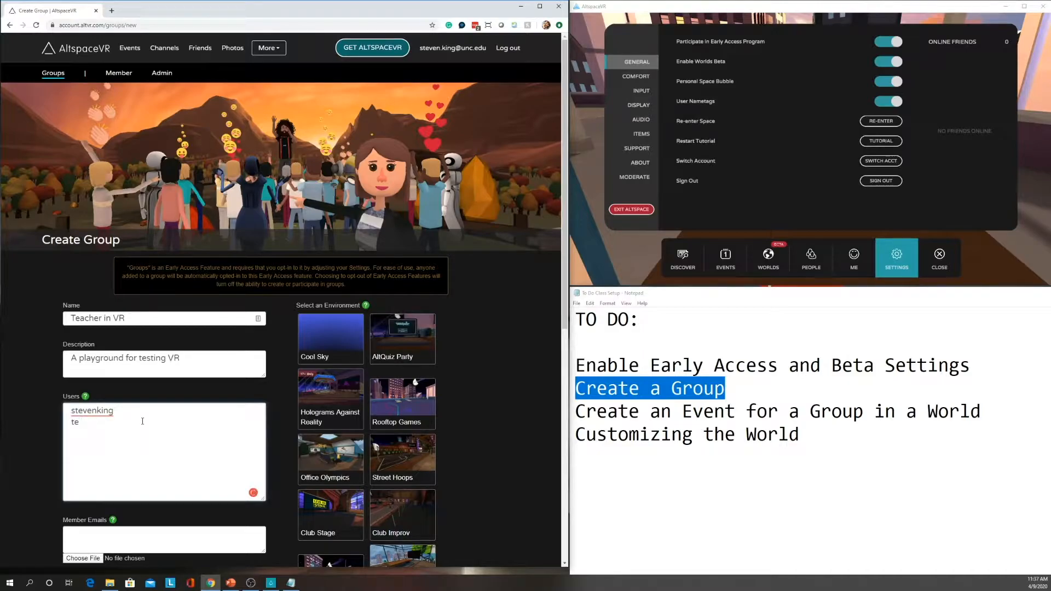
pyautogui.write('stevenking')
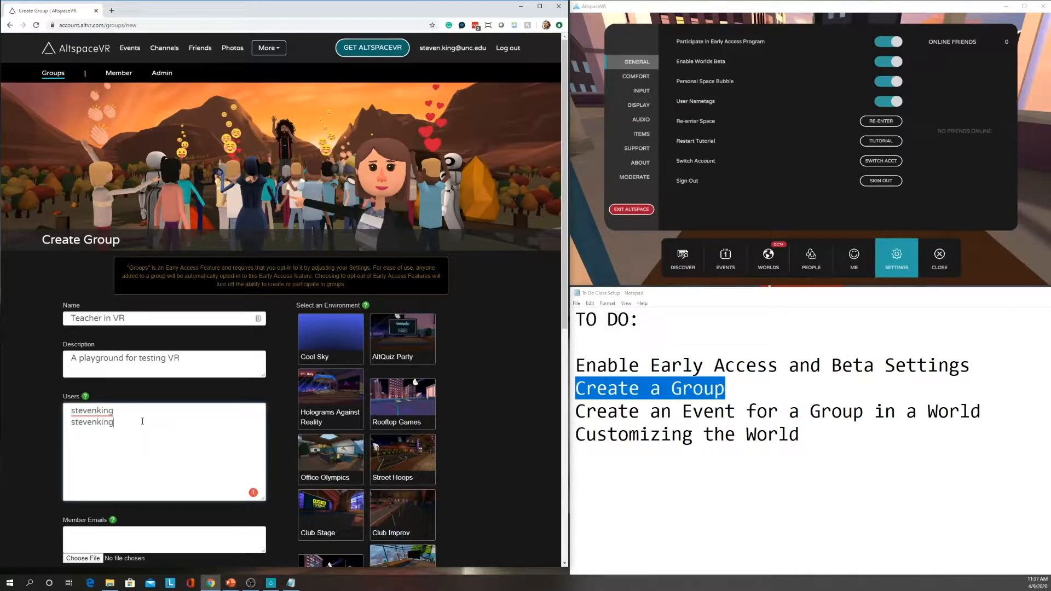
pyautogui.write('test')
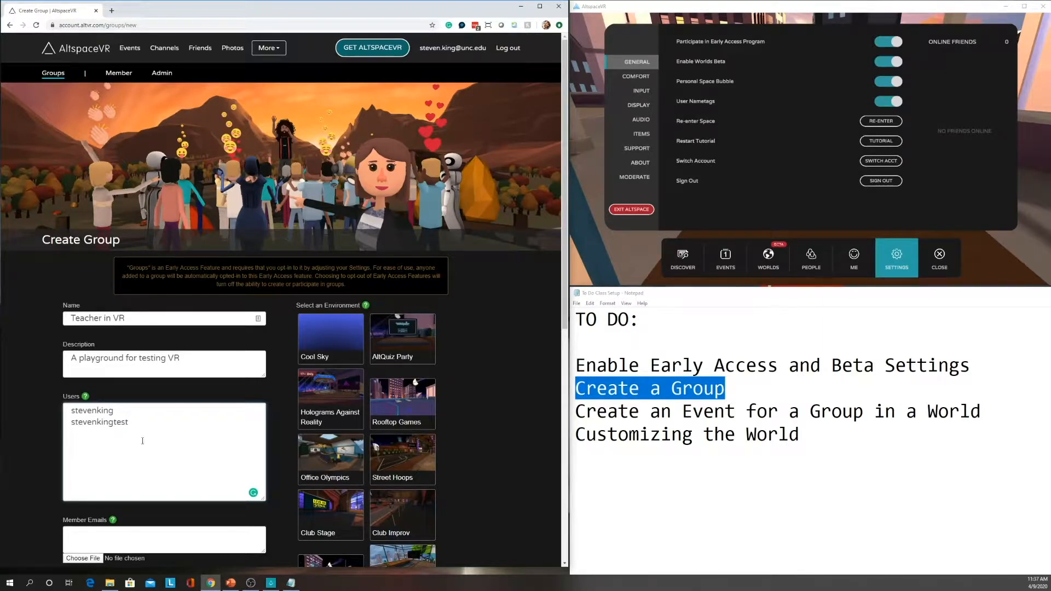
pyautogui.scroll(-3)
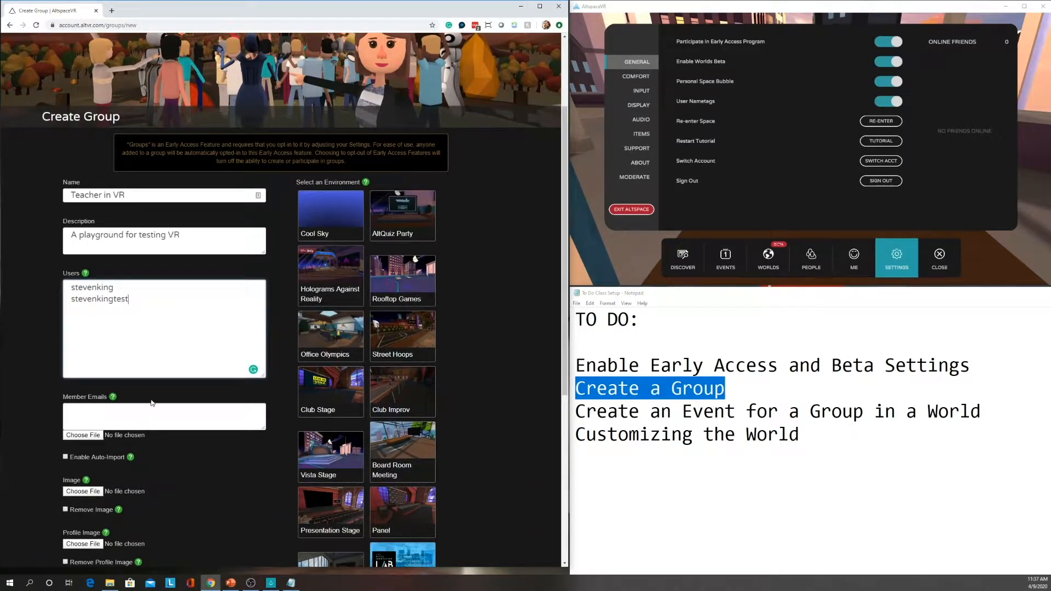
pyautogui.scroll(-3)
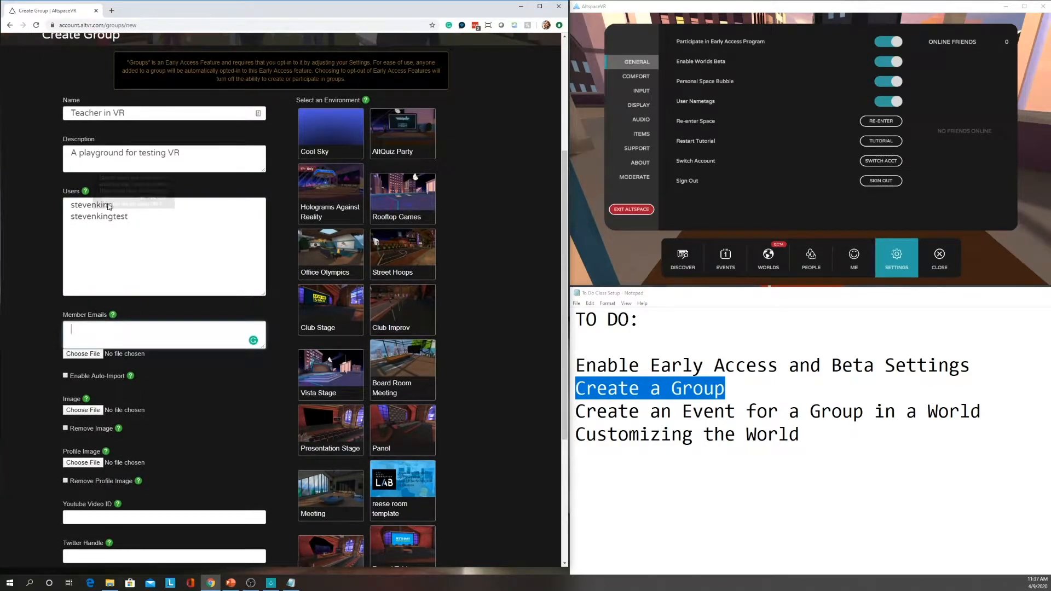
pyautogui.scroll(-3)
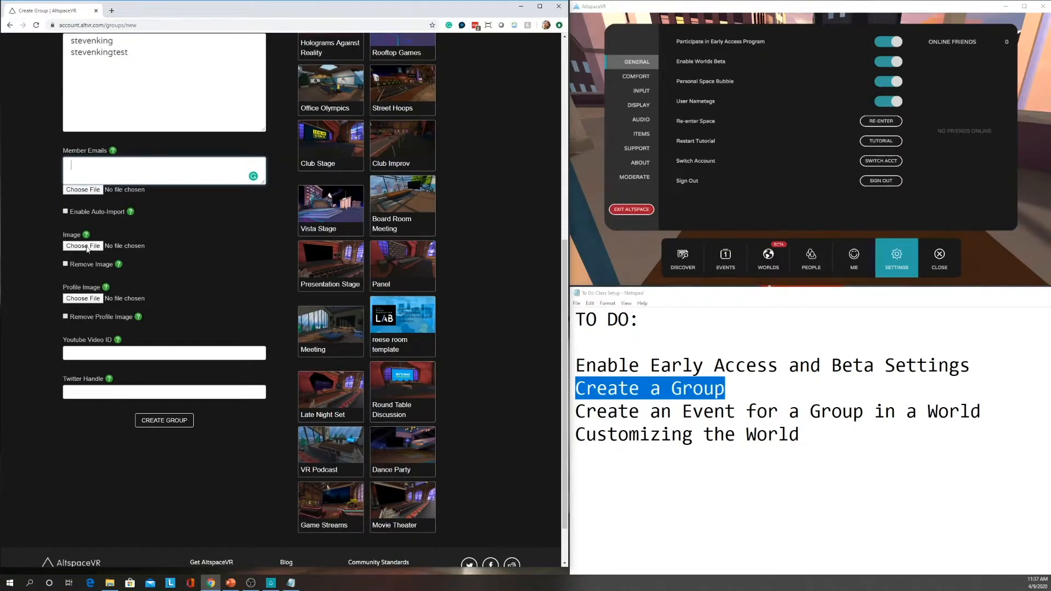
pyautogui.moveTo(86, 235)
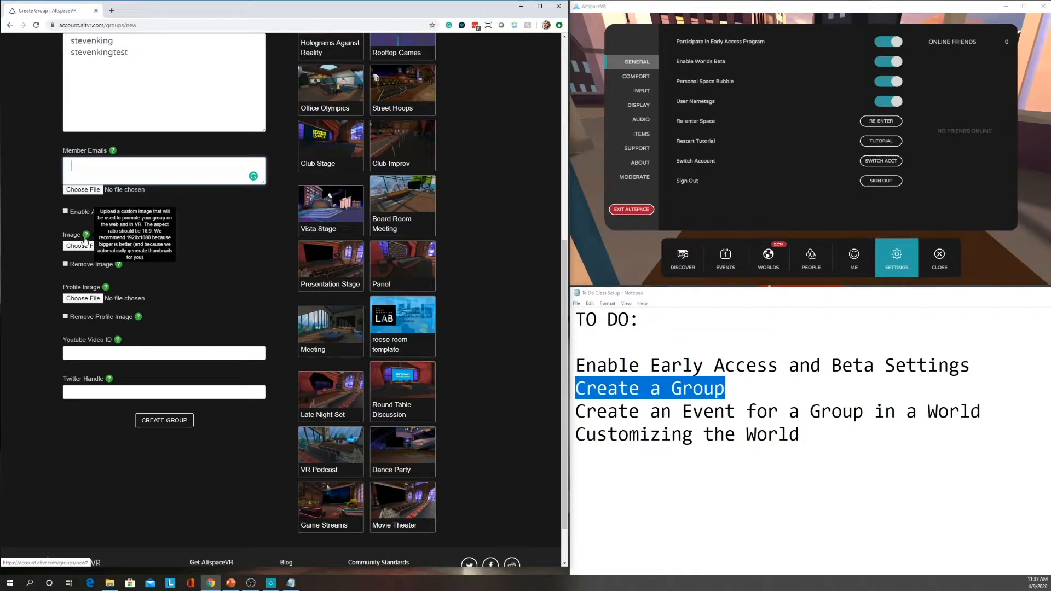
pyautogui.scroll(3)
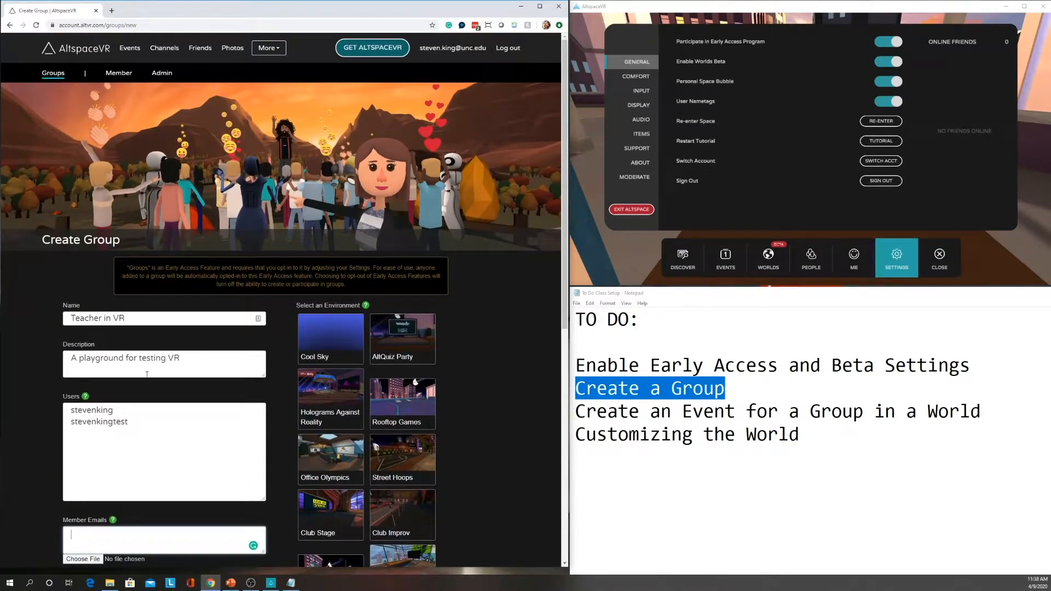
pyautogui.scroll(-3)
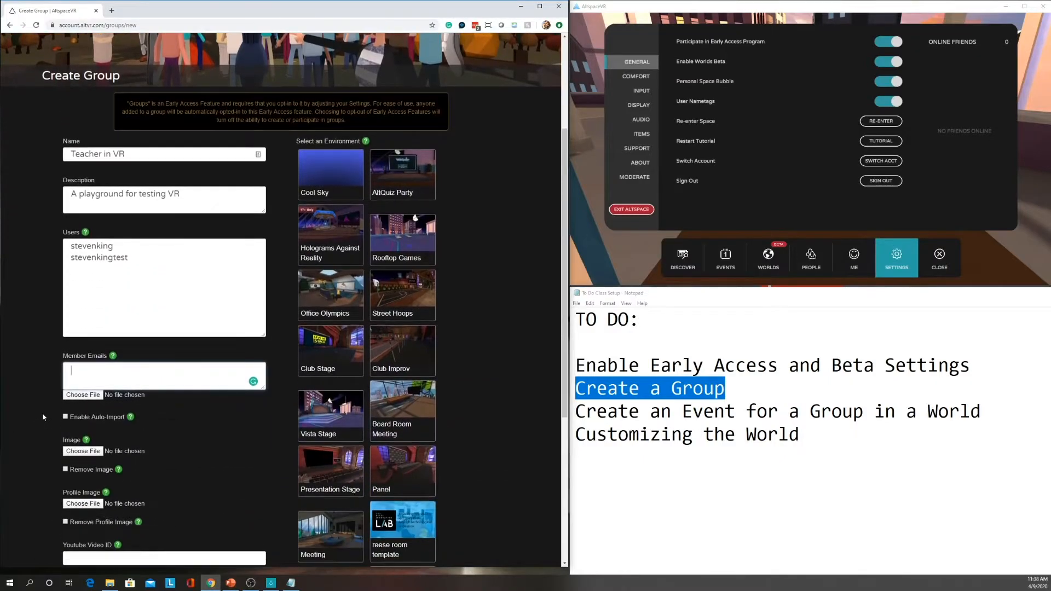
pyautogui.scroll(-3)
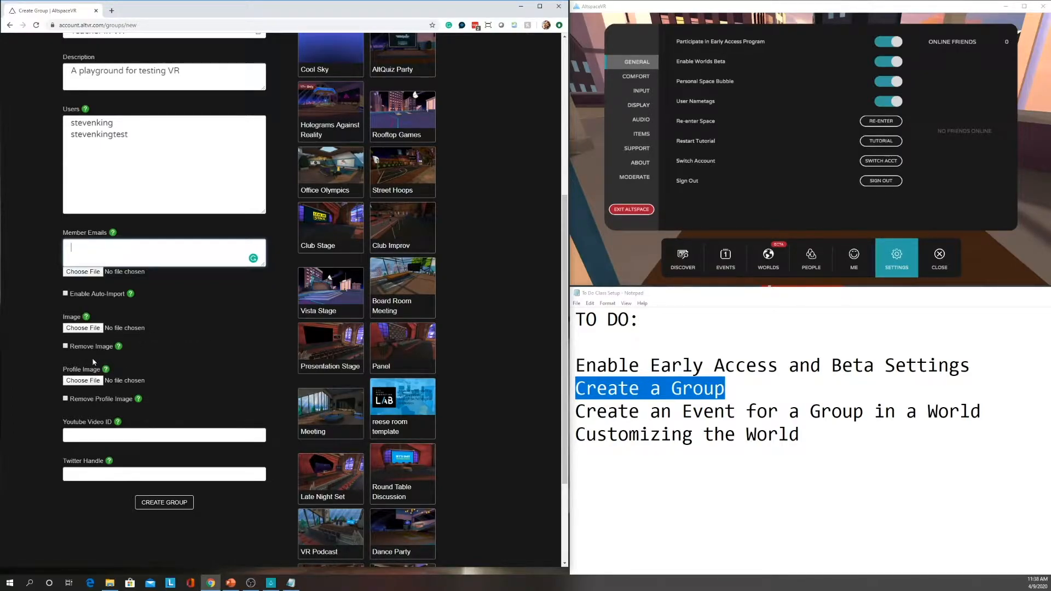
pyautogui.scroll(-3)
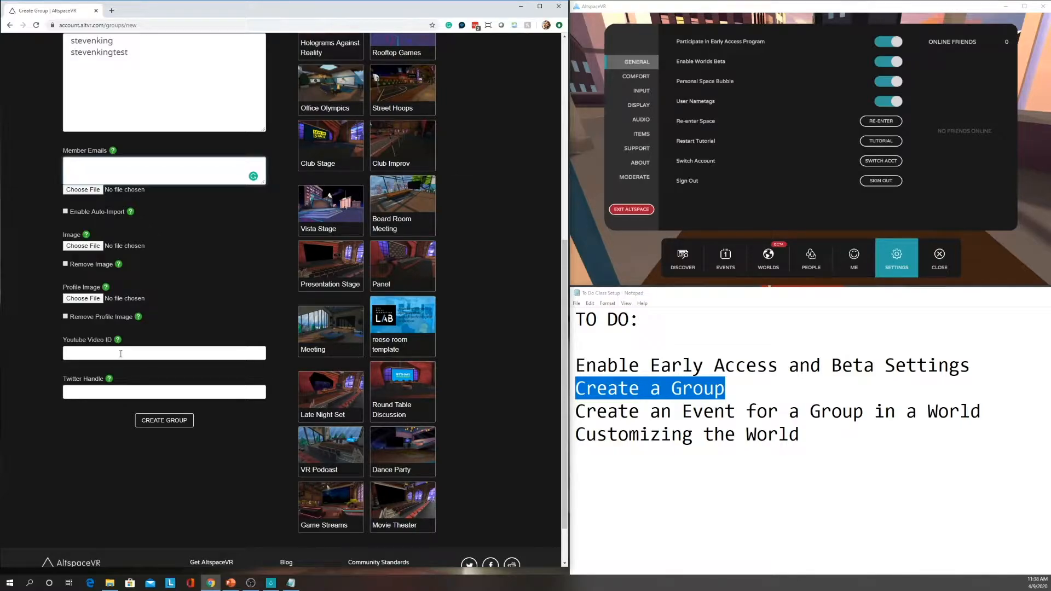
pyautogui.moveTo(92, 374)
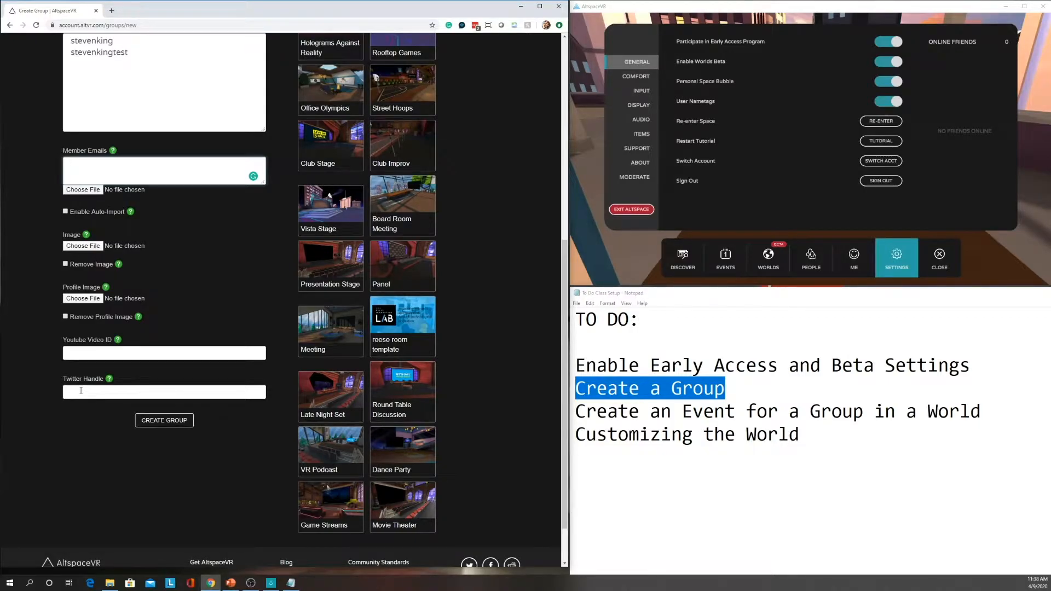
pyautogui.scroll(-3)
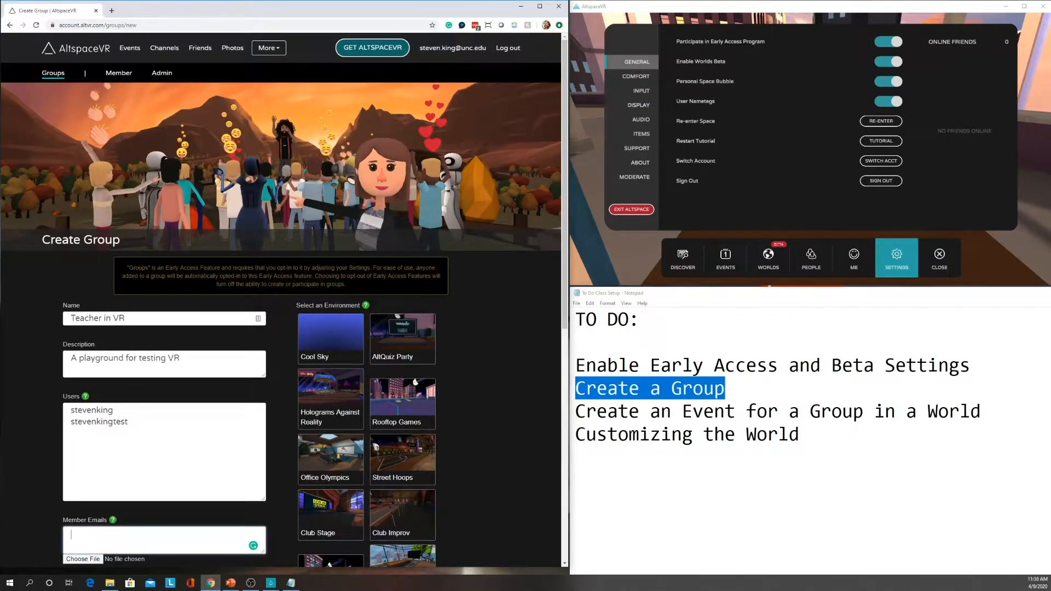
pyautogui.scroll(-3)
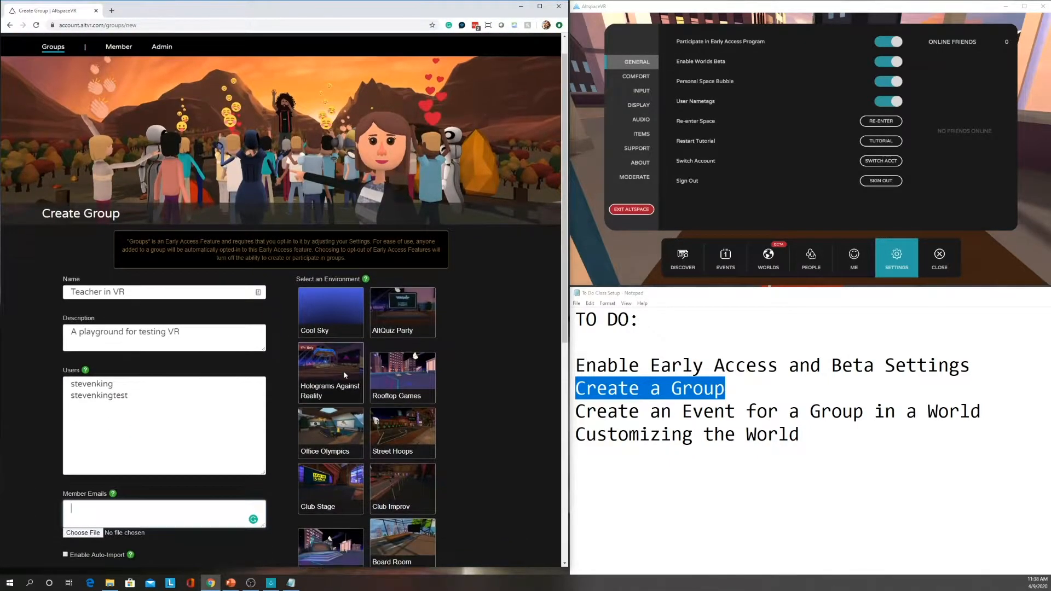
pyautogui.scroll(-3)
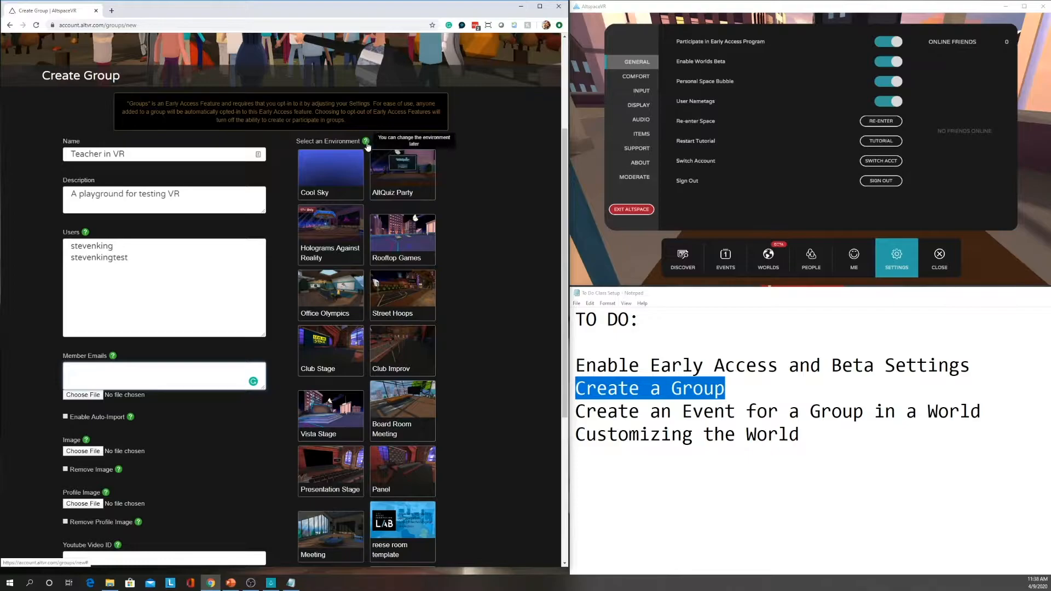
pyautogui.scroll(-3)
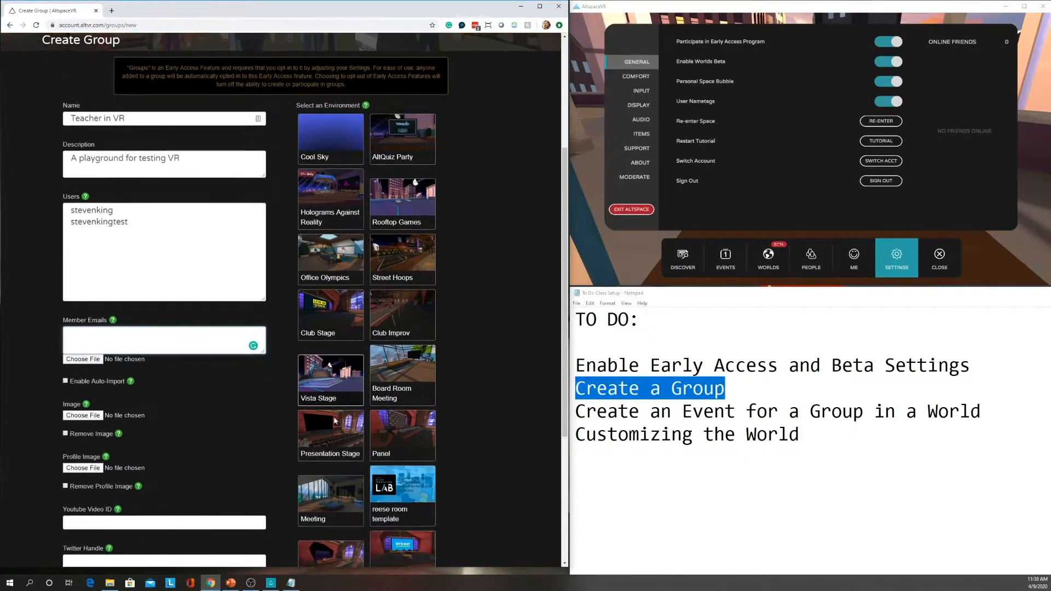
pyautogui.scroll(-3)
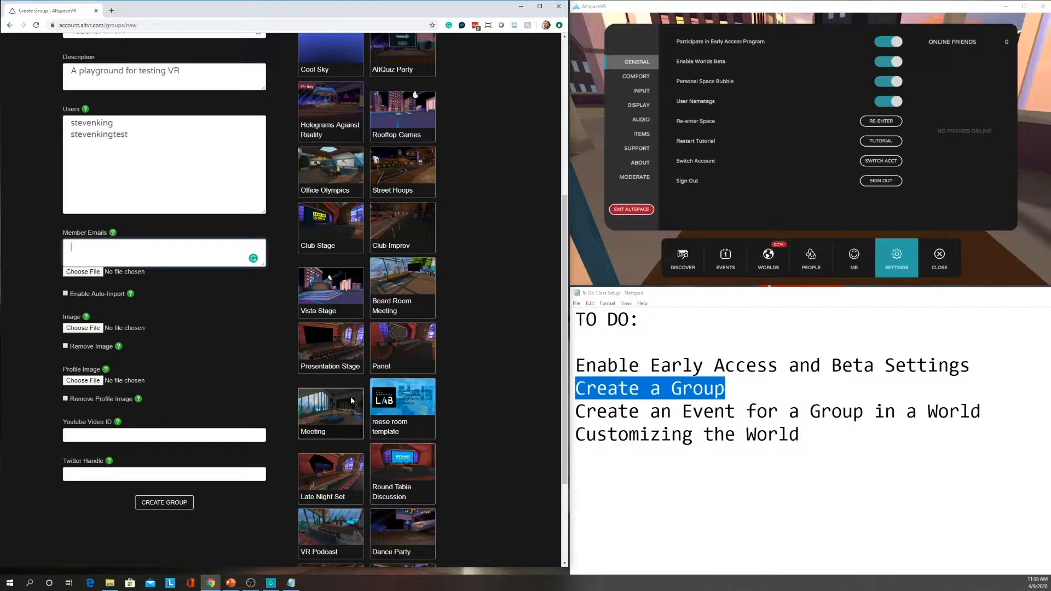
pyautogui.moveTo(337, 406)
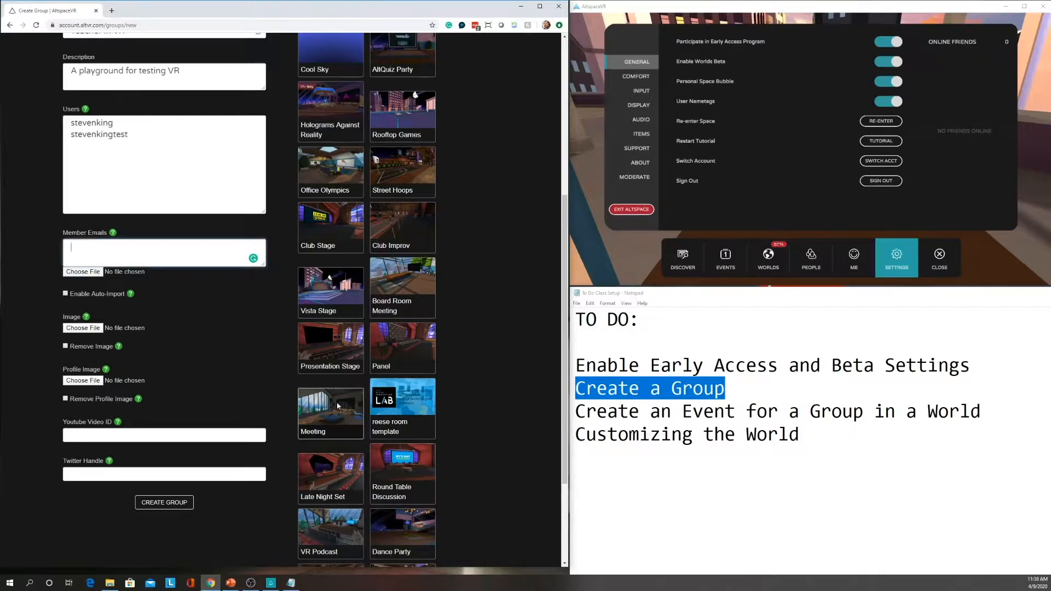
pyautogui.scroll(-3)
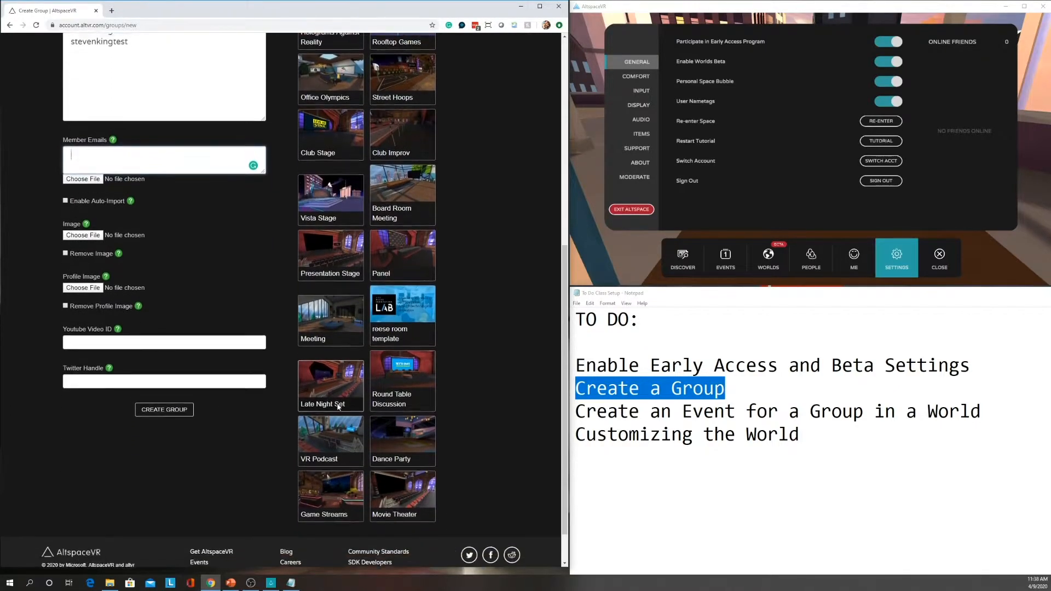
pyautogui.scroll(-3)
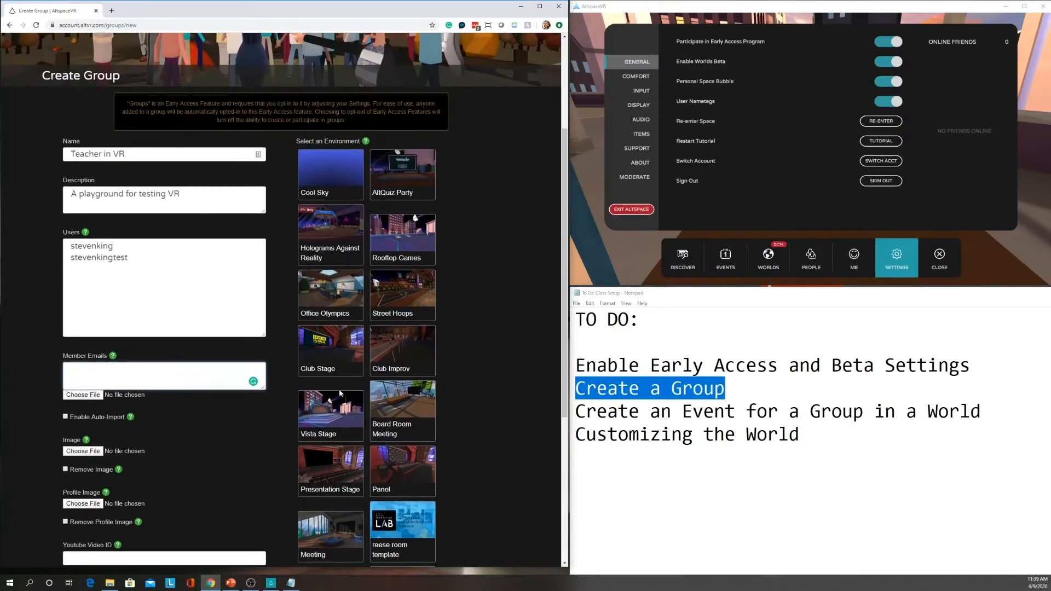
pyautogui.scroll(-3)
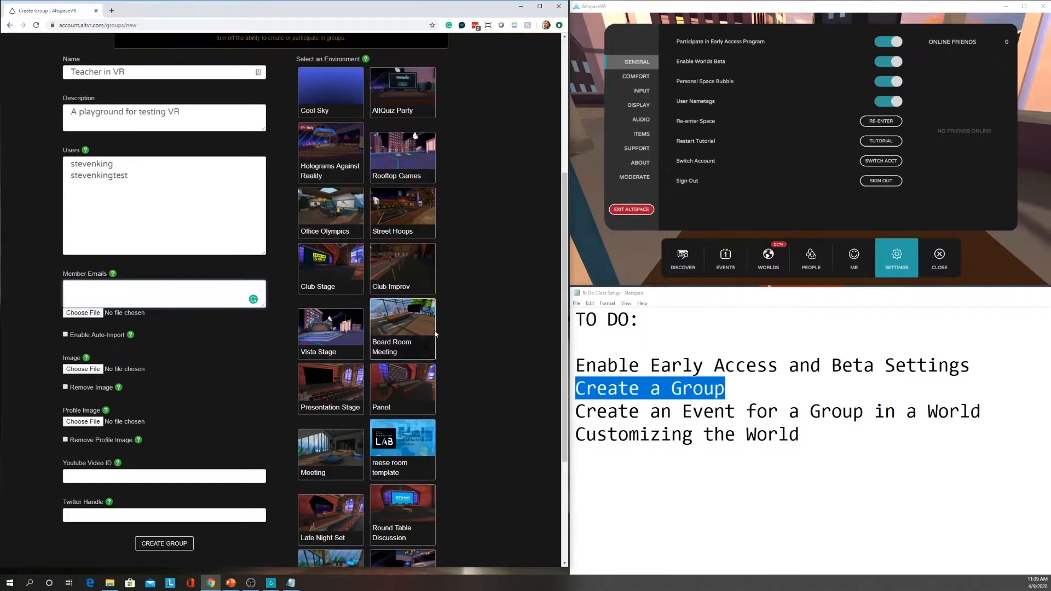
pyautogui.click(161, 293)
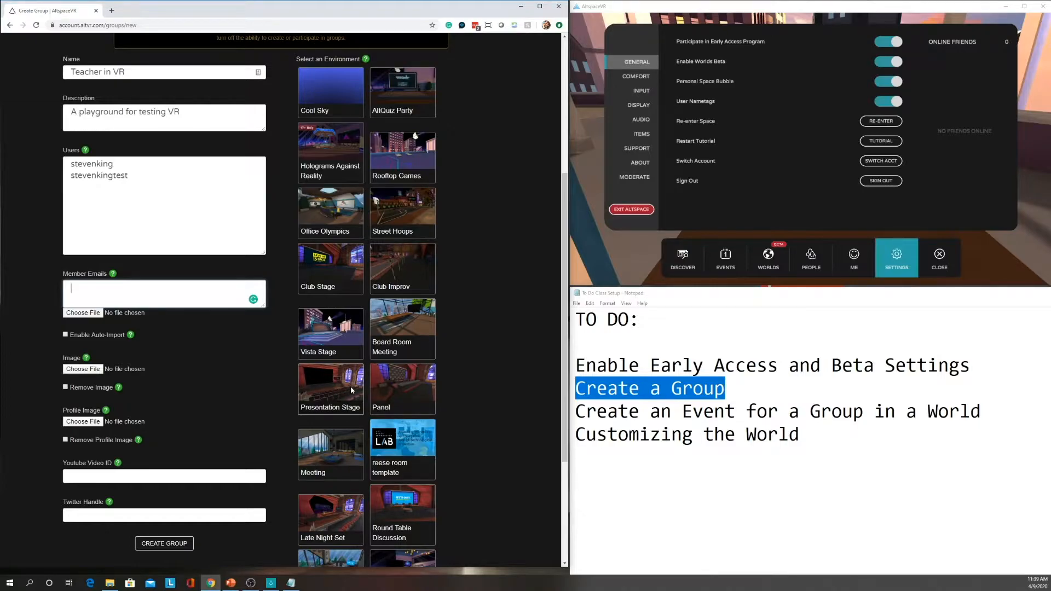
pyautogui.scroll(-3)
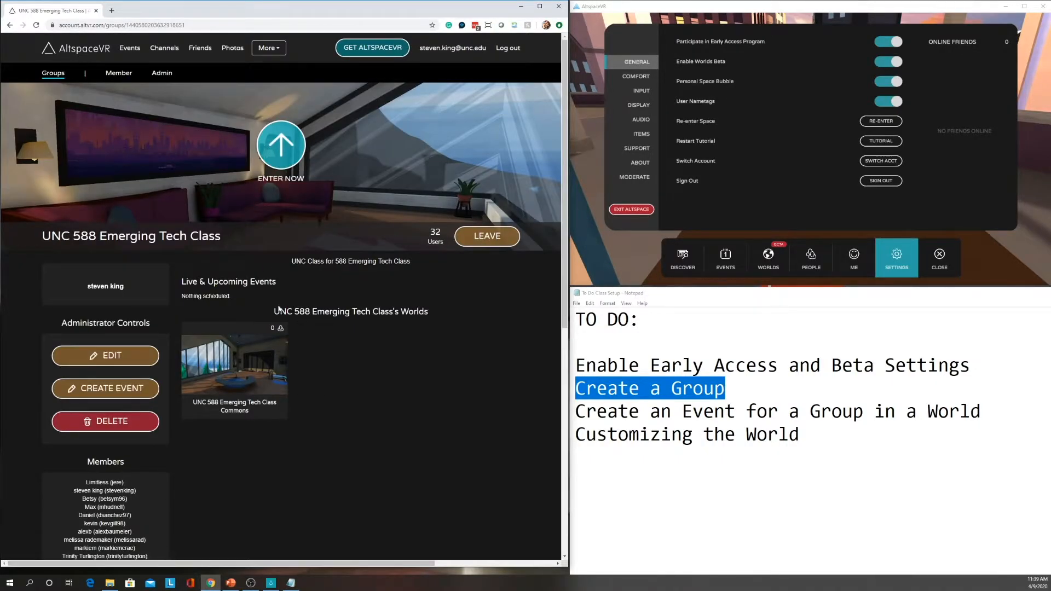
# Scroll the UNC 588 Emerging Tech Class group page to view its members and worlds
pyautogui.scroll(-3)
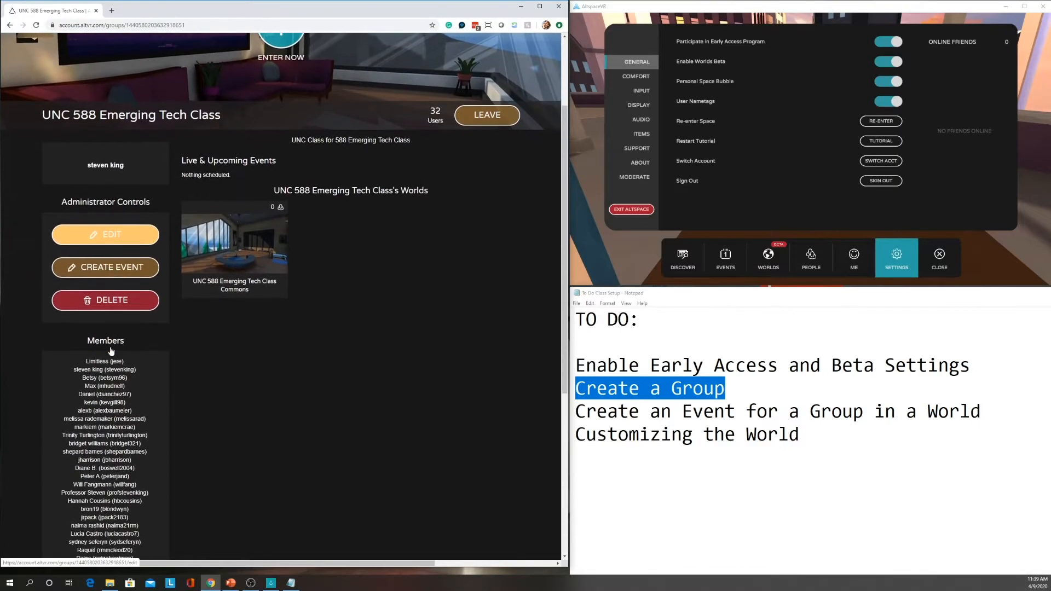
pyautogui.scroll(-3)
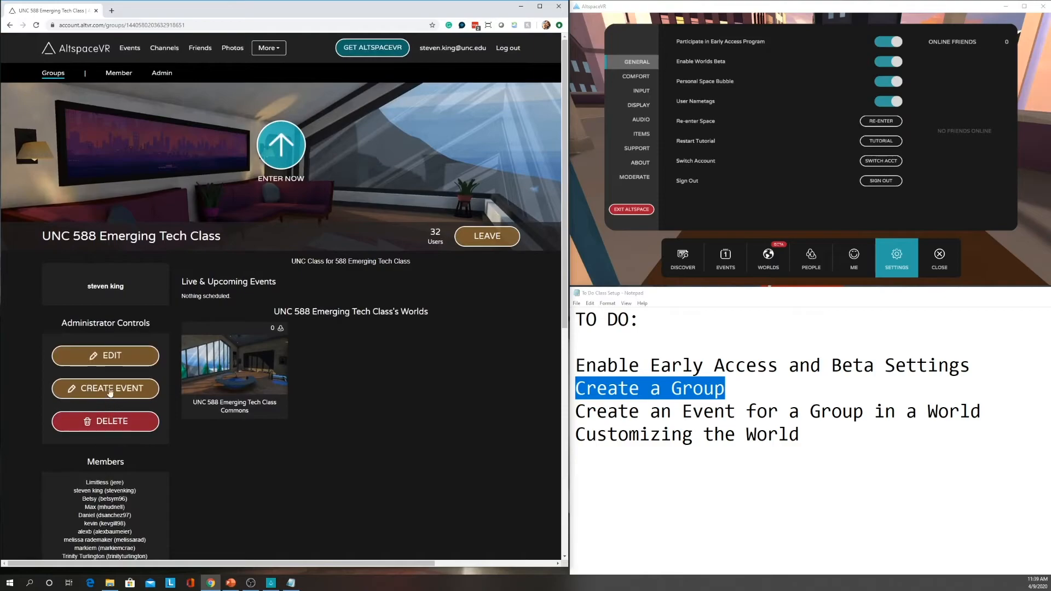
pyautogui.moveTo(234, 369)
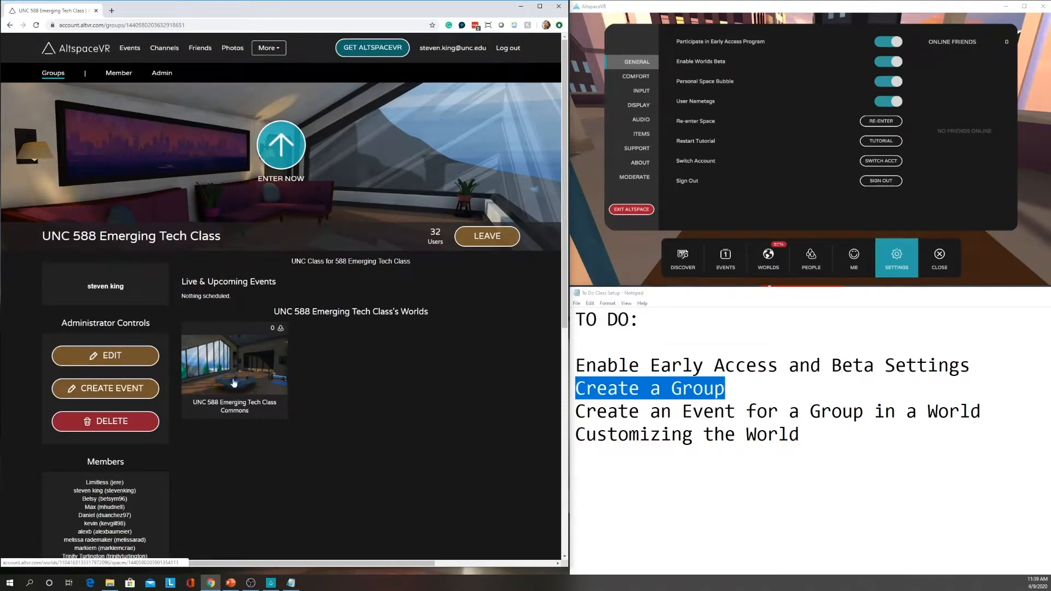
pyautogui.moveTo(248, 367)
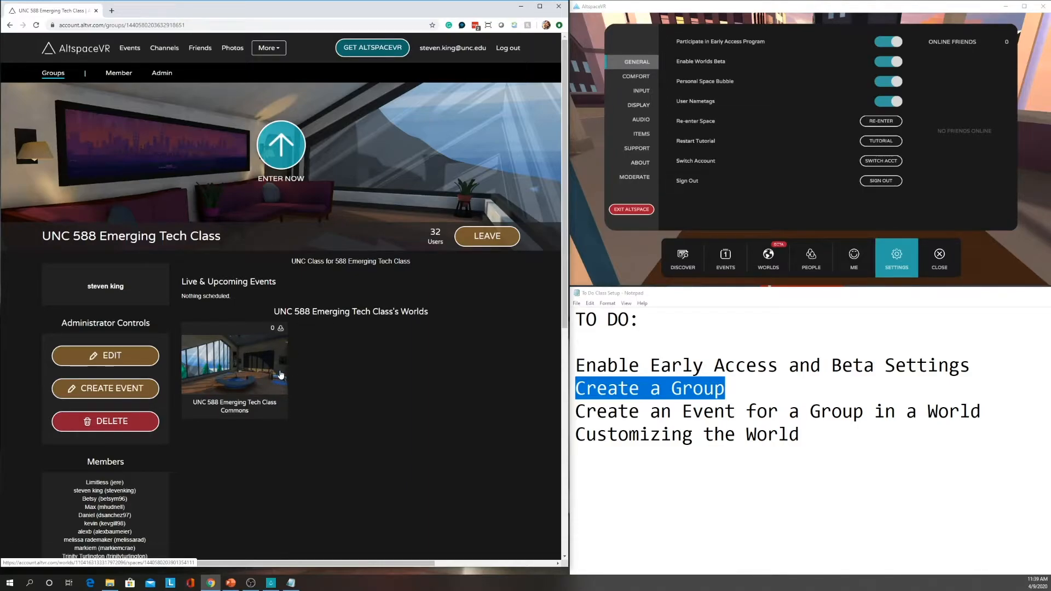
pyautogui.moveTo(227, 320)
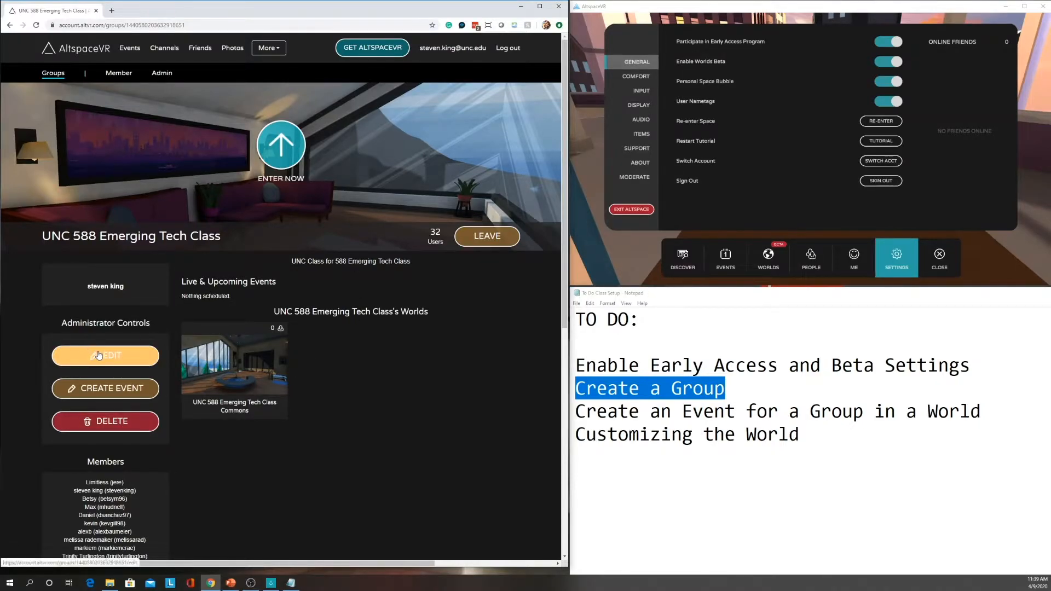
pyautogui.click(104, 356)
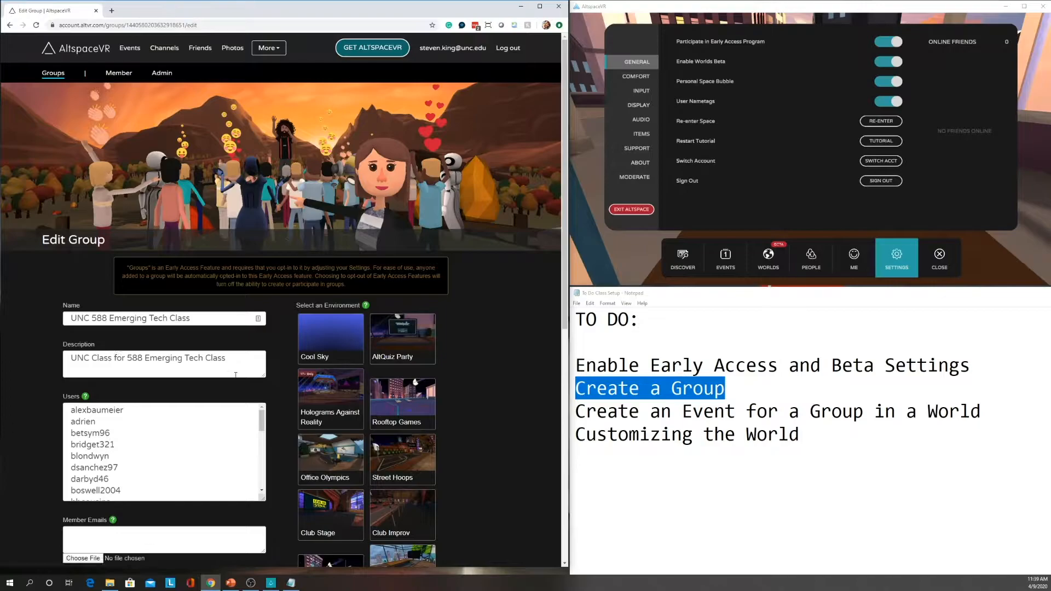
pyautogui.scroll(-3)
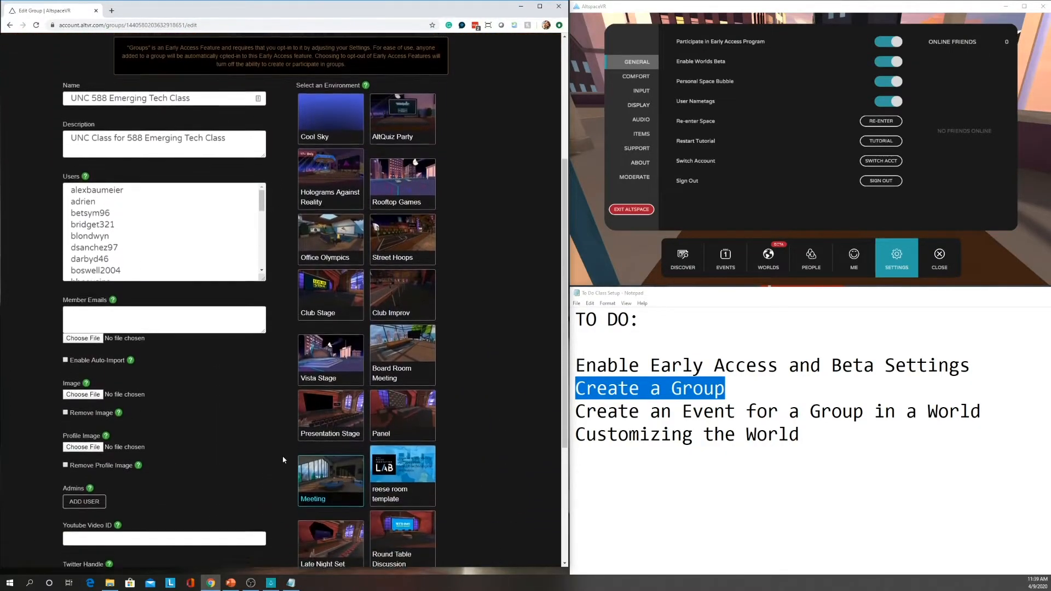
pyautogui.click(9, 25)
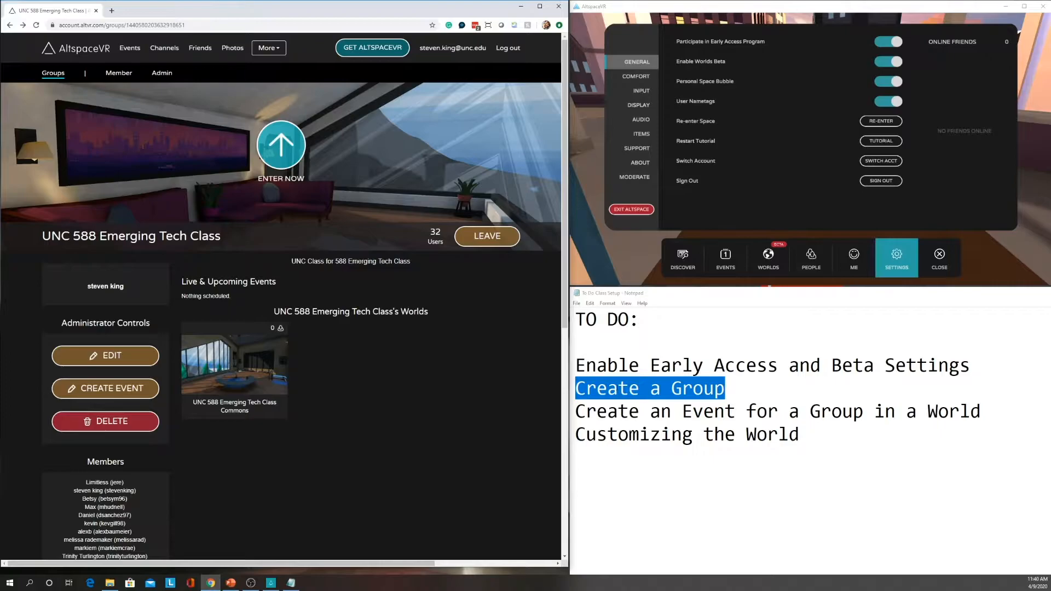
# Mark 'Create an Event' in Notepad and start a new event for the class group
pyautogui.doubleClick(649, 411)
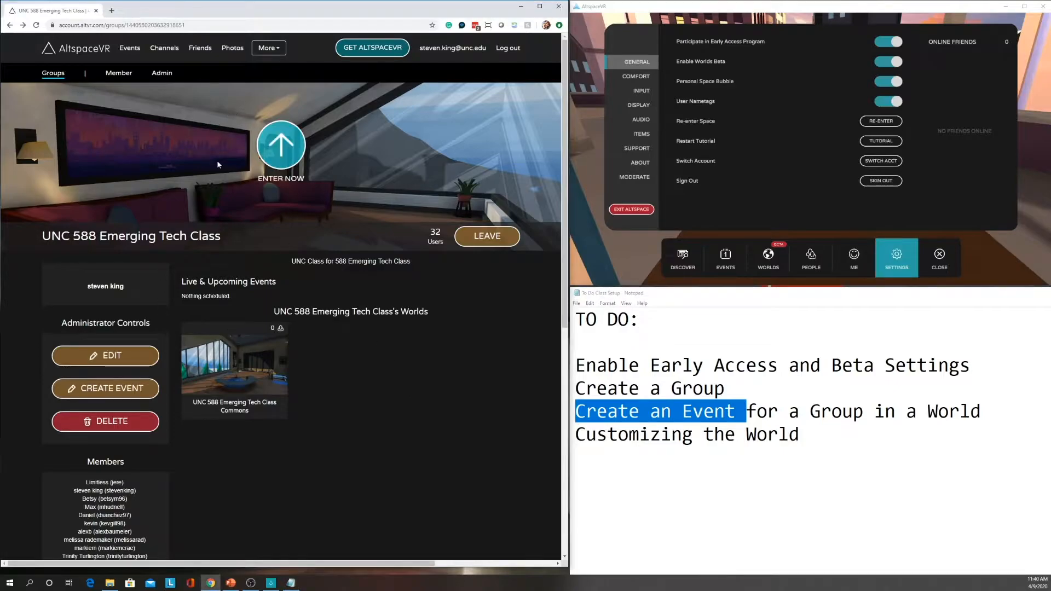
pyautogui.moveTo(464, 262)
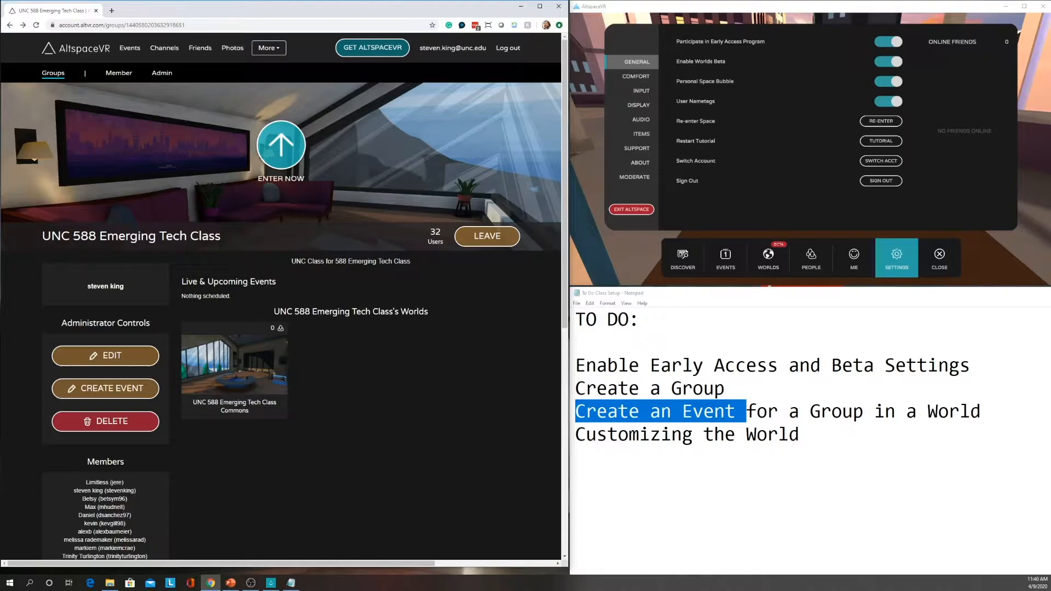
pyautogui.moveTo(317, 243)
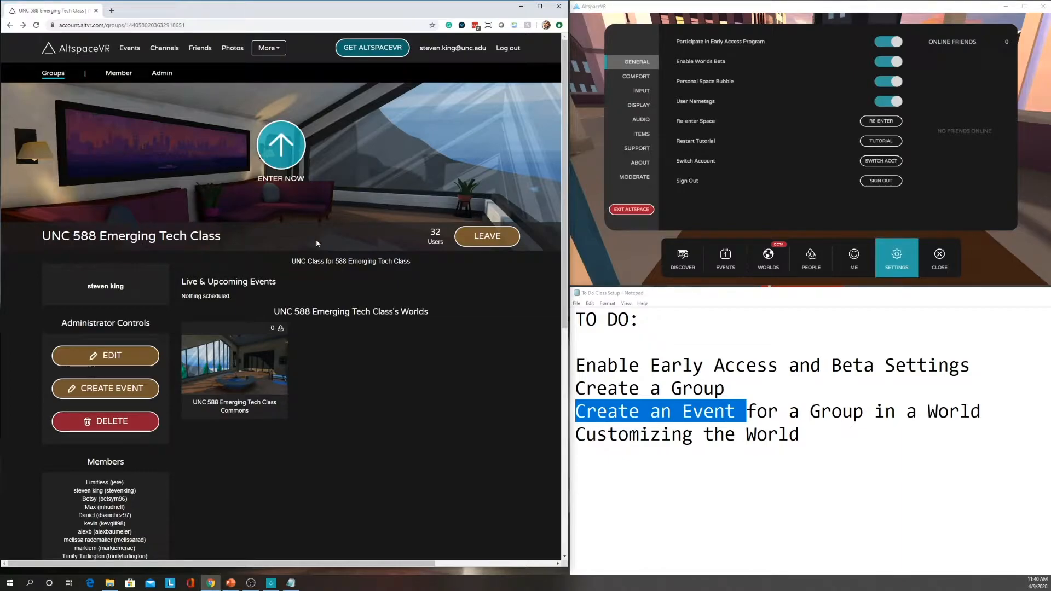
pyautogui.moveTo(105, 355)
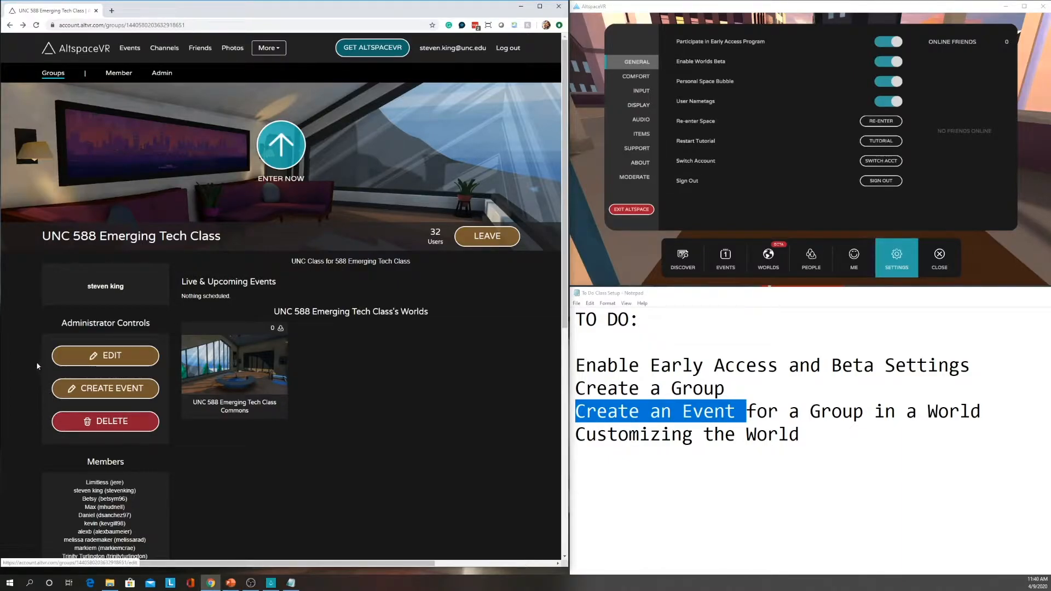
pyautogui.moveTo(105, 355)
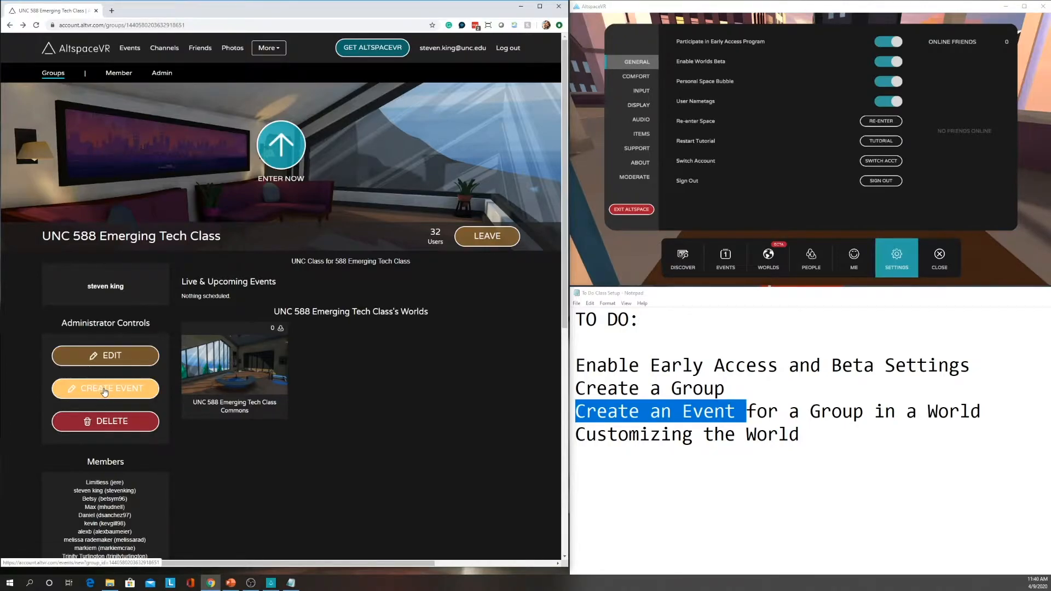
pyautogui.click(105, 388)
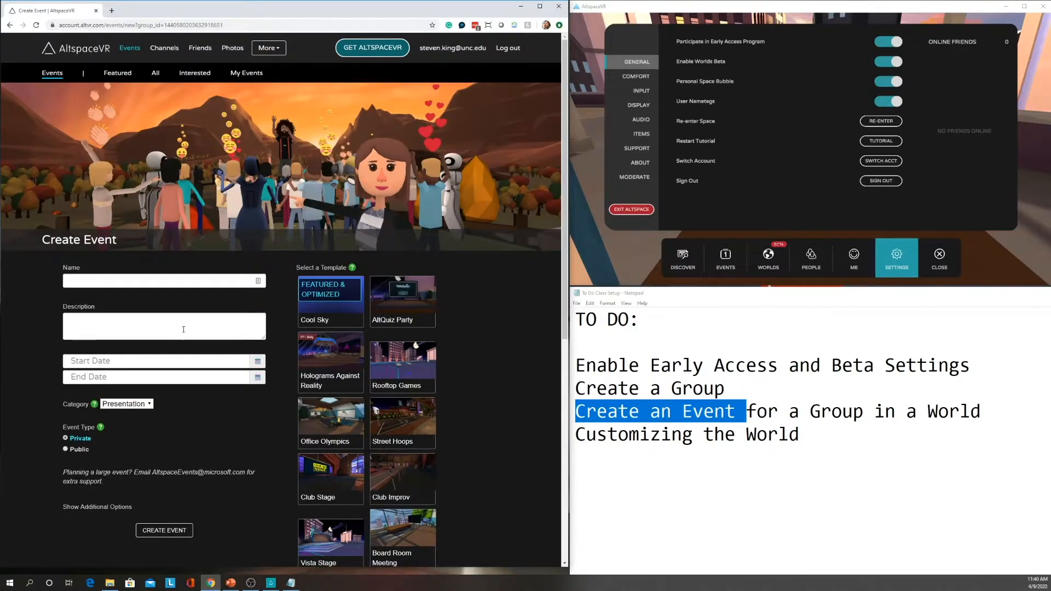
# Enter 'Classtime for 588' as the event description
pyautogui.click(164, 280)
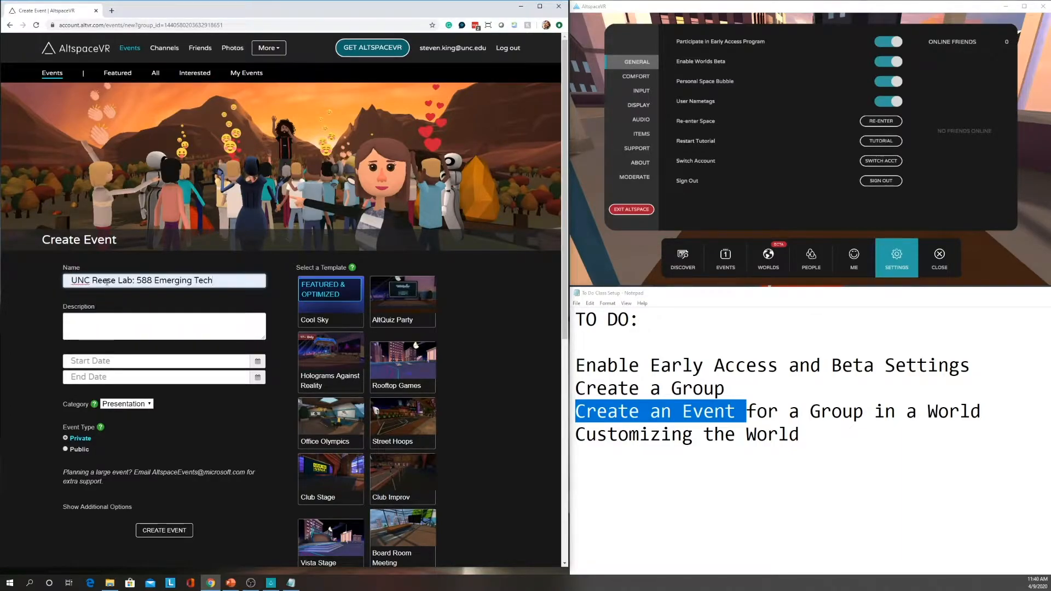
pyautogui.click(164, 326)
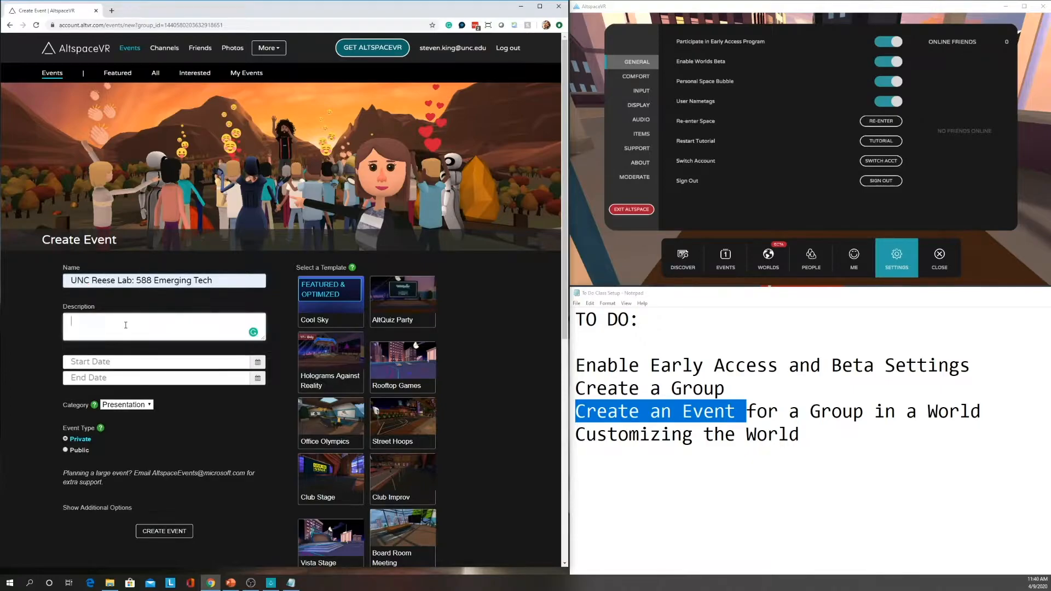
pyautogui.write('Classtime for')
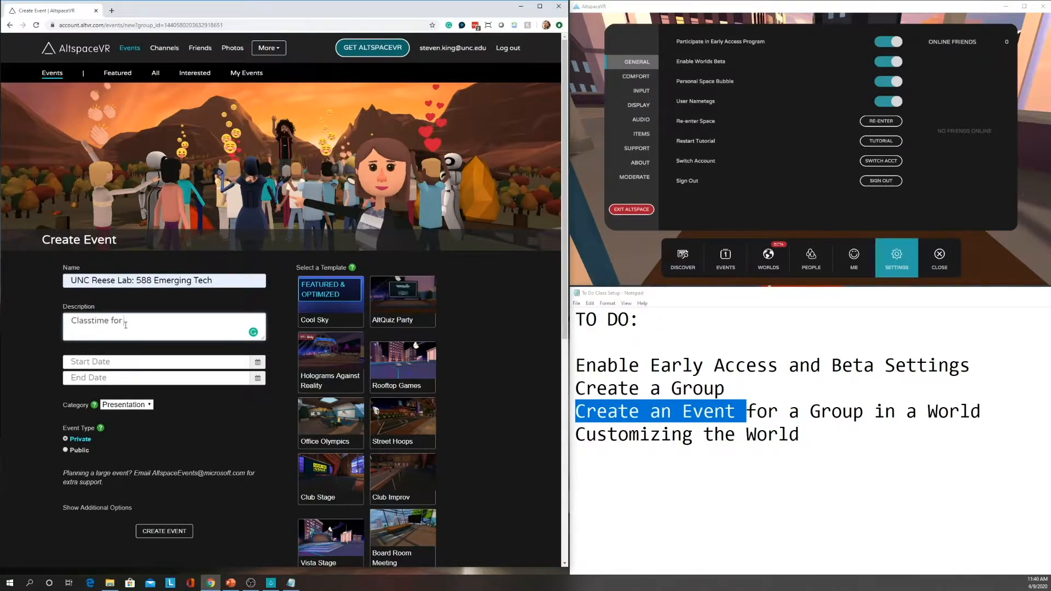
pyautogui.write('588')
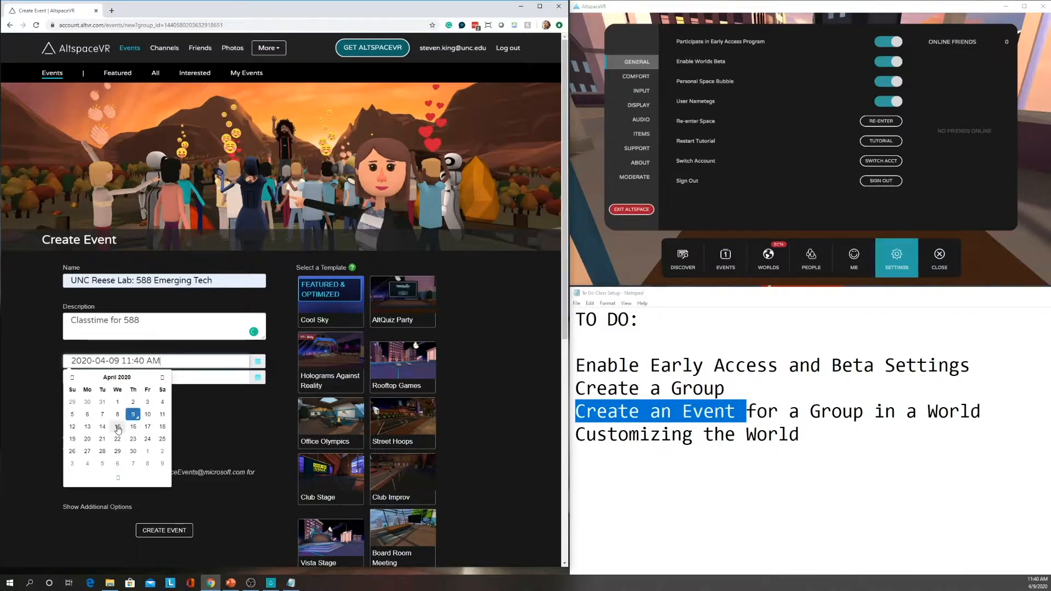
# Set the event start to April 15, 2020 at 1:45 PM
pyautogui.click(118, 427)
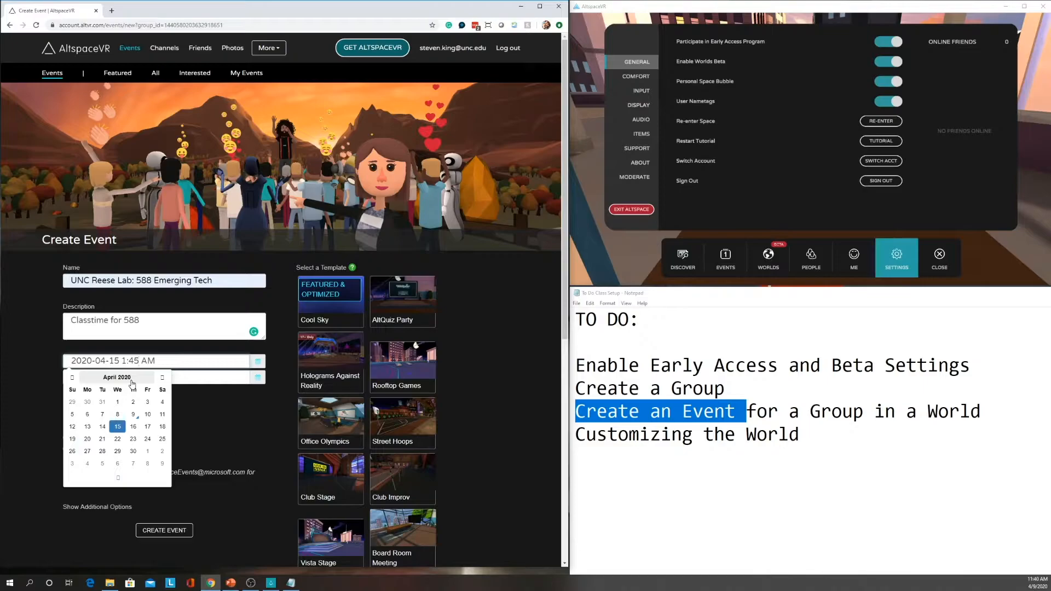
pyautogui.click(147, 427)
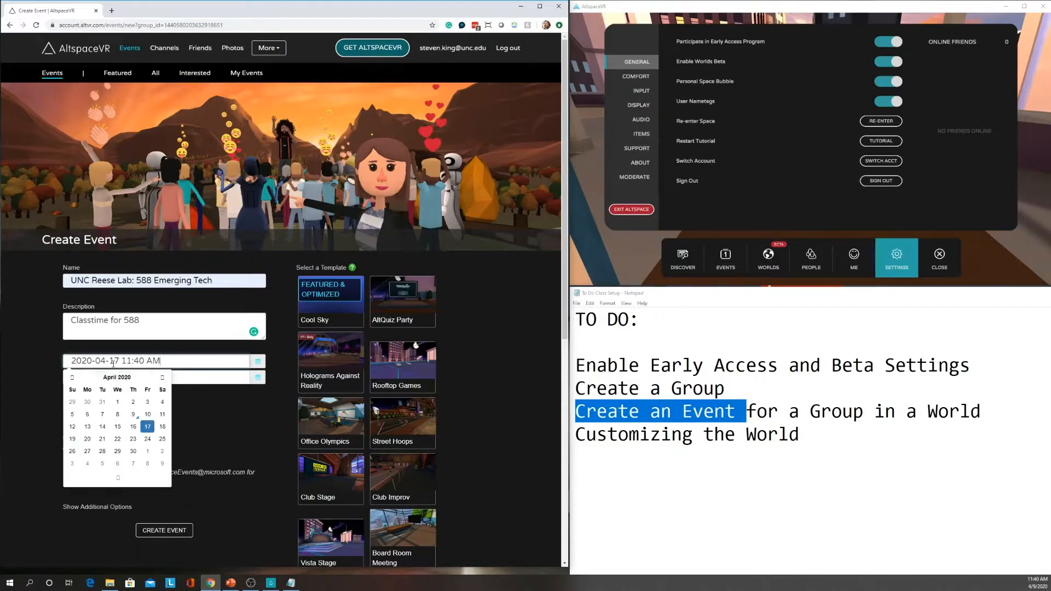
pyautogui.click(118, 427)
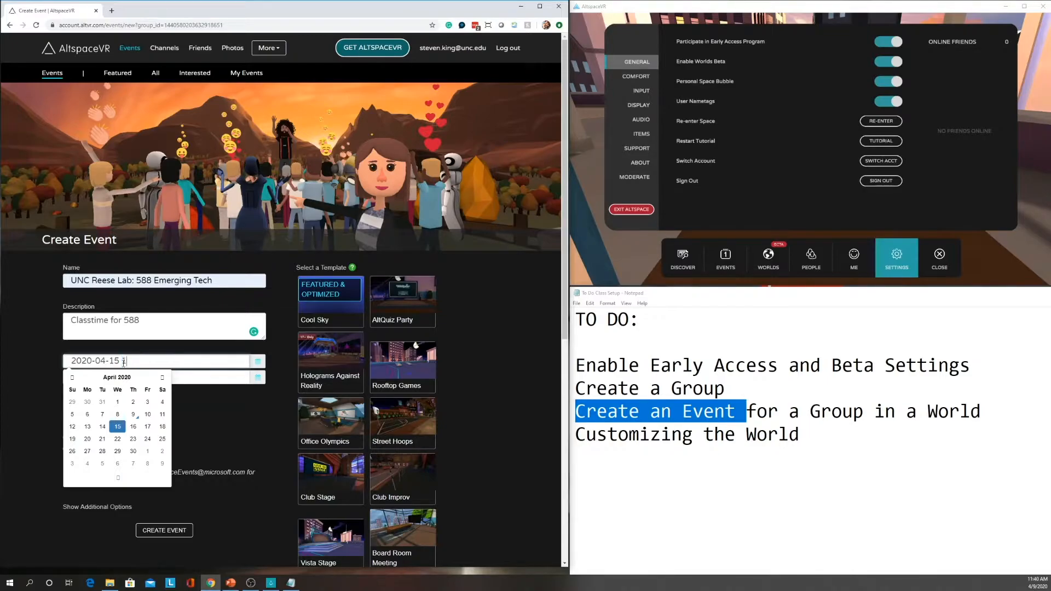
pyautogui.write('1:45')
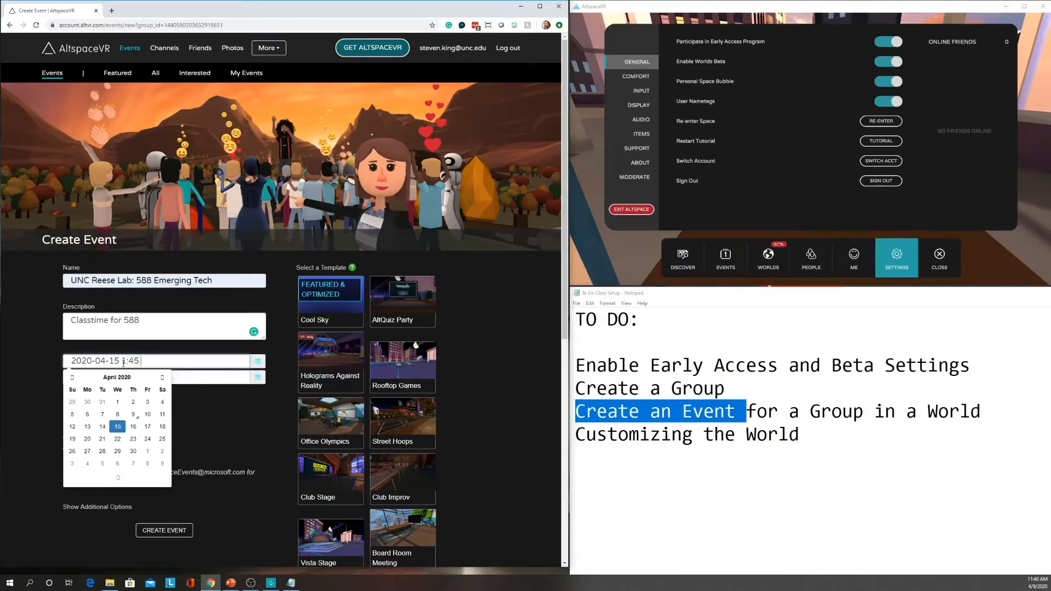
pyautogui.write('PM')
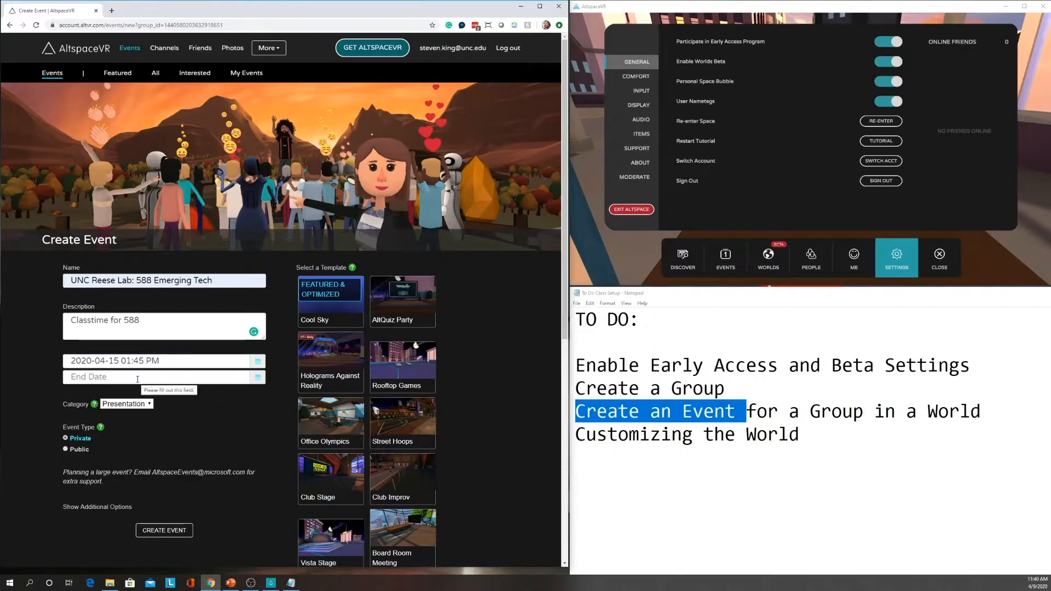
pyautogui.click(158, 377)
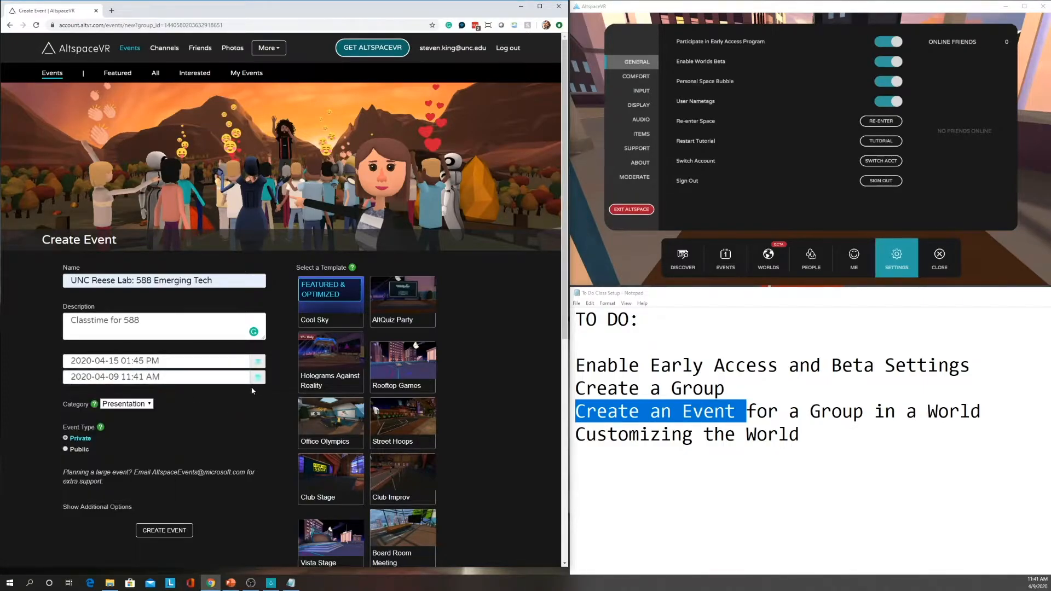
pyautogui.click(257, 376)
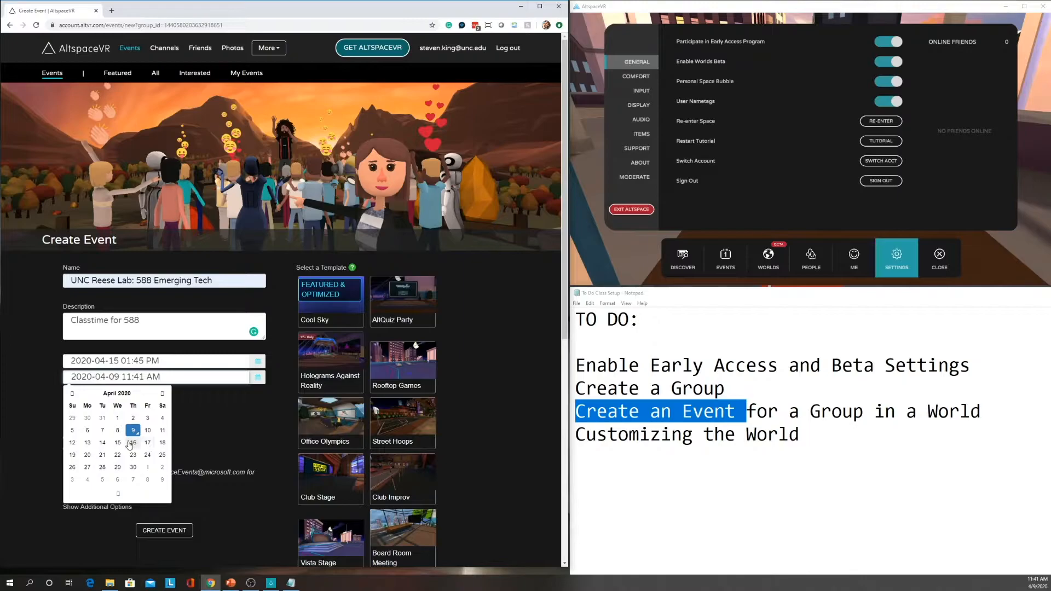
# Pick April 15, 2020 as the end date with a 5:00 PM time
pyautogui.click(117, 442)
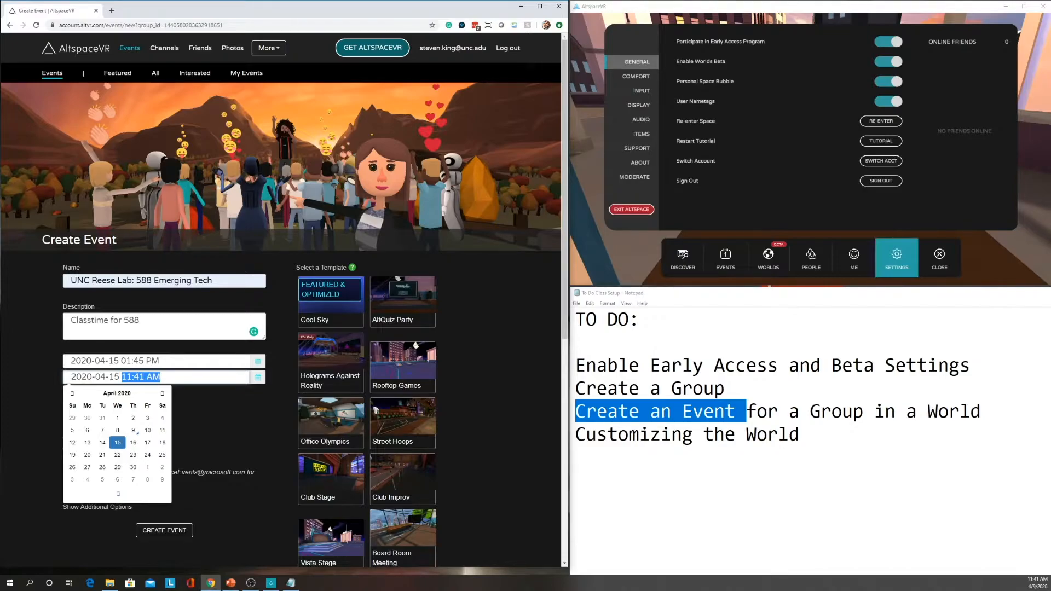
pyautogui.write('5:00')
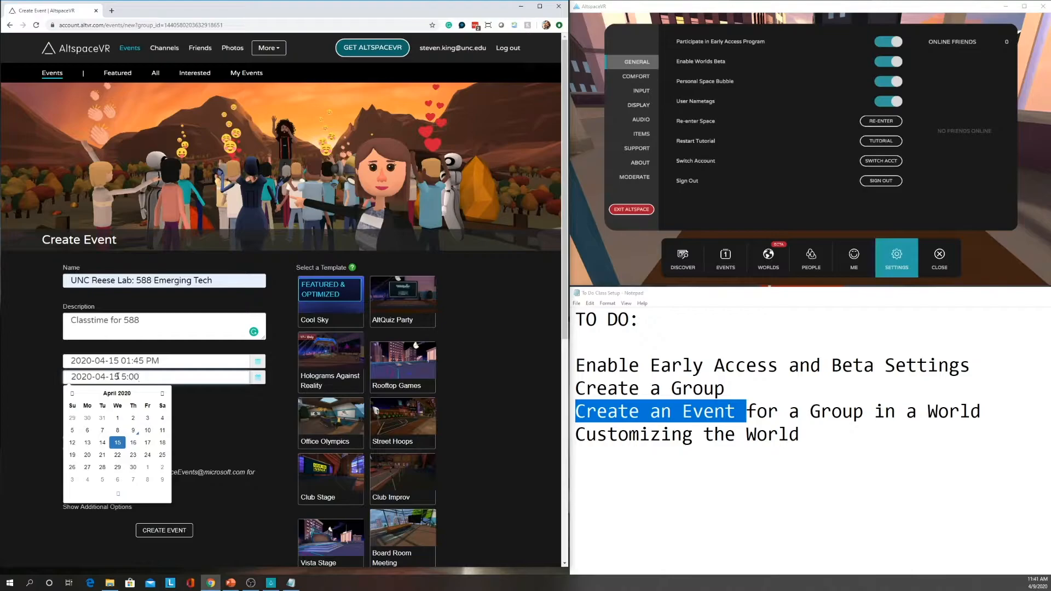
pyautogui.write('PM')
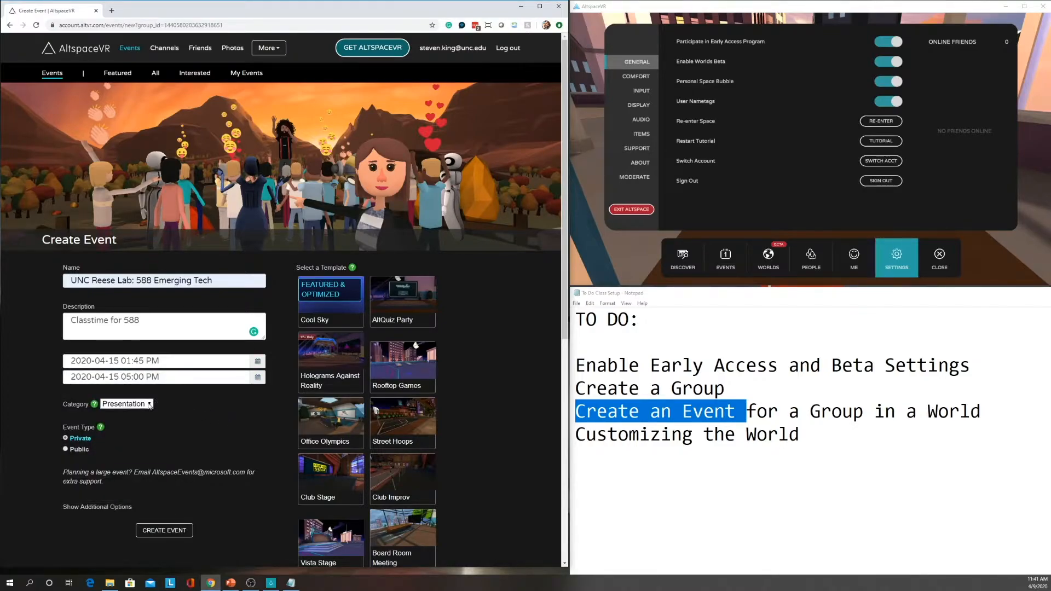
pyautogui.click(126, 403)
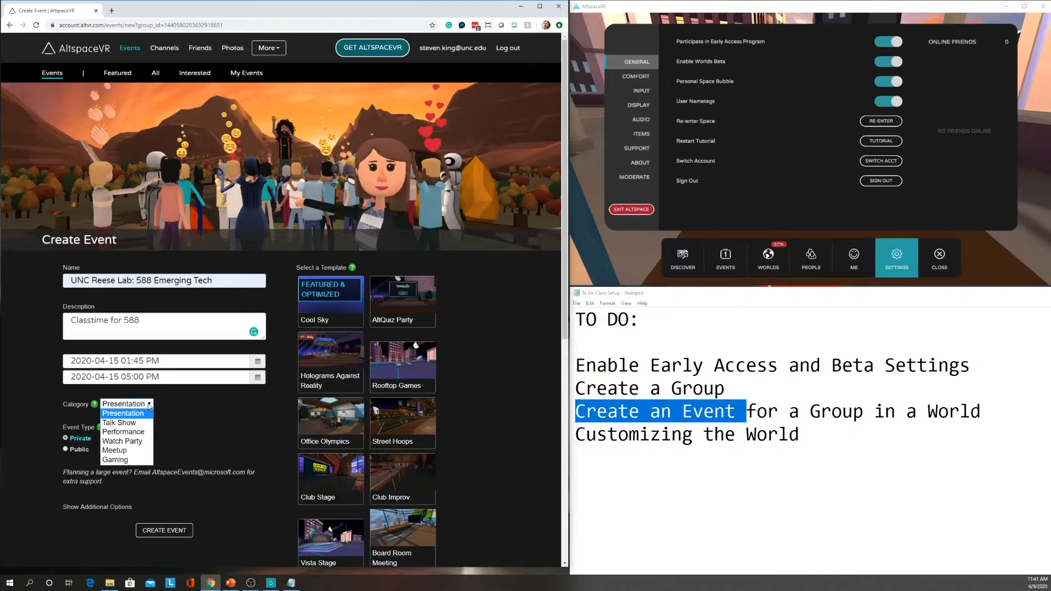
pyautogui.moveTo(138, 415)
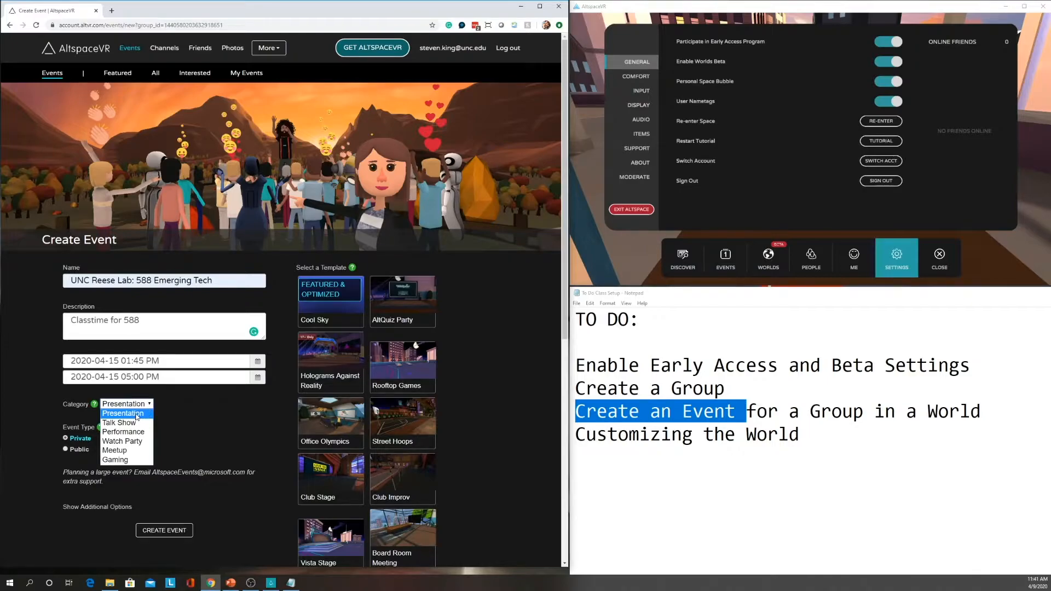
pyautogui.click(123, 414)
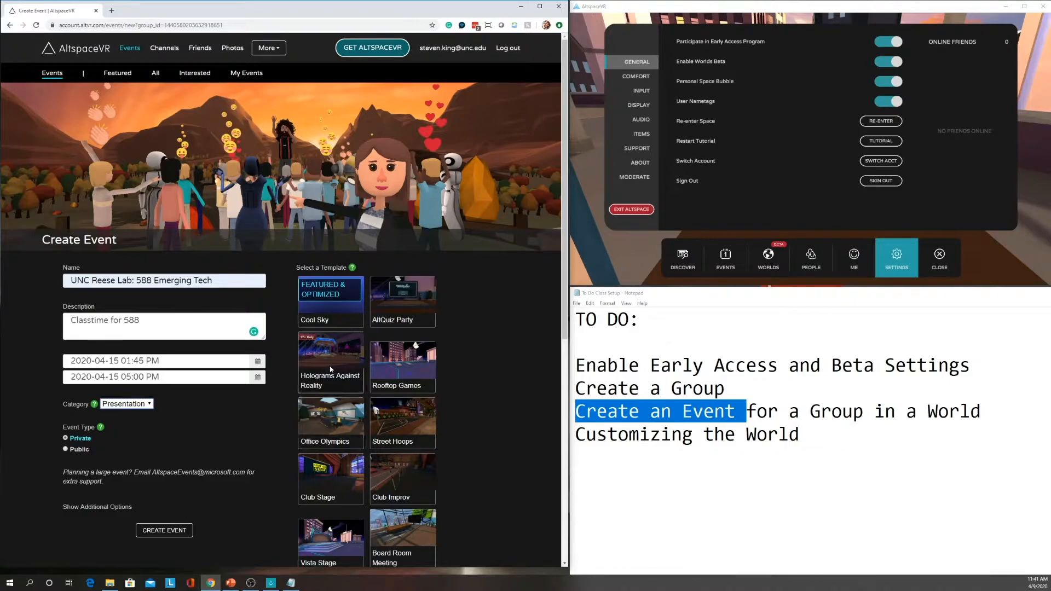
pyautogui.scroll(-3)
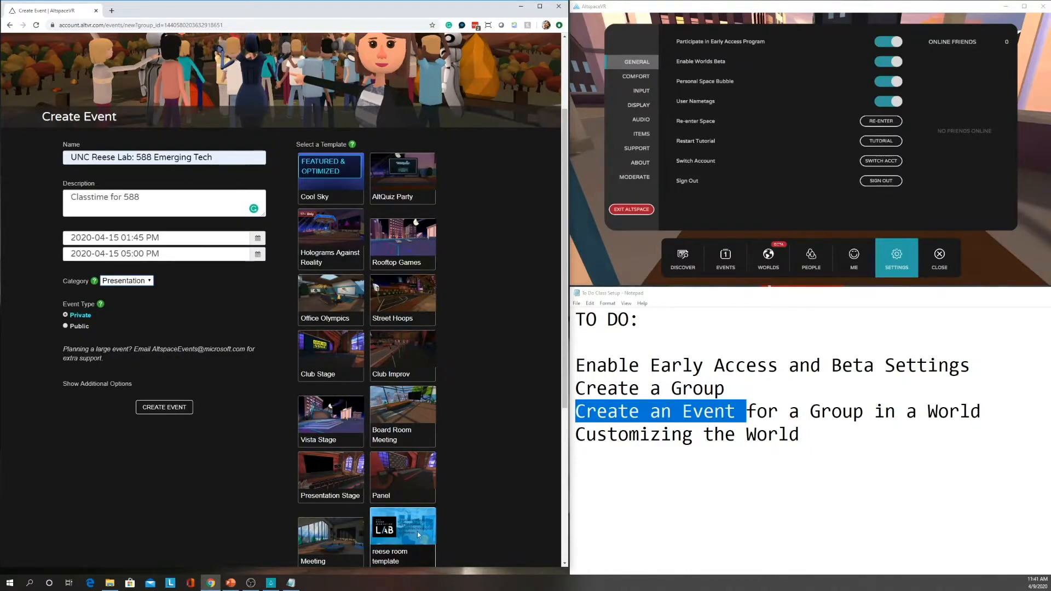
pyautogui.moveTo(348, 295)
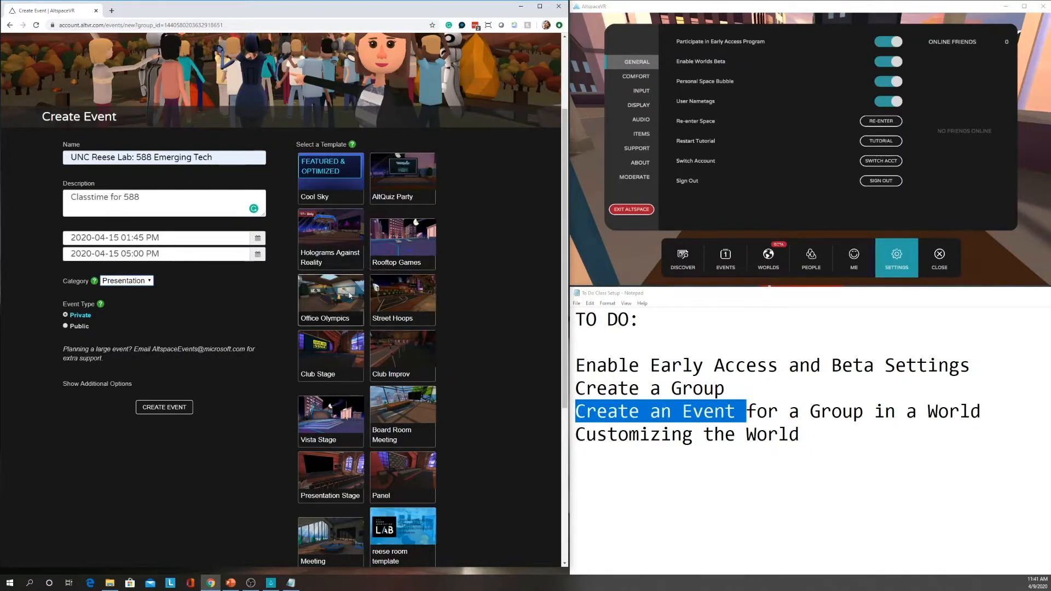
pyautogui.scroll(-3)
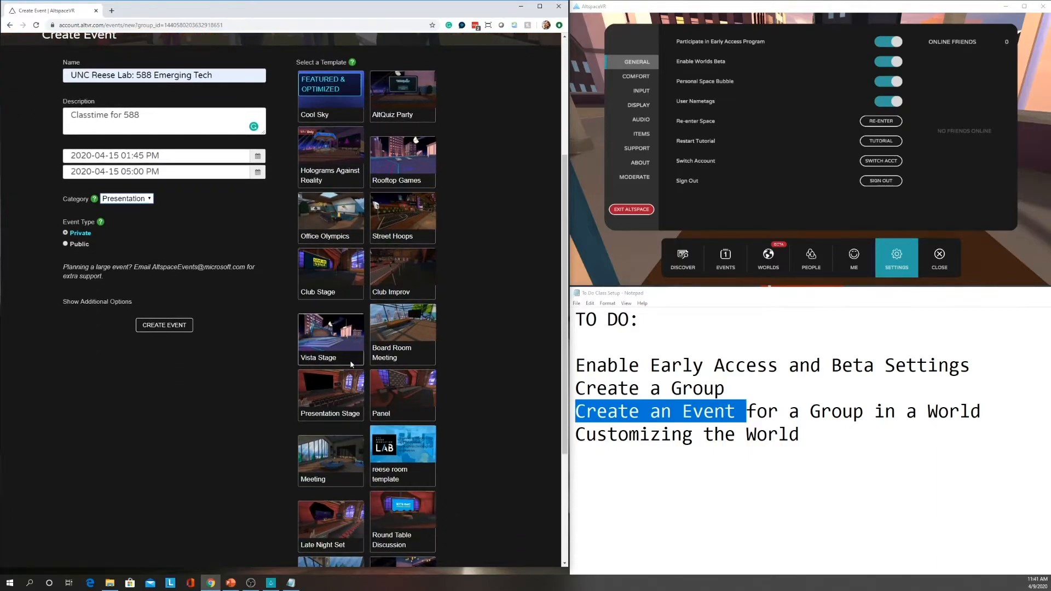
pyautogui.scroll(-3)
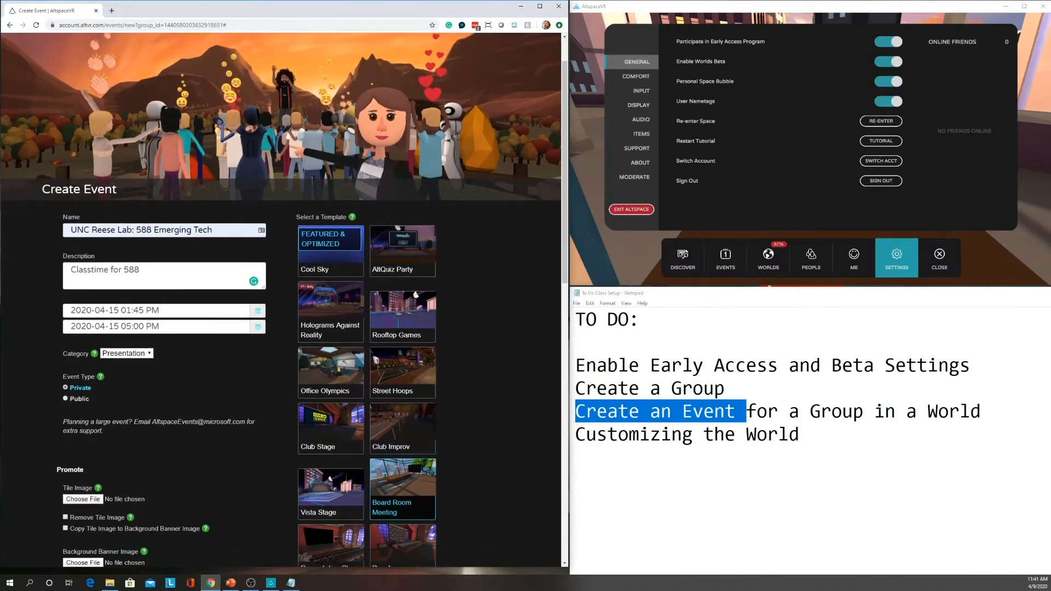
# Scroll down through the Board Room Meeting event form's Promote, In VR and Advanced options
pyautogui.scroll(-3)
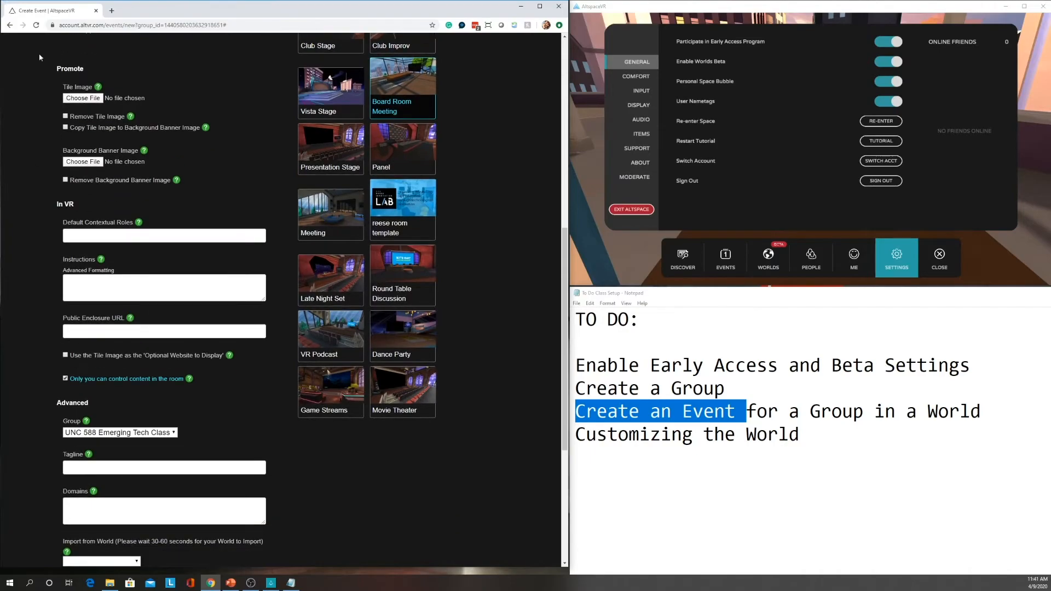
pyautogui.moveTo(98, 87)
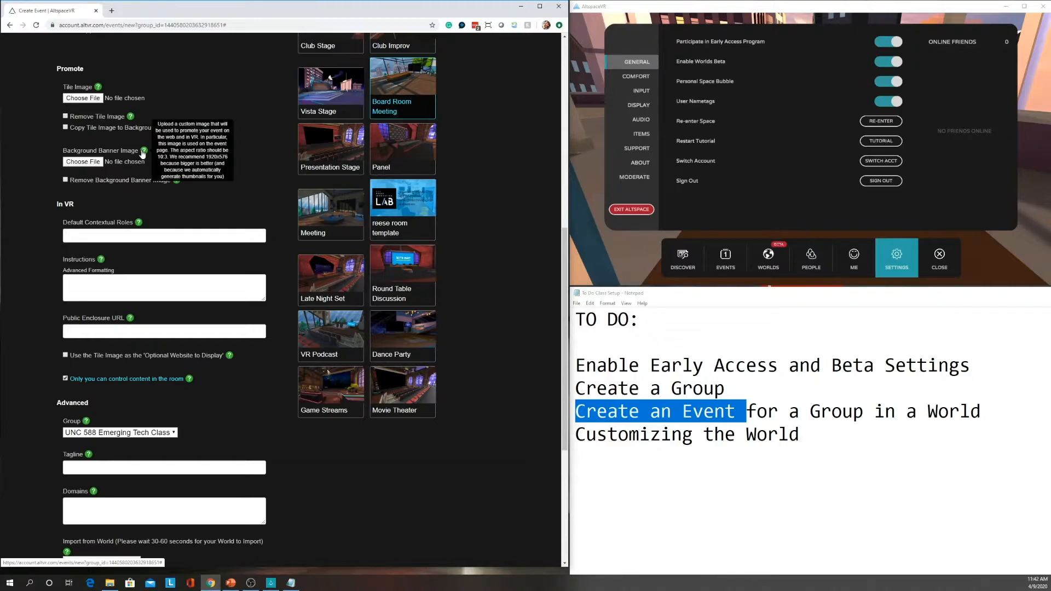
pyautogui.scroll(-3)
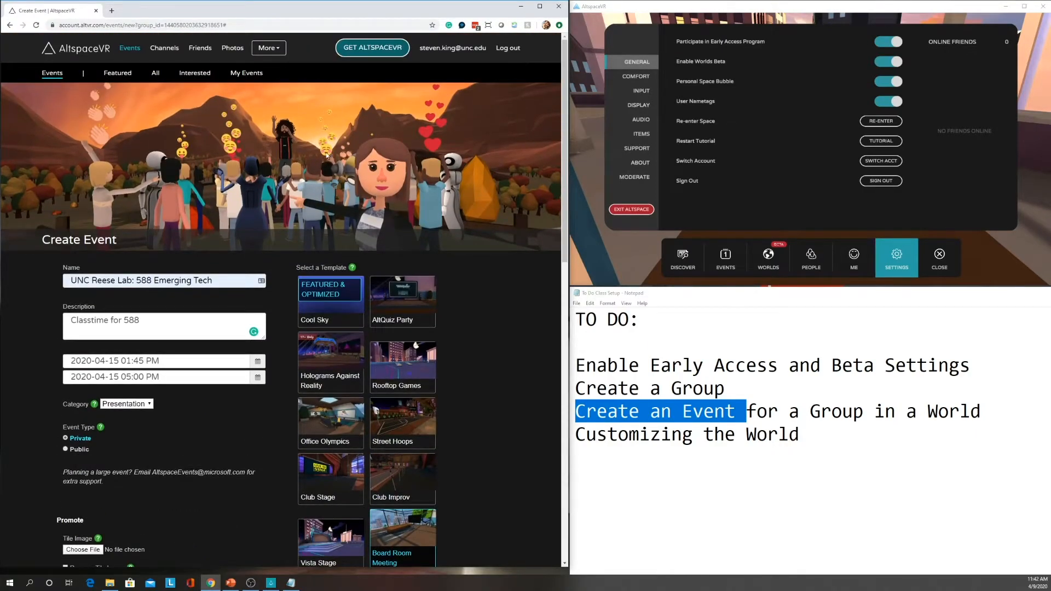
pyautogui.scroll(-3)
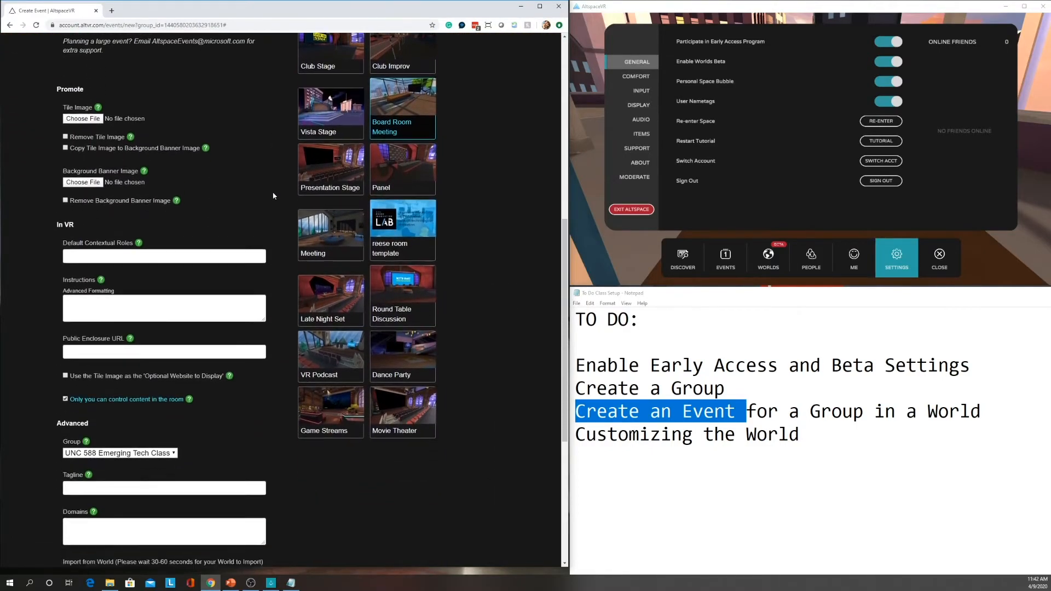
pyautogui.scroll(-3)
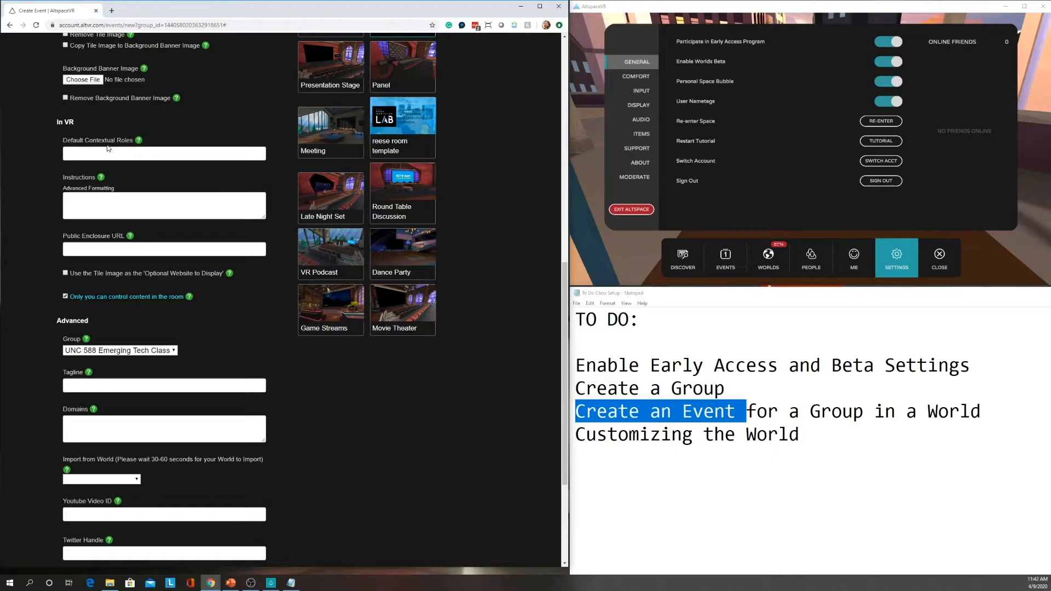
pyautogui.moveTo(138, 140)
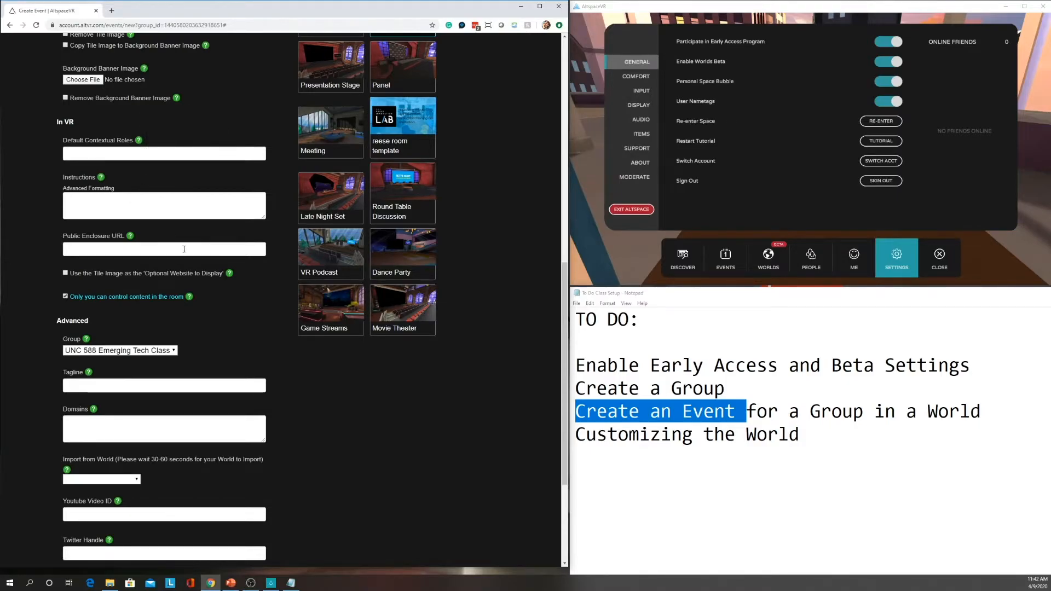
pyautogui.click(164, 206)
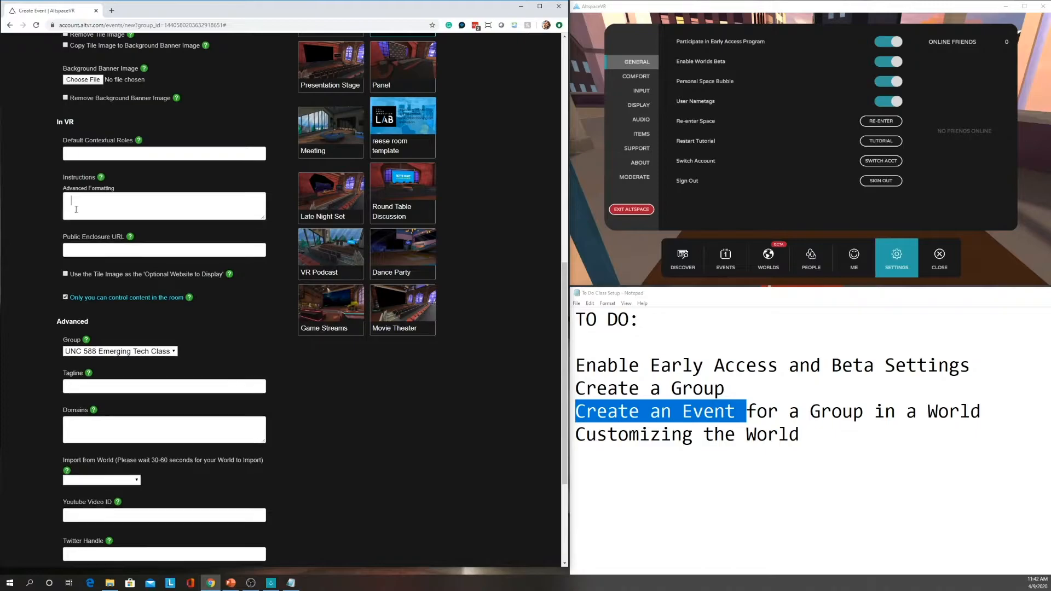
pyautogui.moveTo(101, 177)
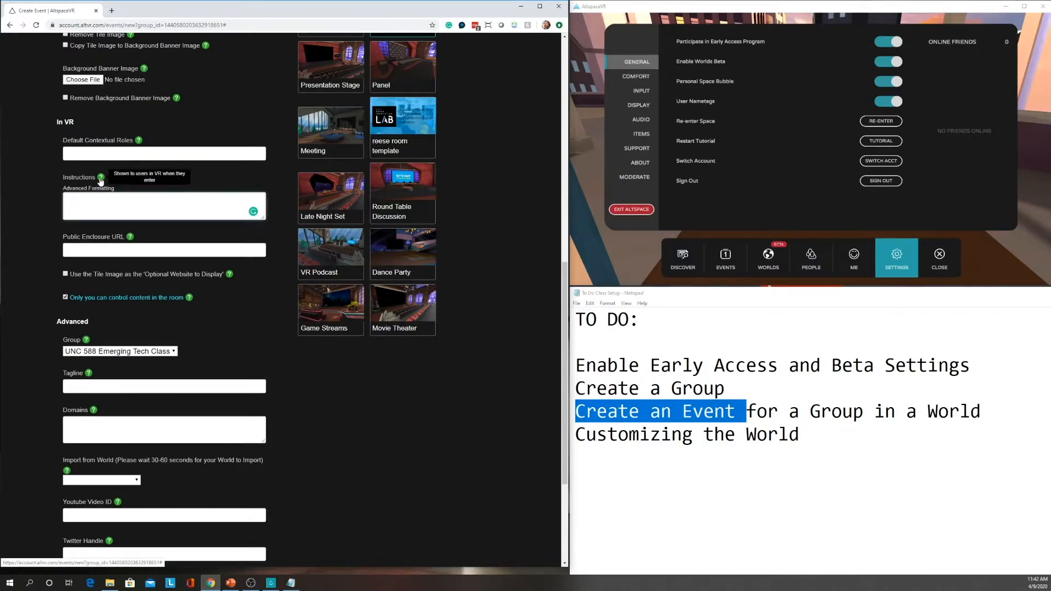
pyautogui.moveTo(129, 271)
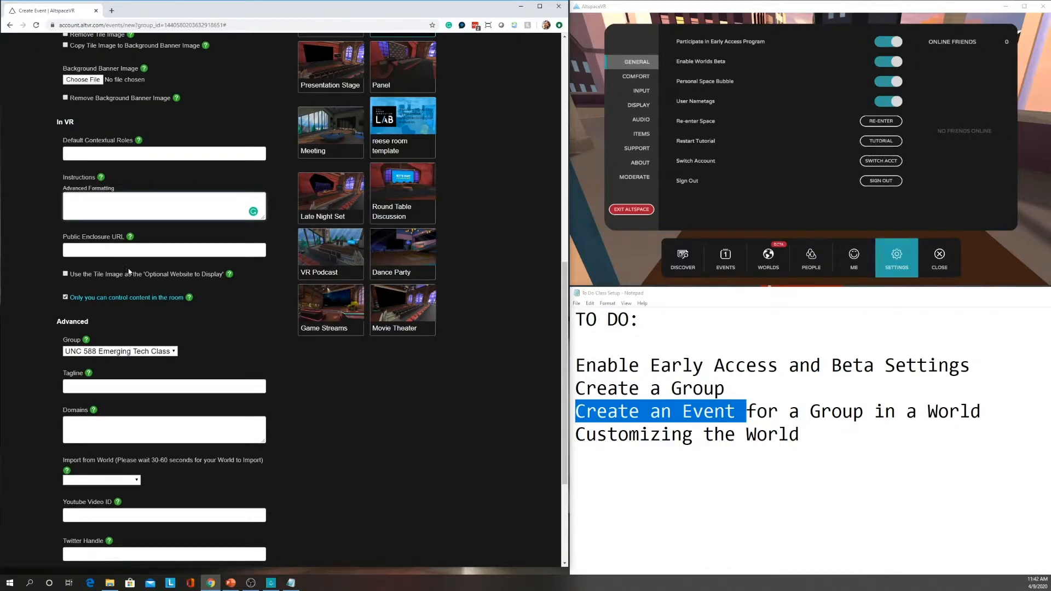
pyautogui.click(164, 249)
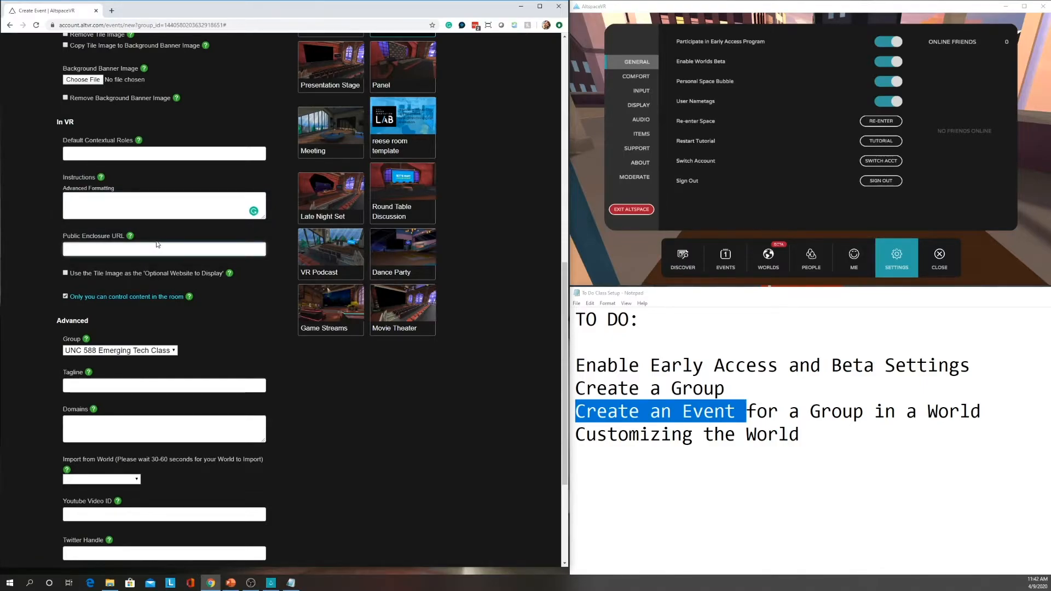
pyautogui.moveTo(131, 236)
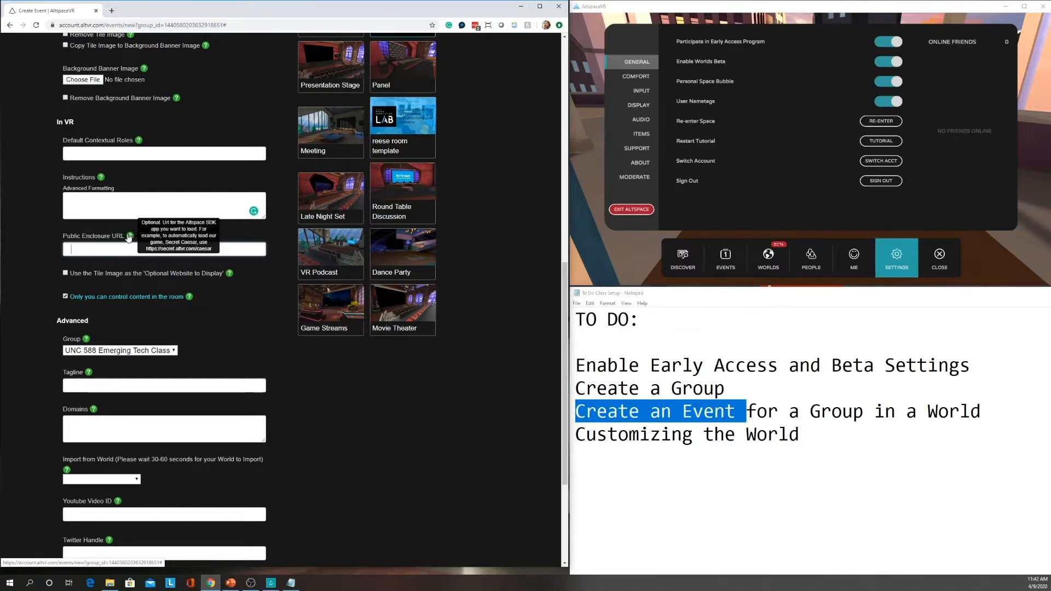
pyautogui.moveTo(28, 239)
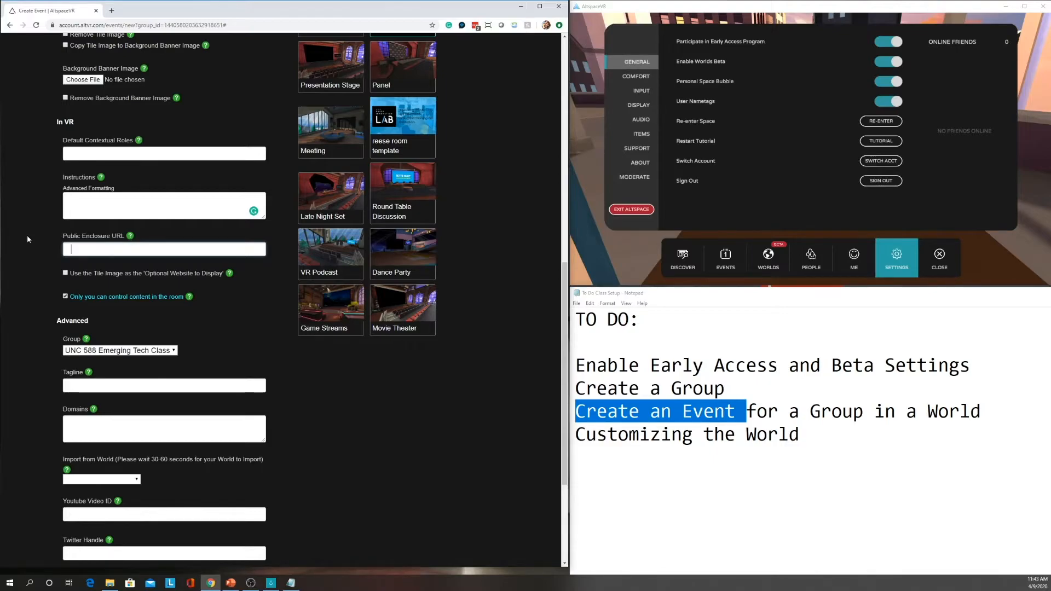
pyautogui.scroll(-3)
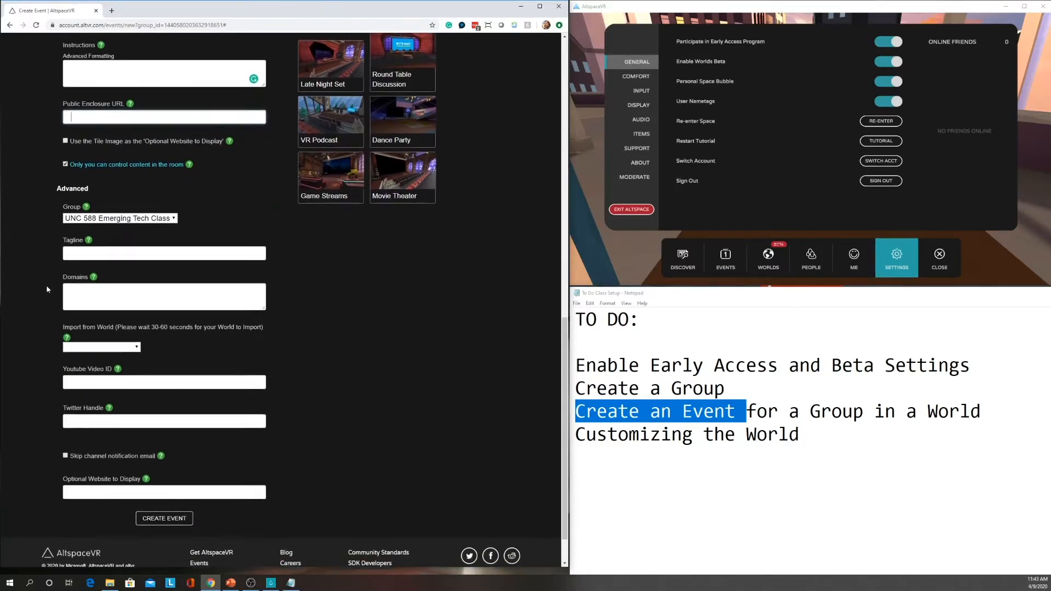
pyautogui.scroll(-3)
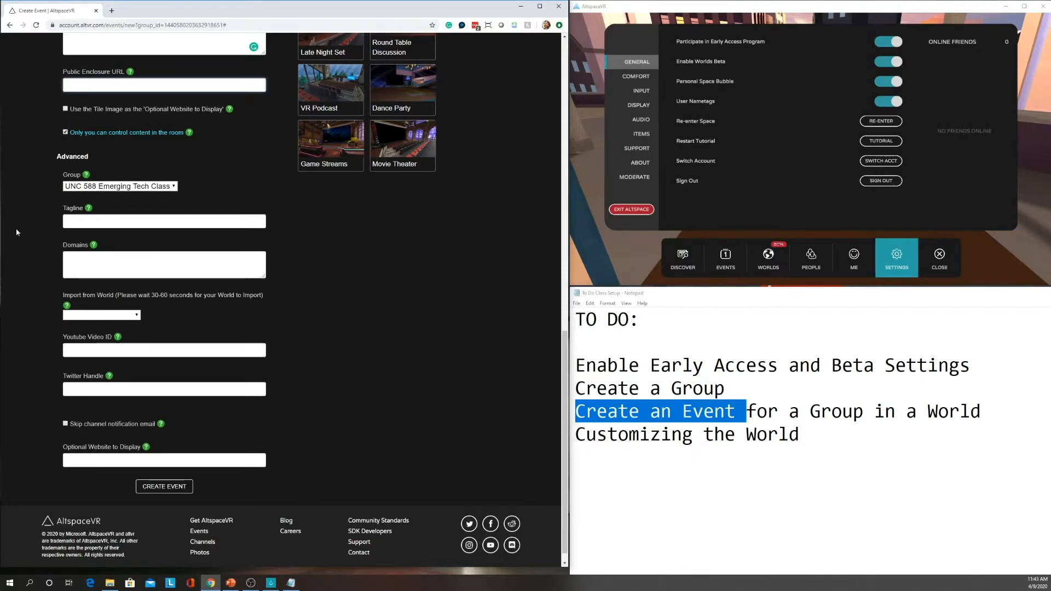
pyautogui.scroll(-3)
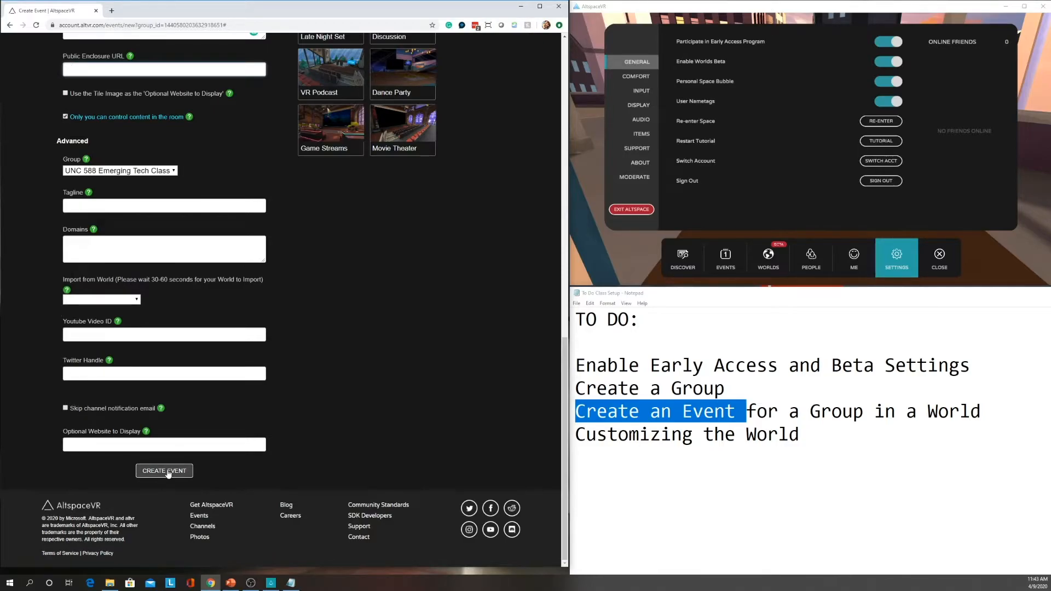
# Create the event 'UNC Reese Lab: 588 Emerging Tech' for April 15, 1:45–5:00 PM
pyautogui.click(164, 471)
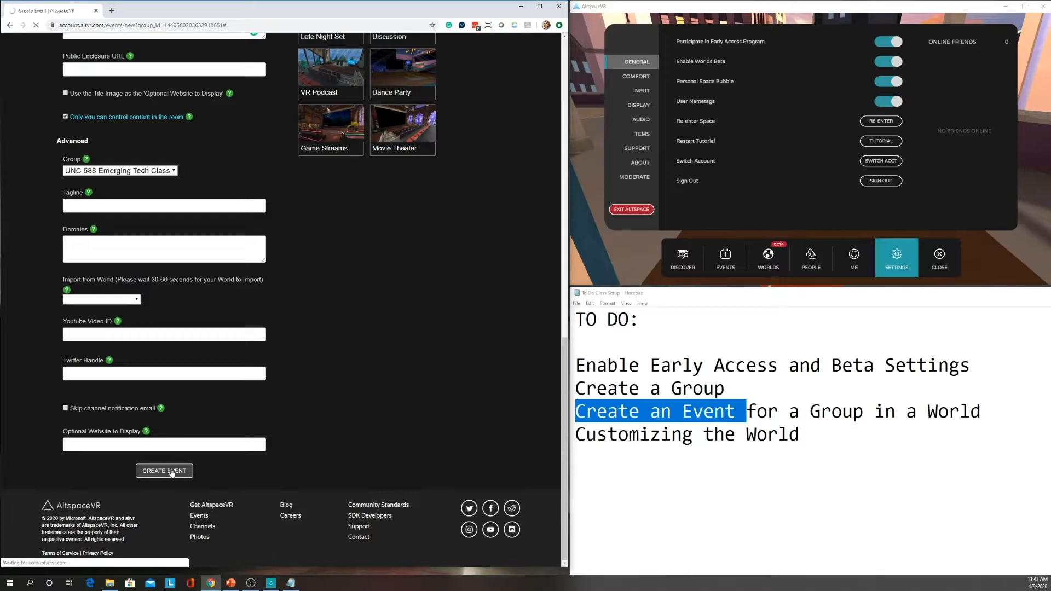
pyautogui.click(164, 471)
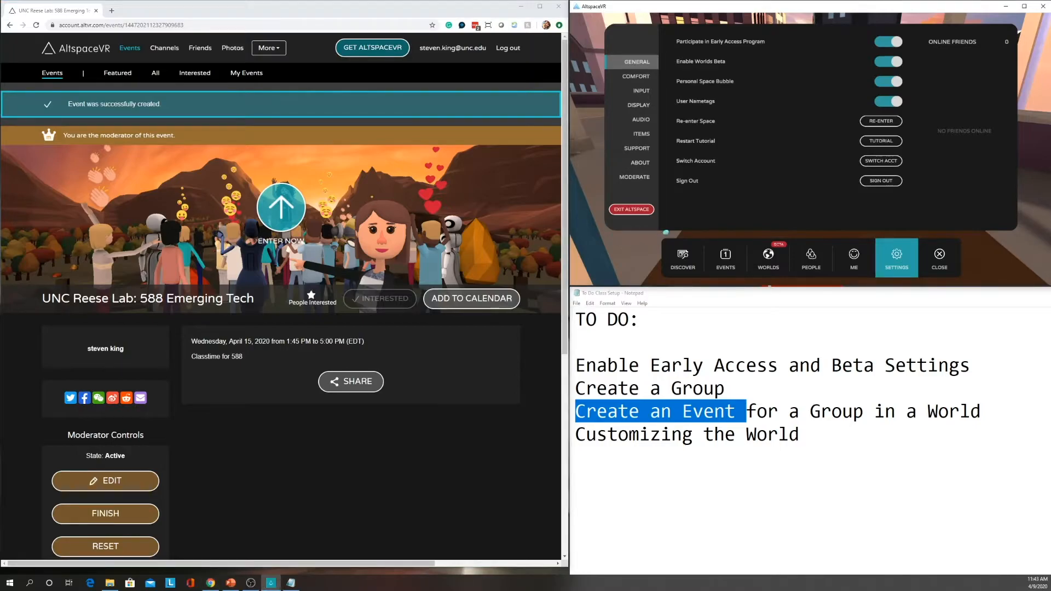
pyautogui.moveTo(853, 258)
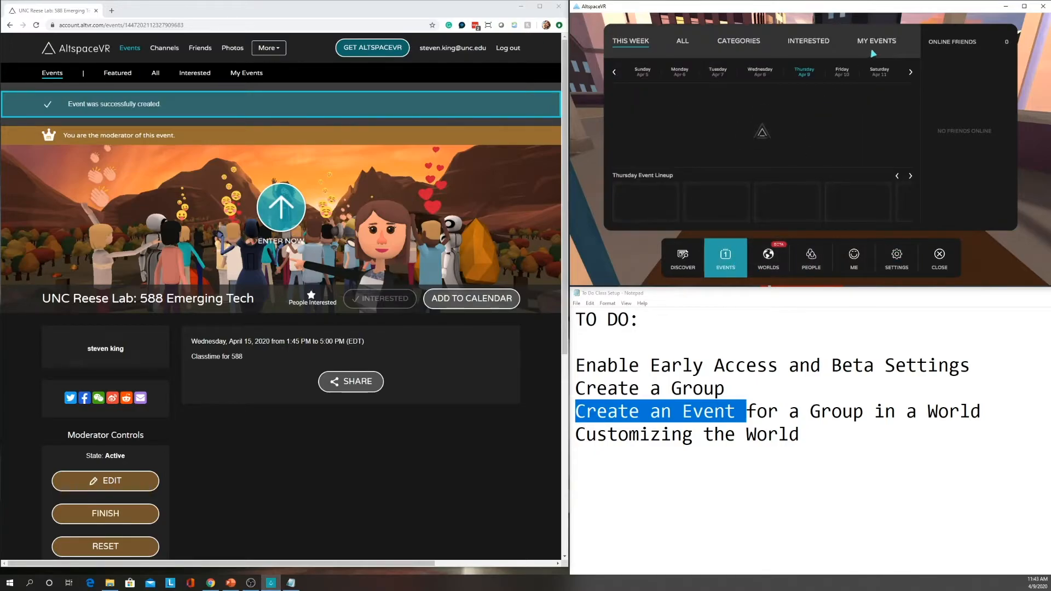
# Show My Events, listing the scheduled 'UNC Reese Lab: 588 Emerging Tech' event
pyautogui.click(876, 41)
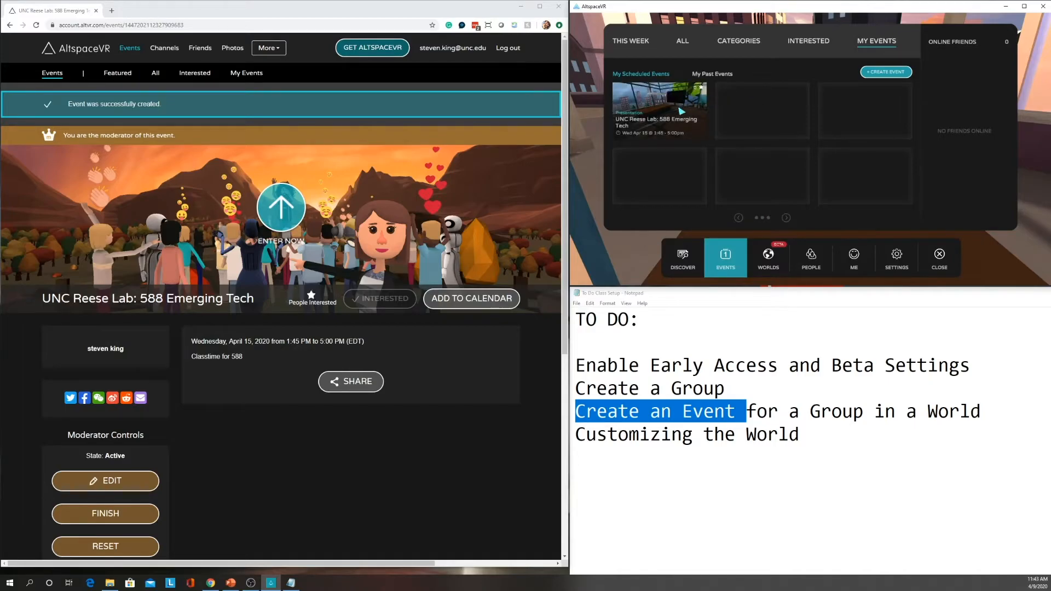
pyautogui.moveTo(783, 49)
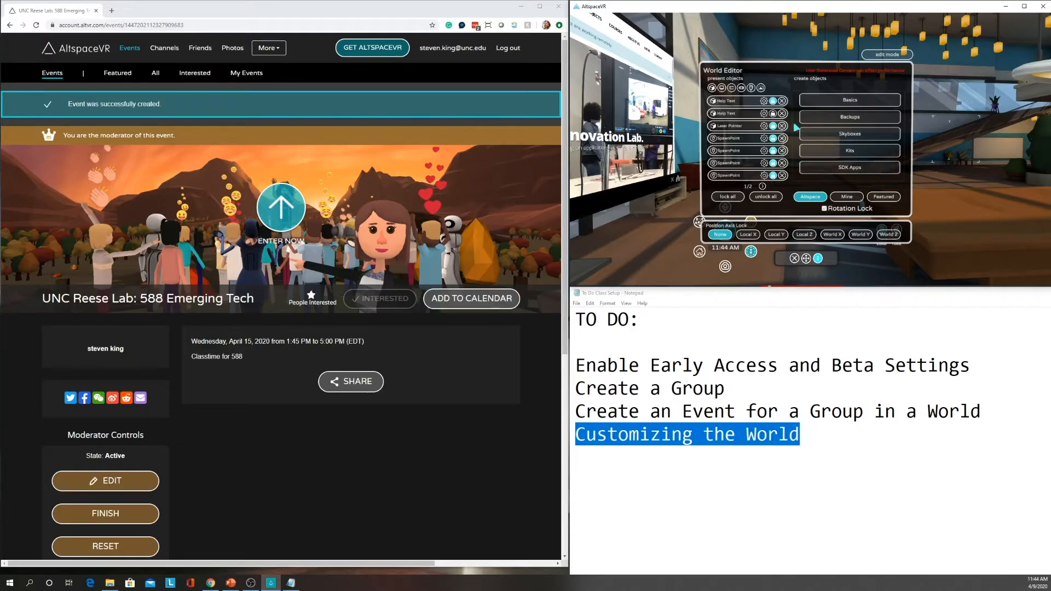
pyautogui.moveTo(847, 194)
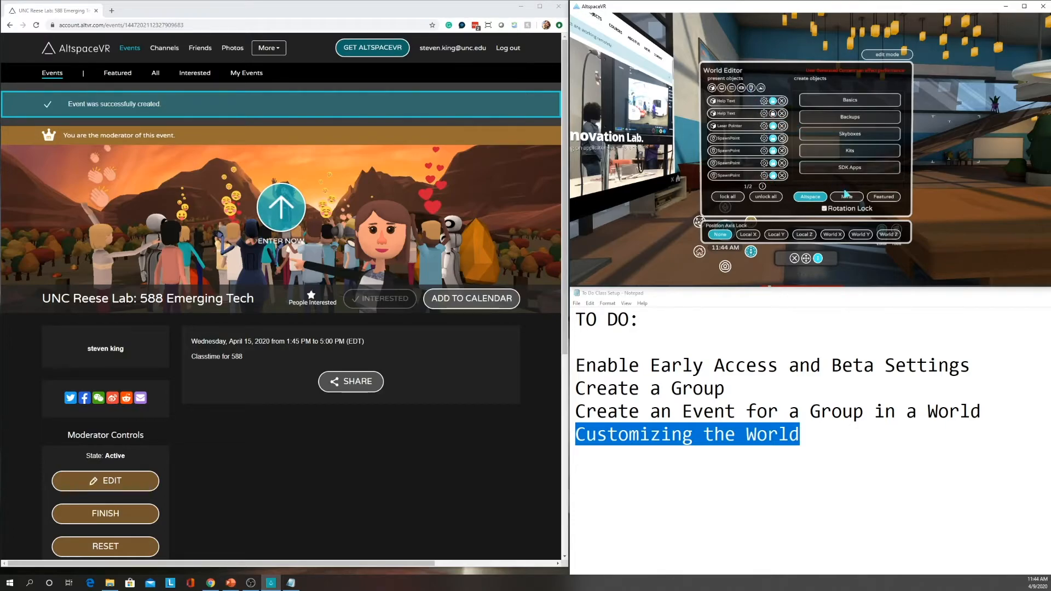
# Filter the World Editor to the user's own uploaded photos under Mine > Photos
pyautogui.click(847, 196)
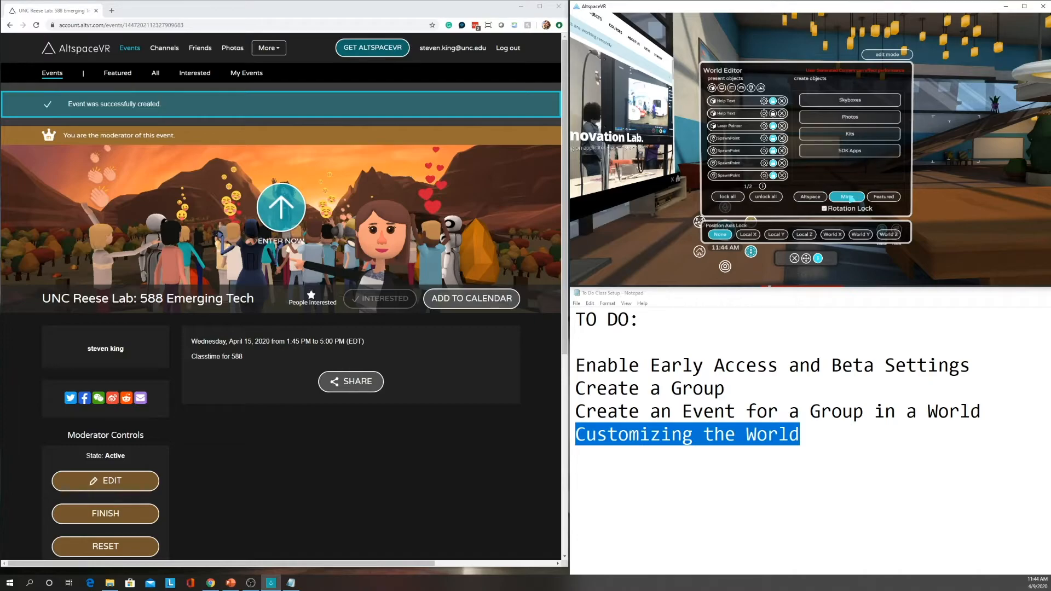
pyautogui.click(849, 116)
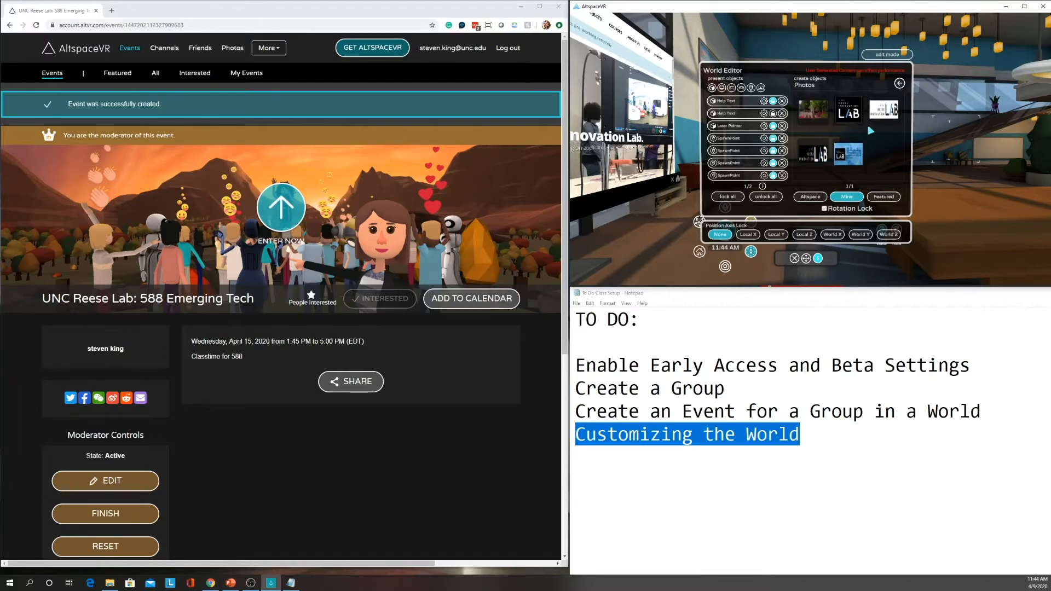
pyautogui.click(847, 109)
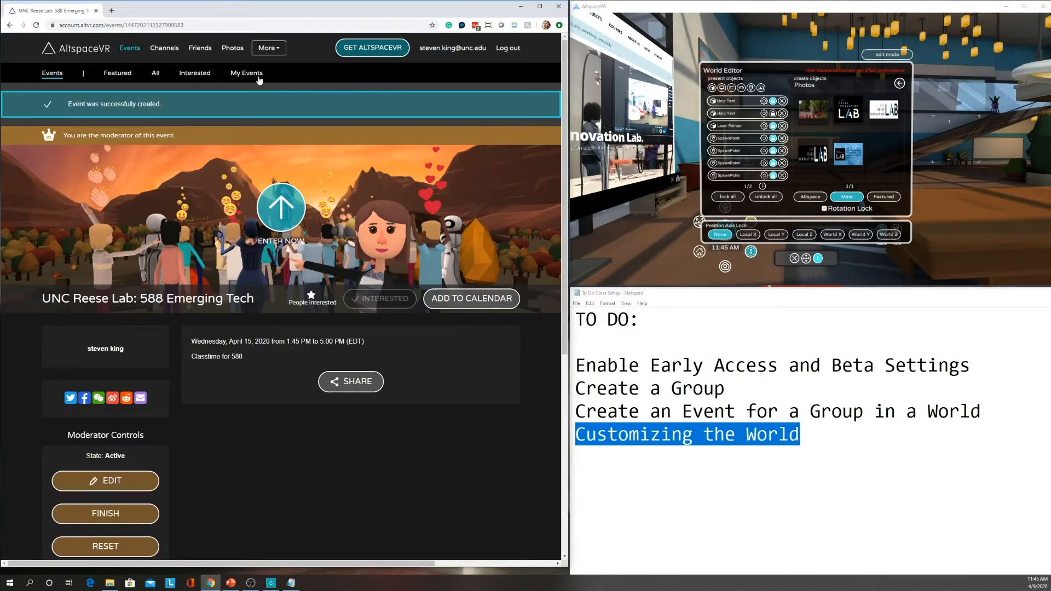
pyautogui.moveTo(233, 47)
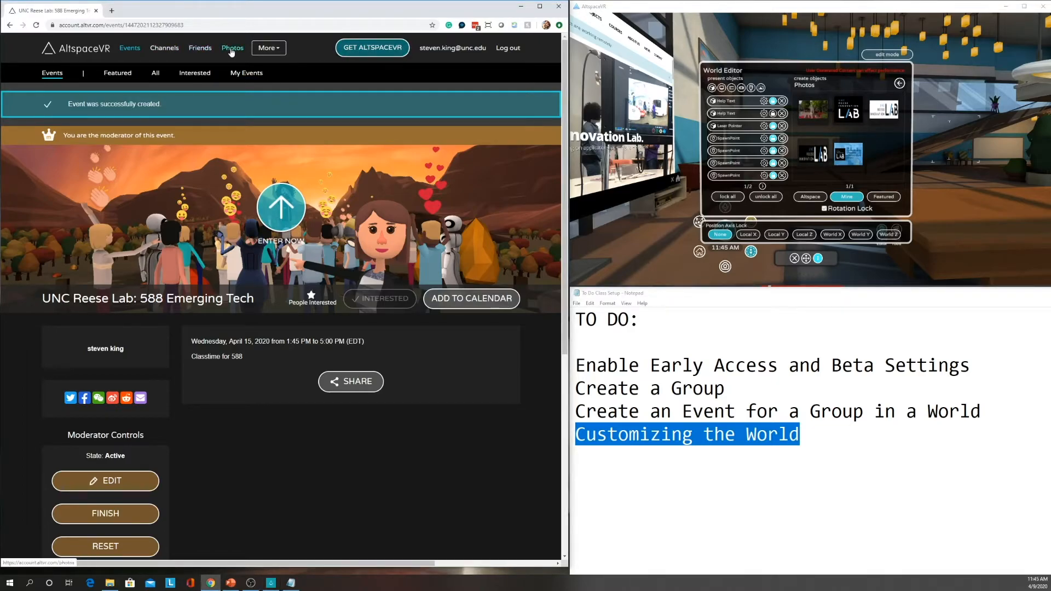
# Open the website's Create Photo upload form, cancelling the file picker without choosing an image
pyautogui.click(232, 47)
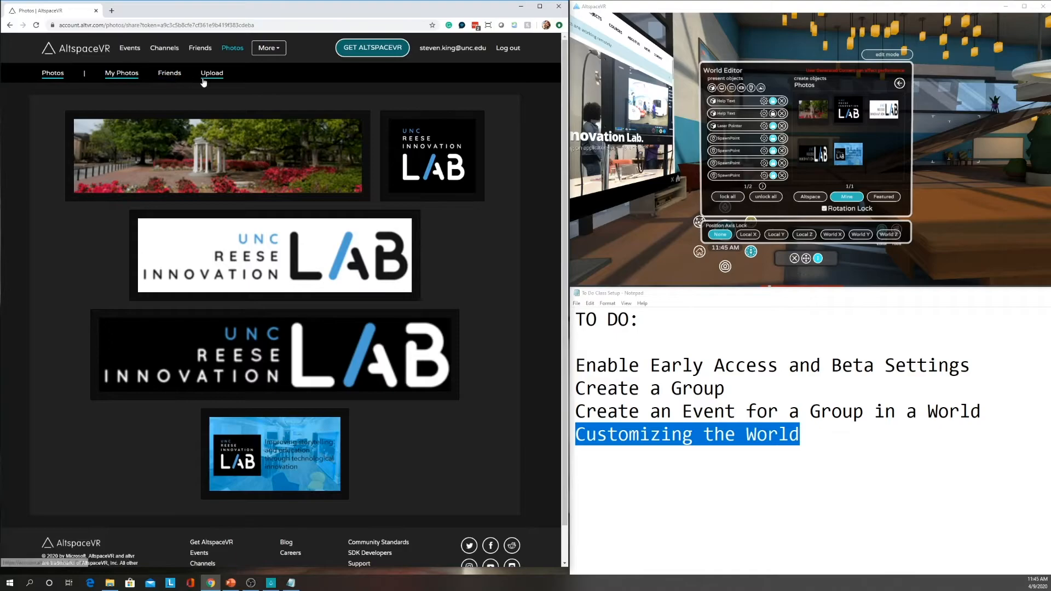
pyautogui.click(212, 72)
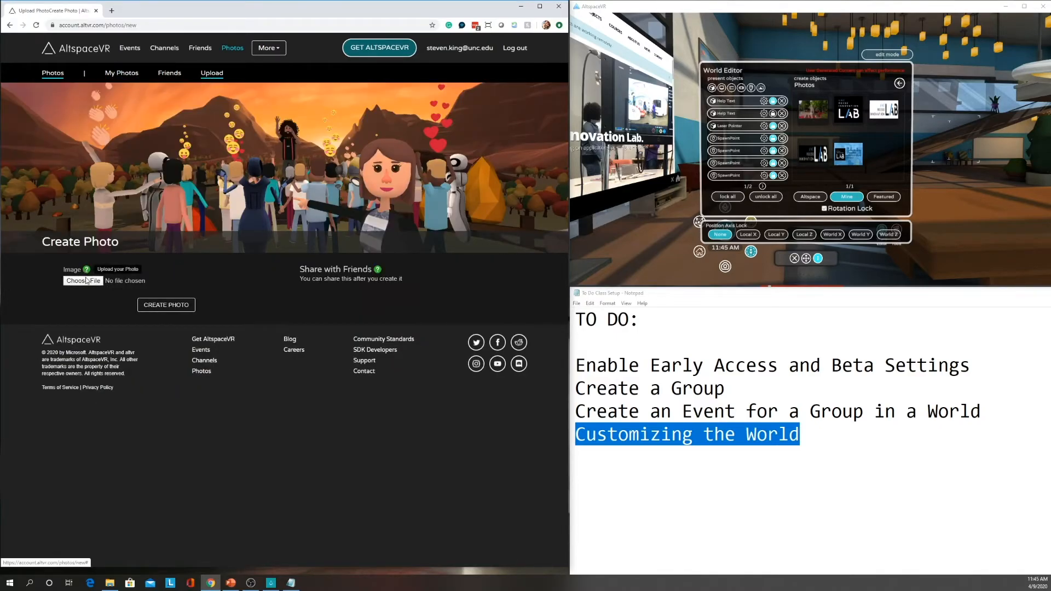
pyautogui.click(83, 280)
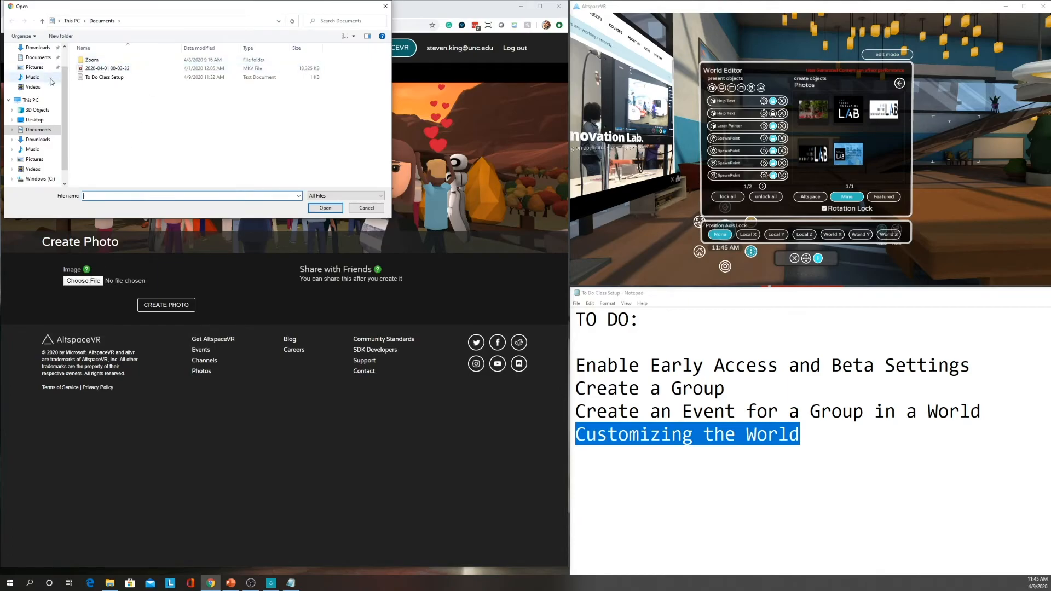
pyautogui.click(33, 66)
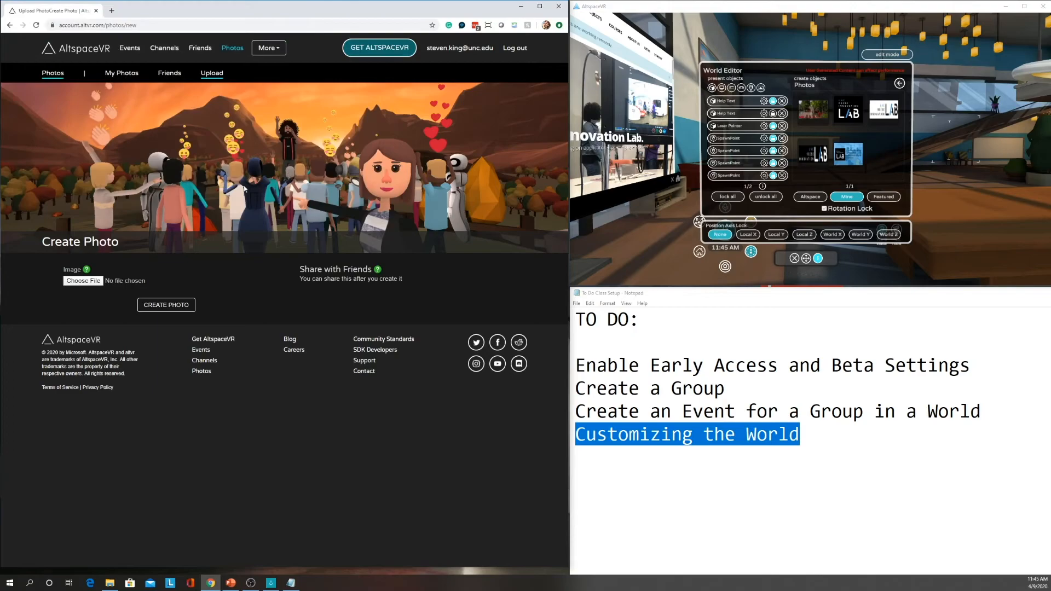
pyautogui.moveTo(121, 72)
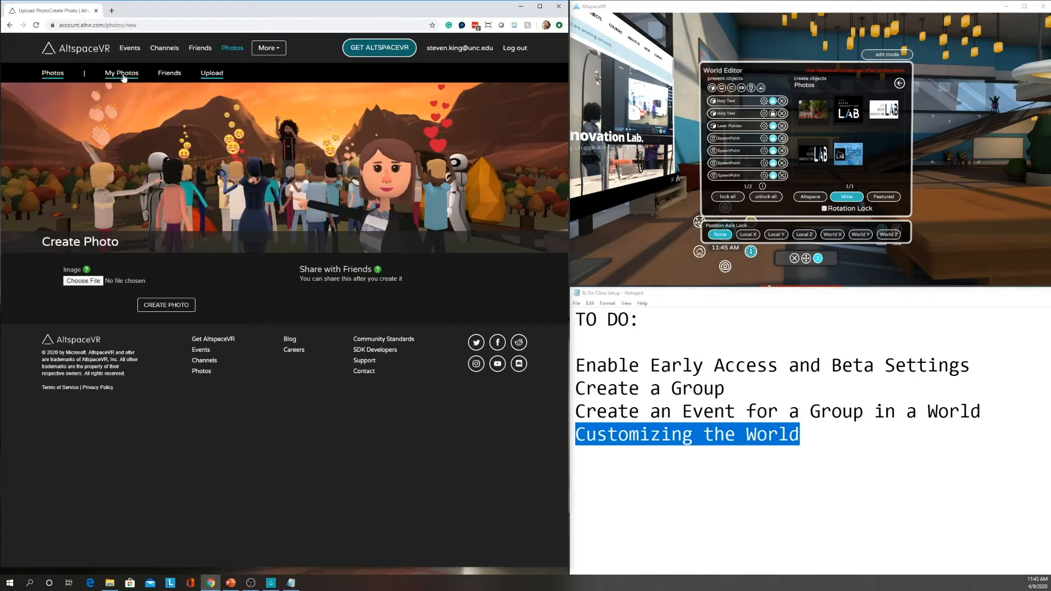
# View My Photos on the AltspaceVR website
pyautogui.click(121, 72)
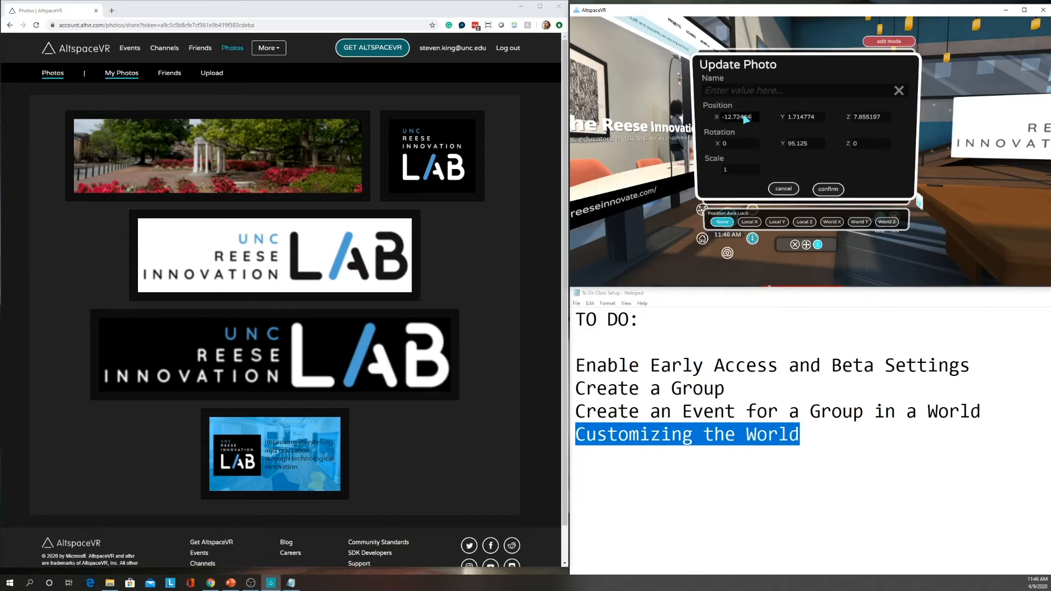
# Name the logo photo 'wide logo', set its X position to -10, and confirm
pyautogui.tripleClick(734, 117)
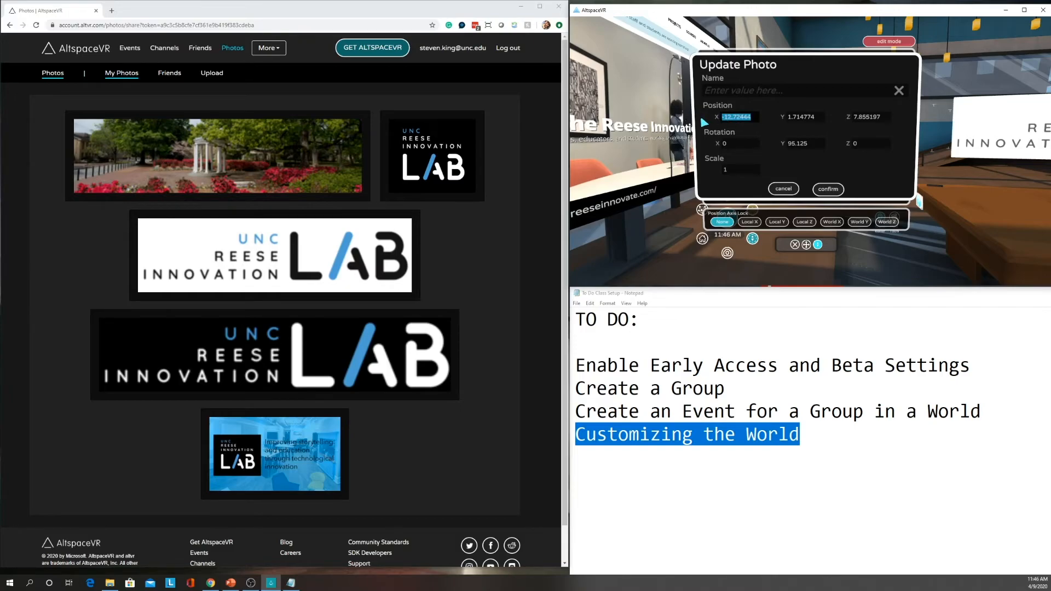
pyautogui.write('10')
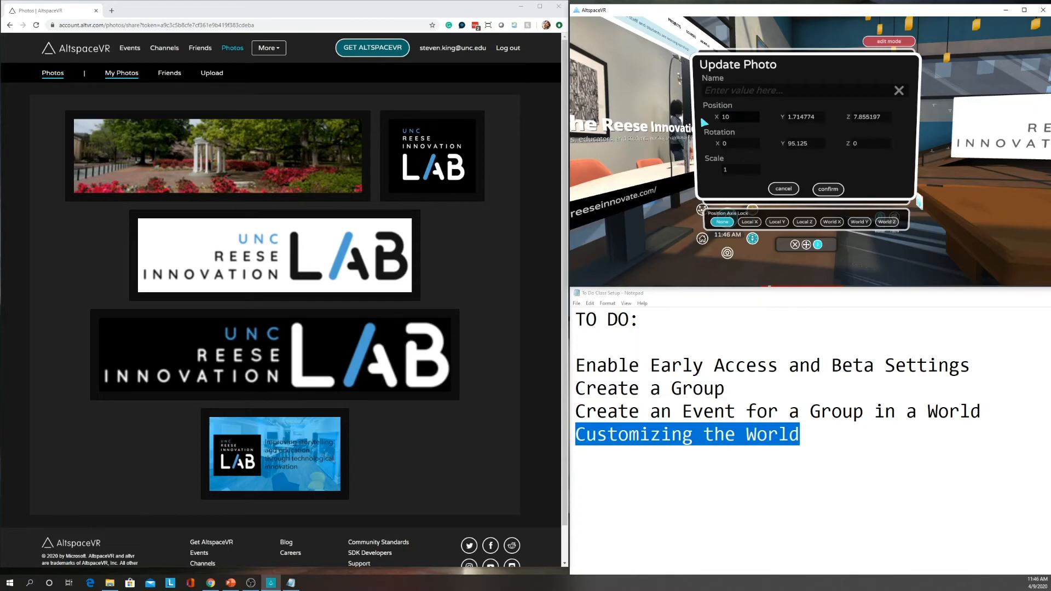
pyautogui.write('-1')
pyautogui.write('wide ')
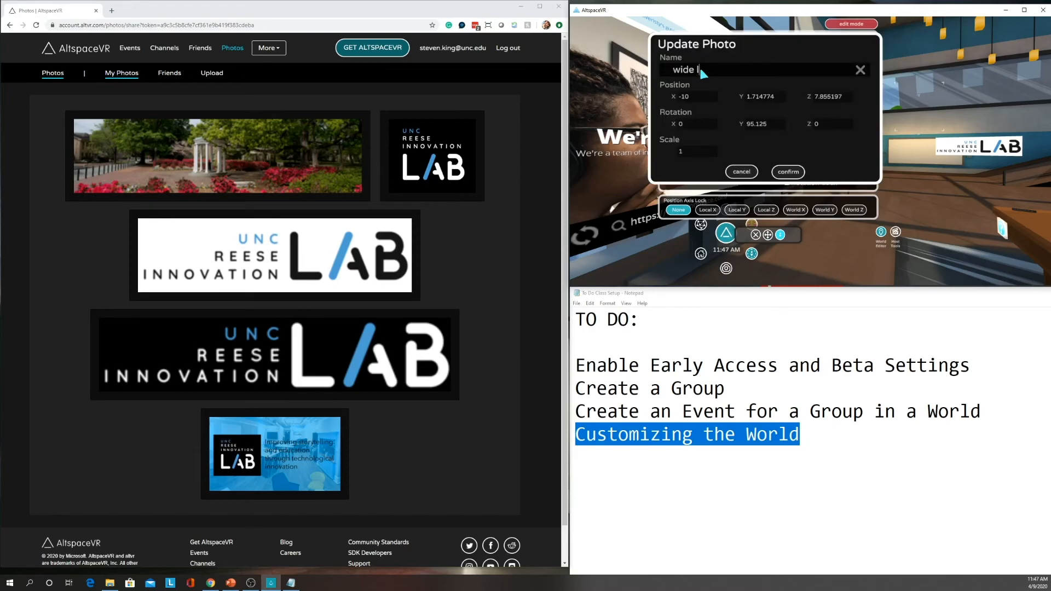
pyautogui.write('logo')
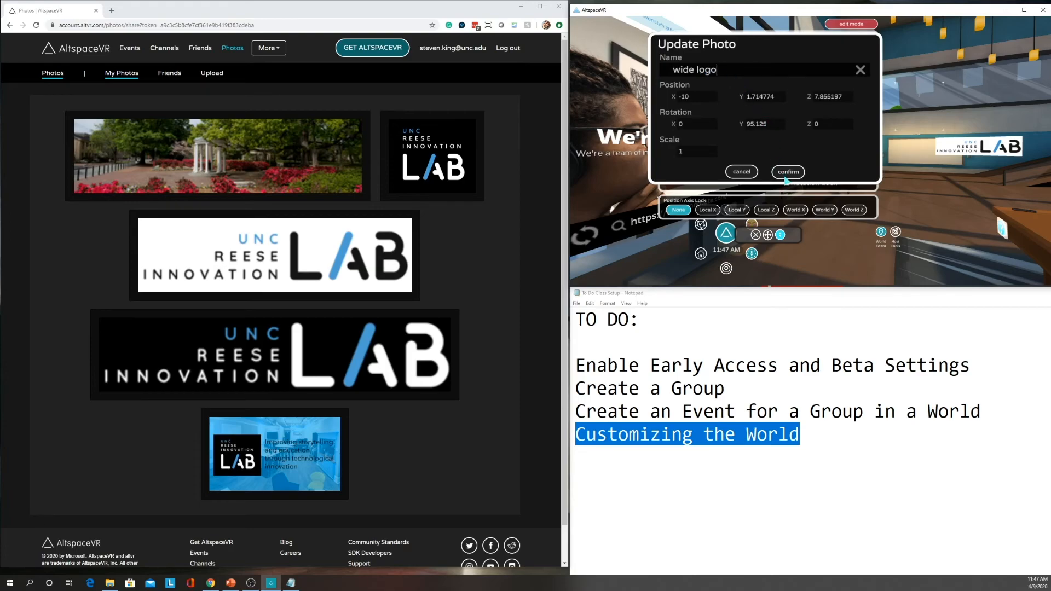
pyautogui.click(787, 171)
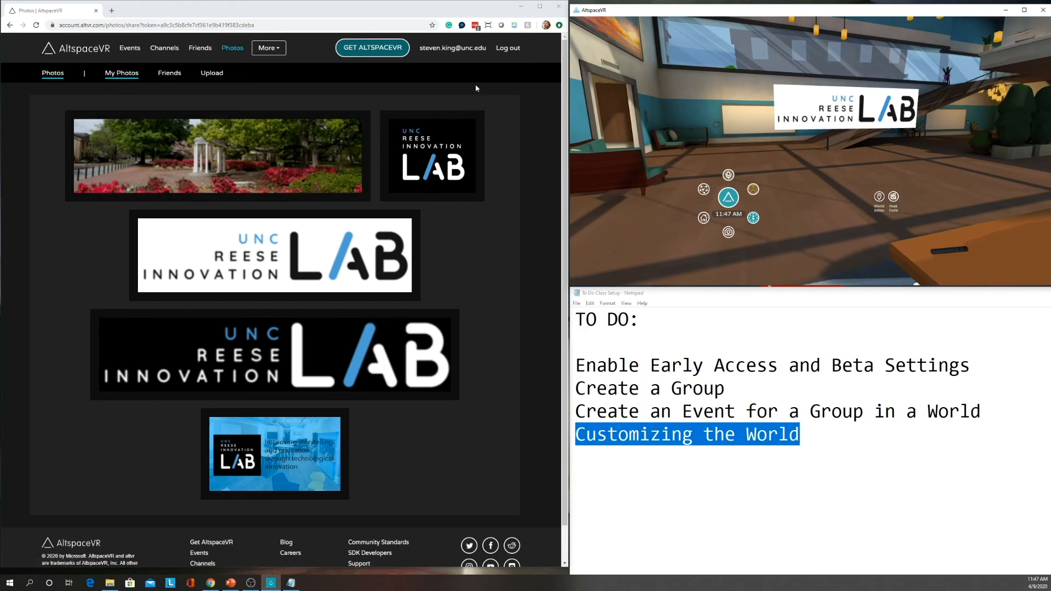
pyautogui.moveTo(535, 215)
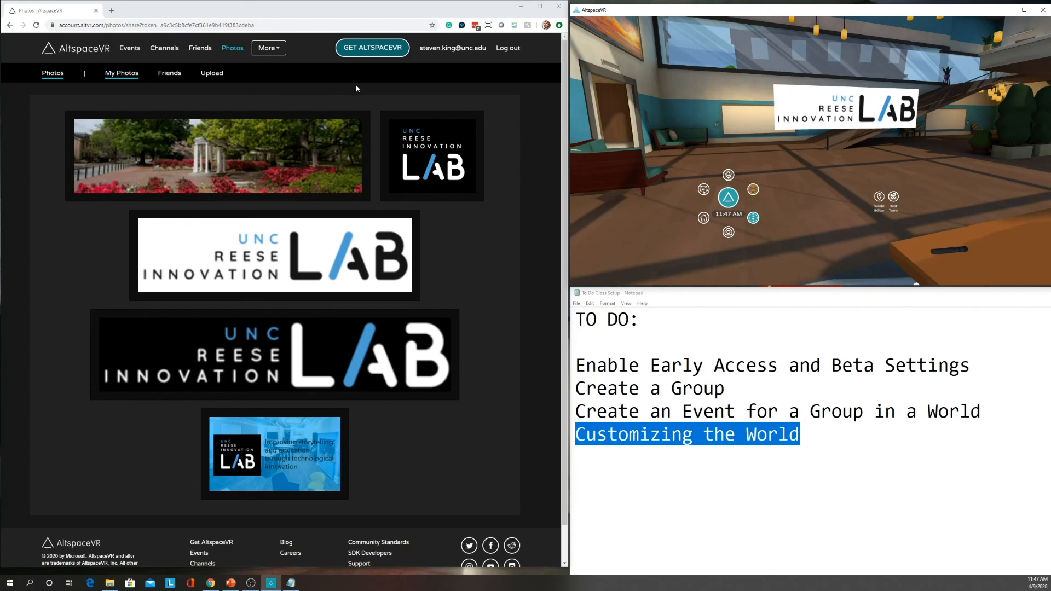
pyautogui.moveTo(362, 119)
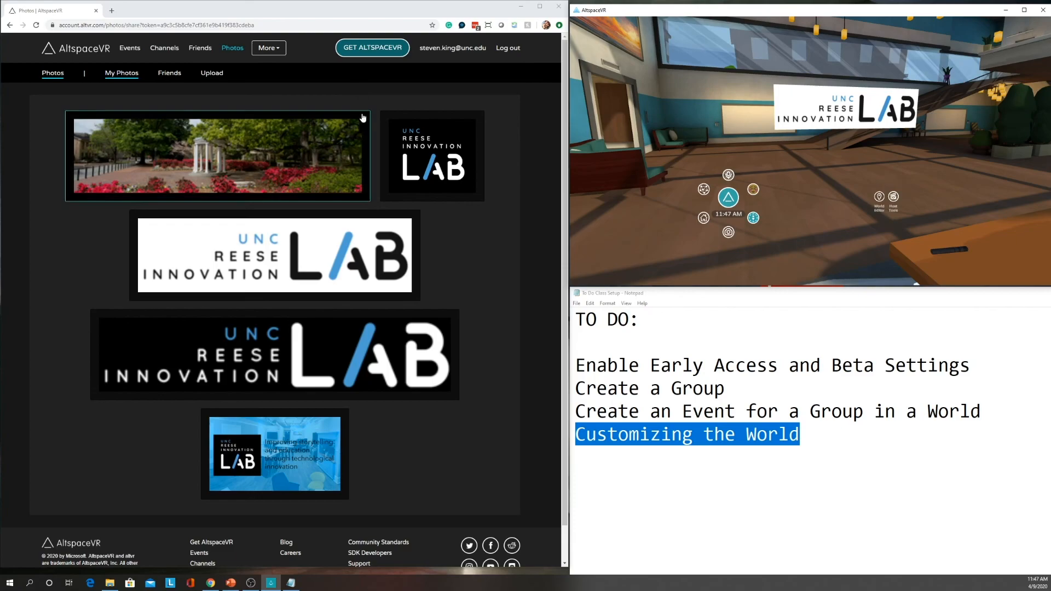